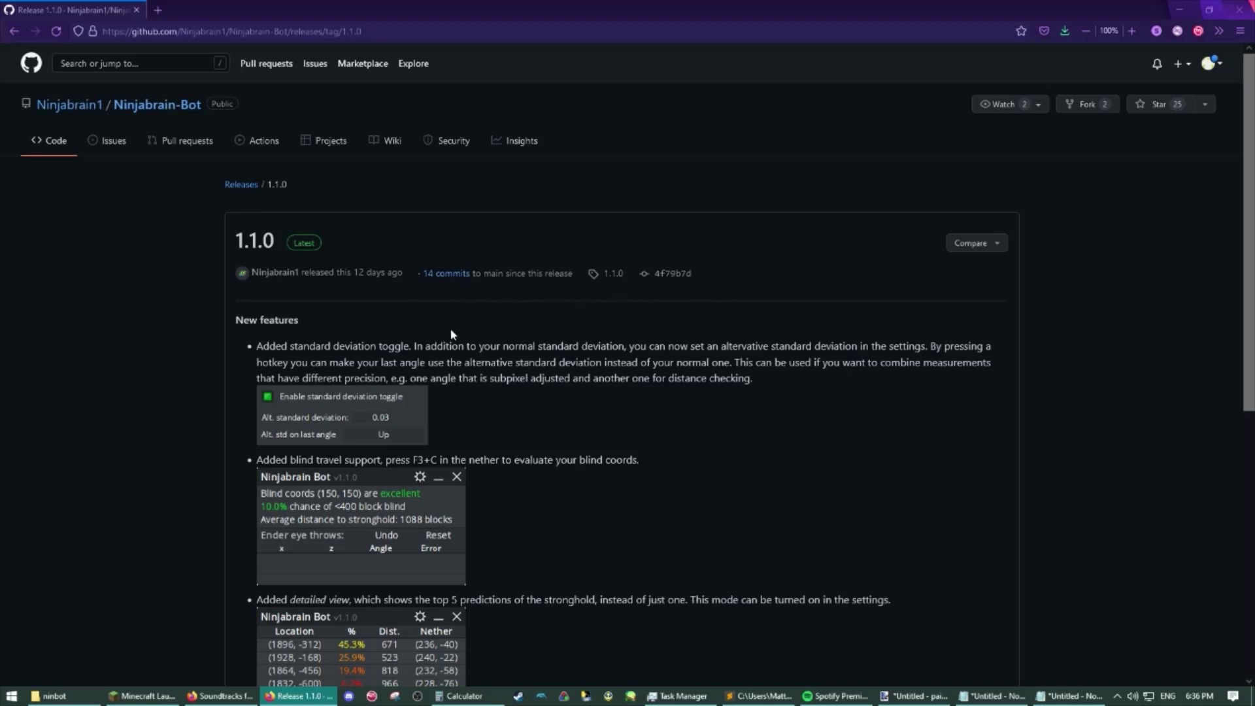
{"action": "mouse_move", "coordinate": [463, 284]}
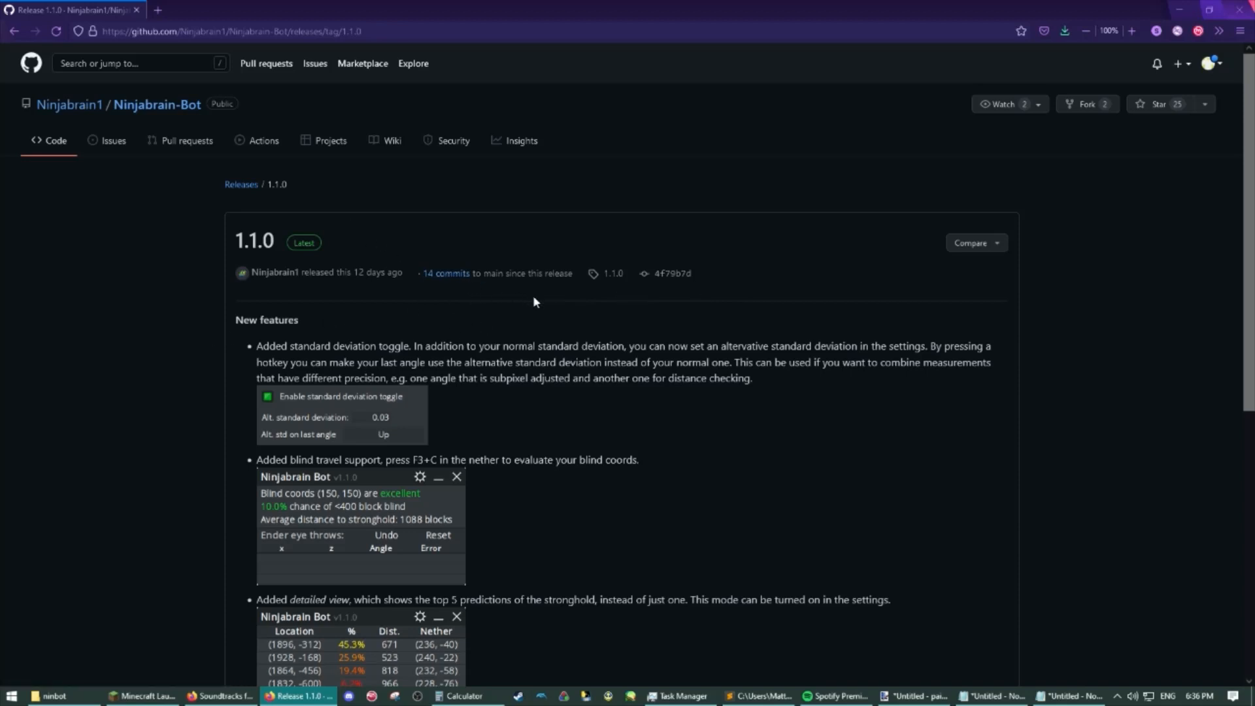
{"action": "mouse_move", "coordinate": [541, 305]}
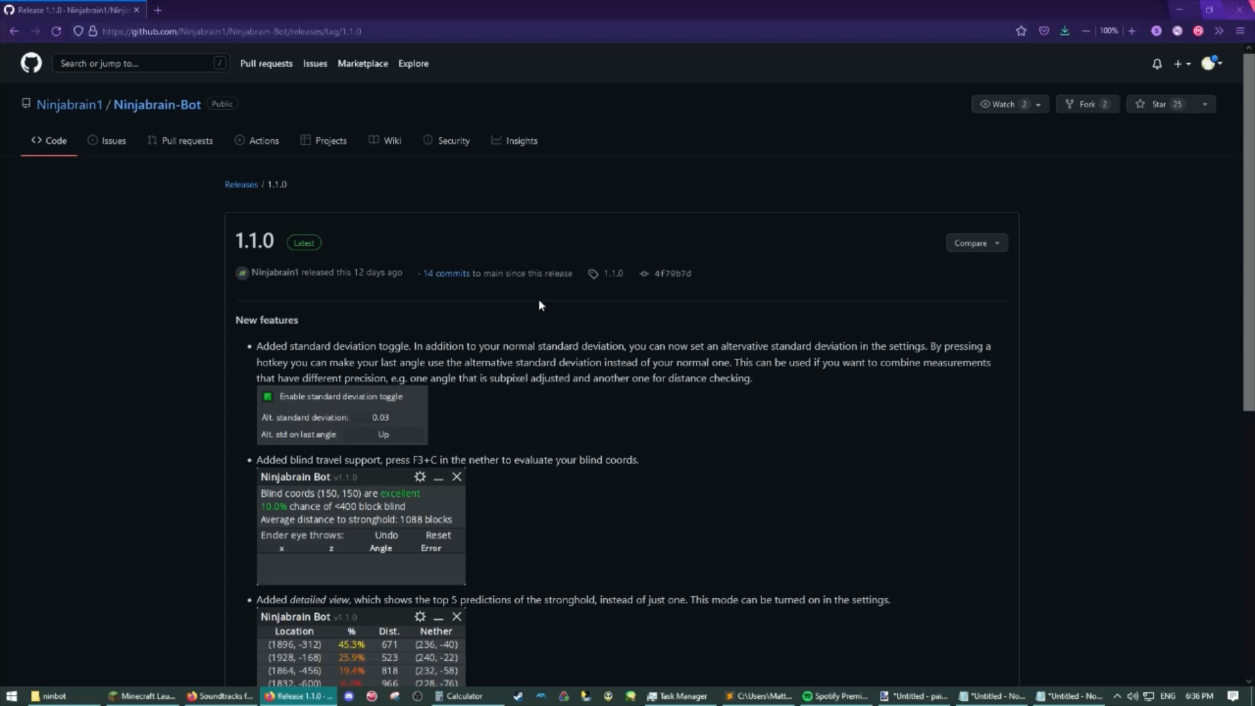
Scroll to the 1.1.0 release assets and download Ninjabrain-Bot-1.1.0.jar.
{"action": "scroll", "scroll_direction": "down", "scroll_amount": 3}
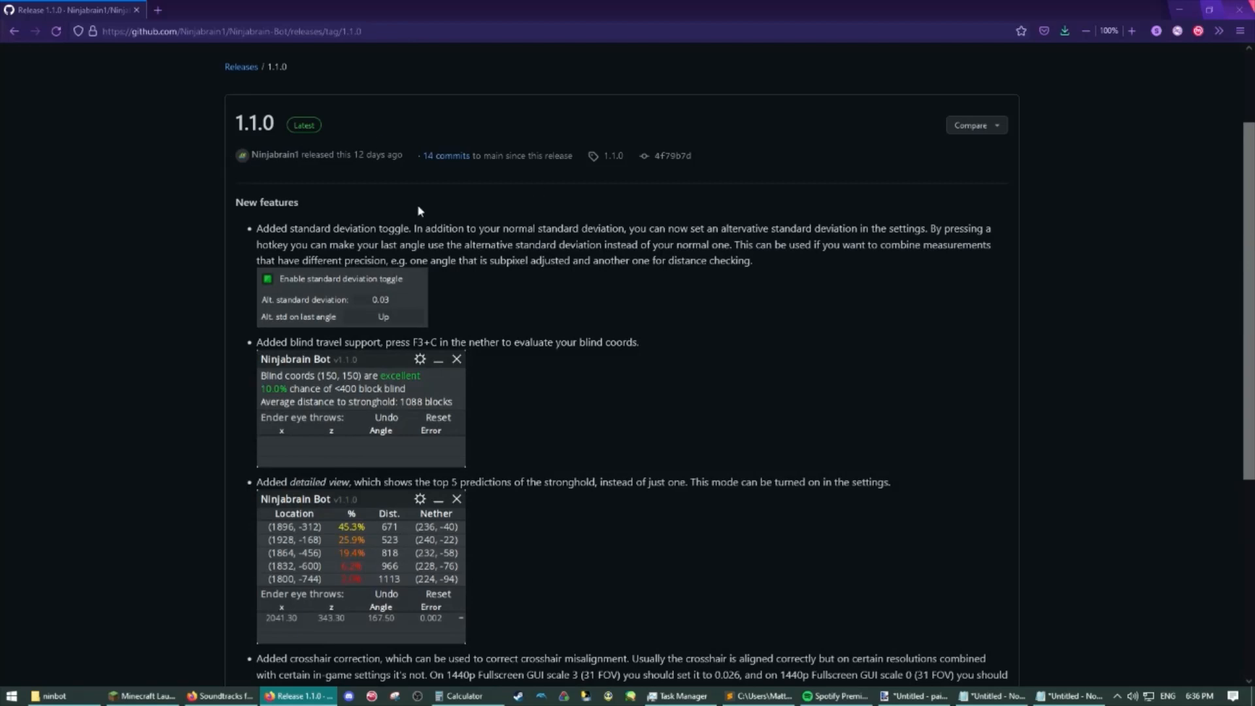
{"action": "scroll", "scroll_direction": "down", "scroll_amount": 3}
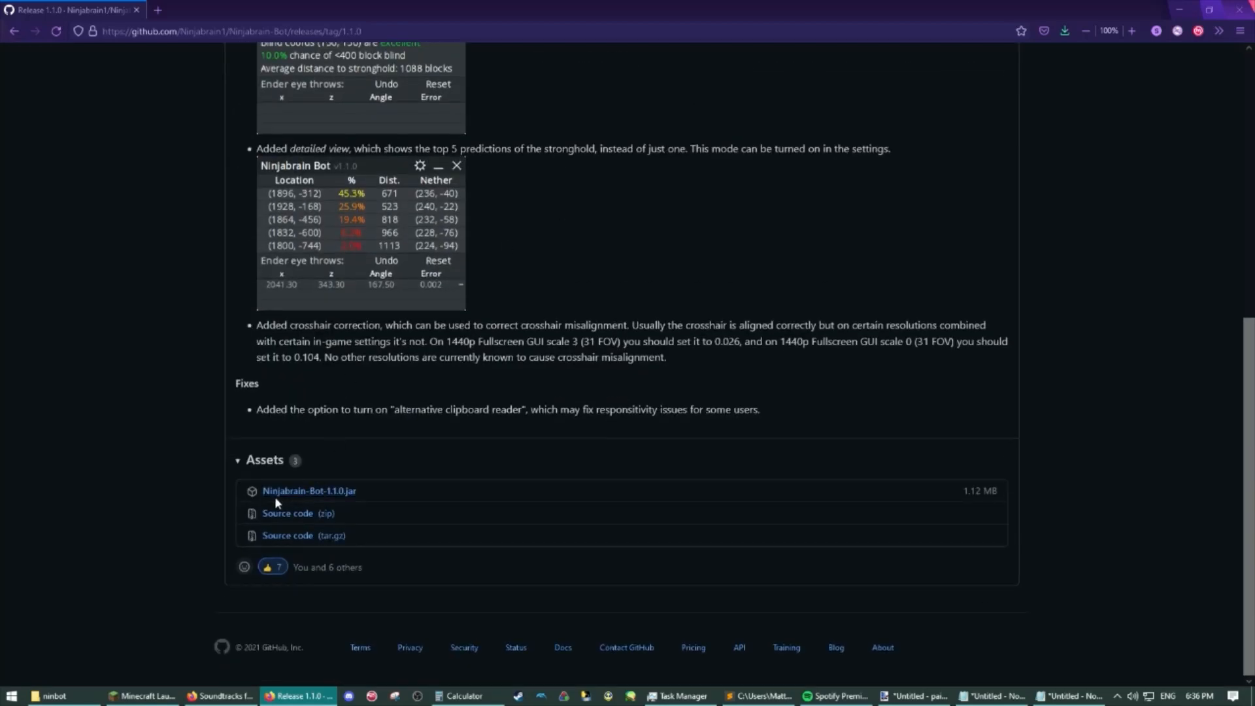
{"action": "mouse_move", "coordinate": [358, 522]}
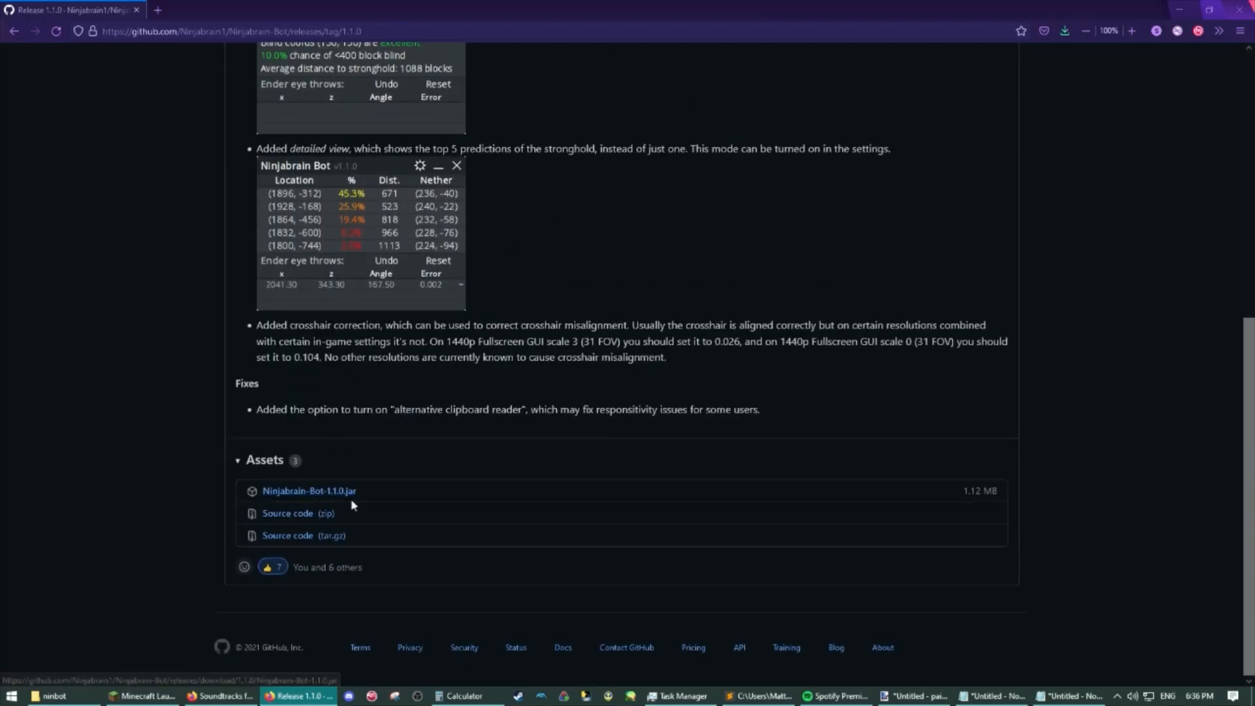
{"action": "left_click", "coordinate": [310, 491]}
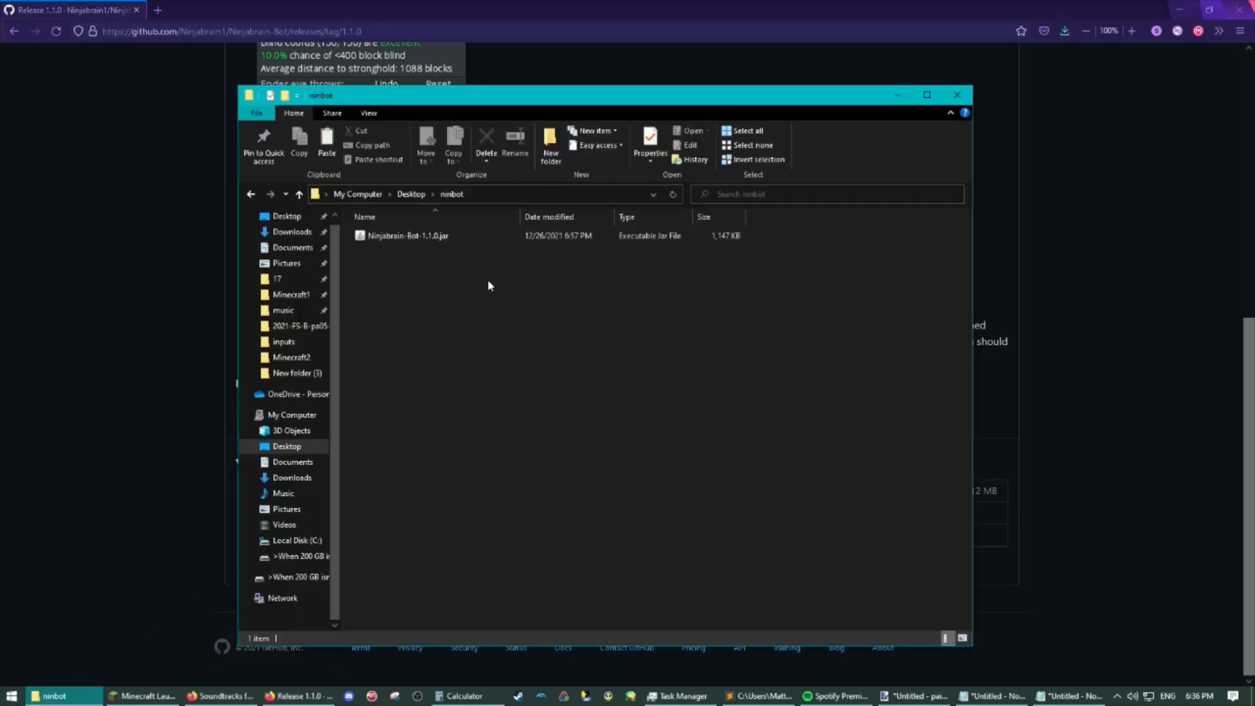
Run Ninjabrain-Bot-1.1.0.jar from the Desktop\ninbot folder.
{"action": "left_click", "coordinate": [409, 236]}
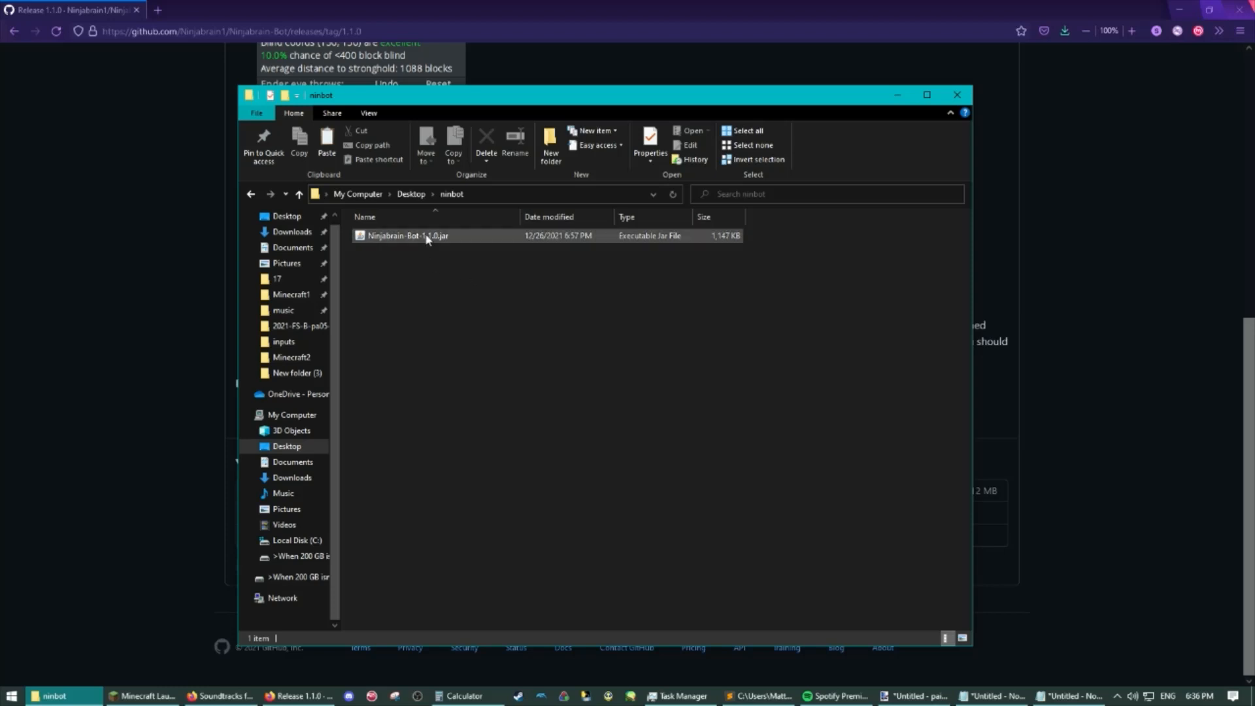
{"action": "left_click", "coordinate": [425, 236]}
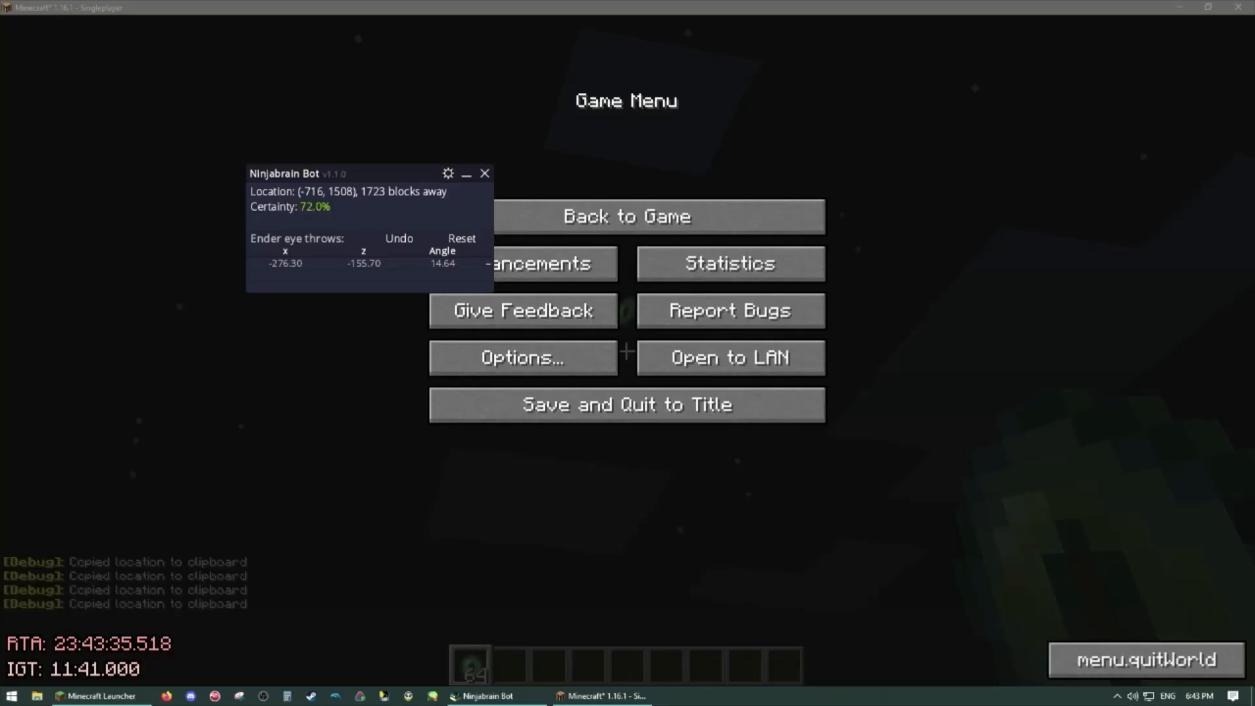
Enable Show nether coordinates, Auto reset when idle, and Always on top in settings.
{"action": "left_click", "coordinate": [447, 174]}
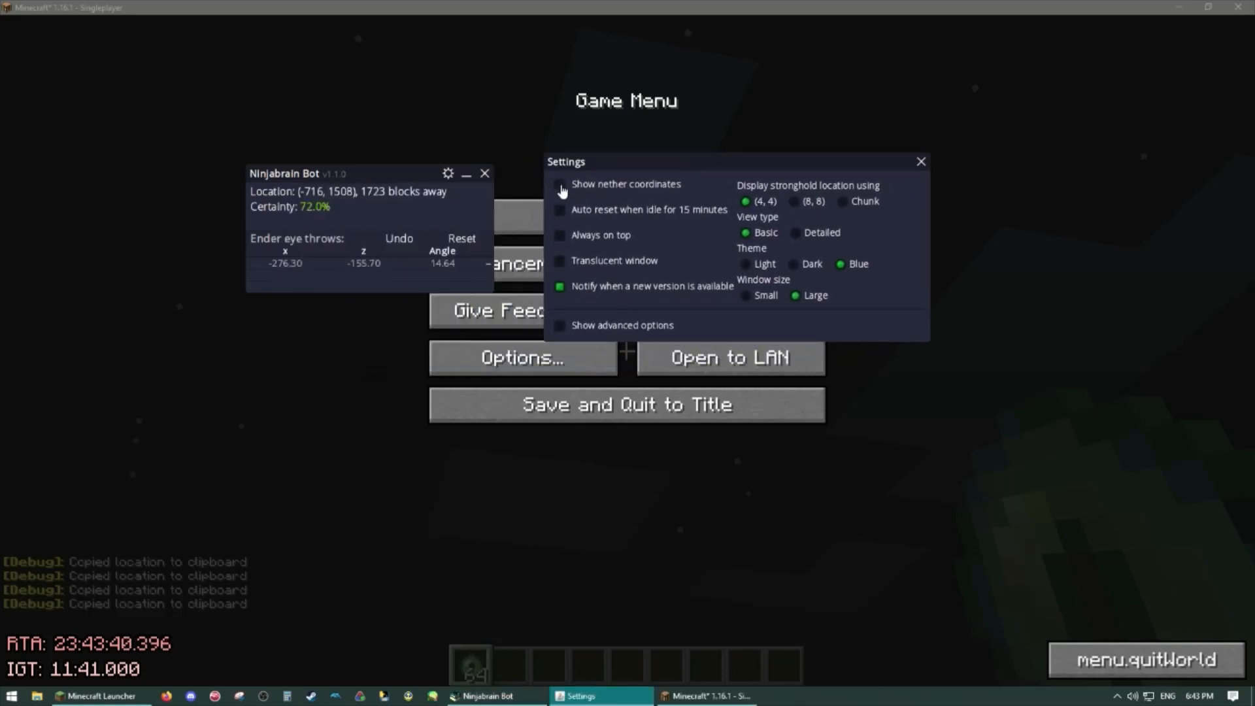
{"action": "left_click", "coordinate": [559, 184]}
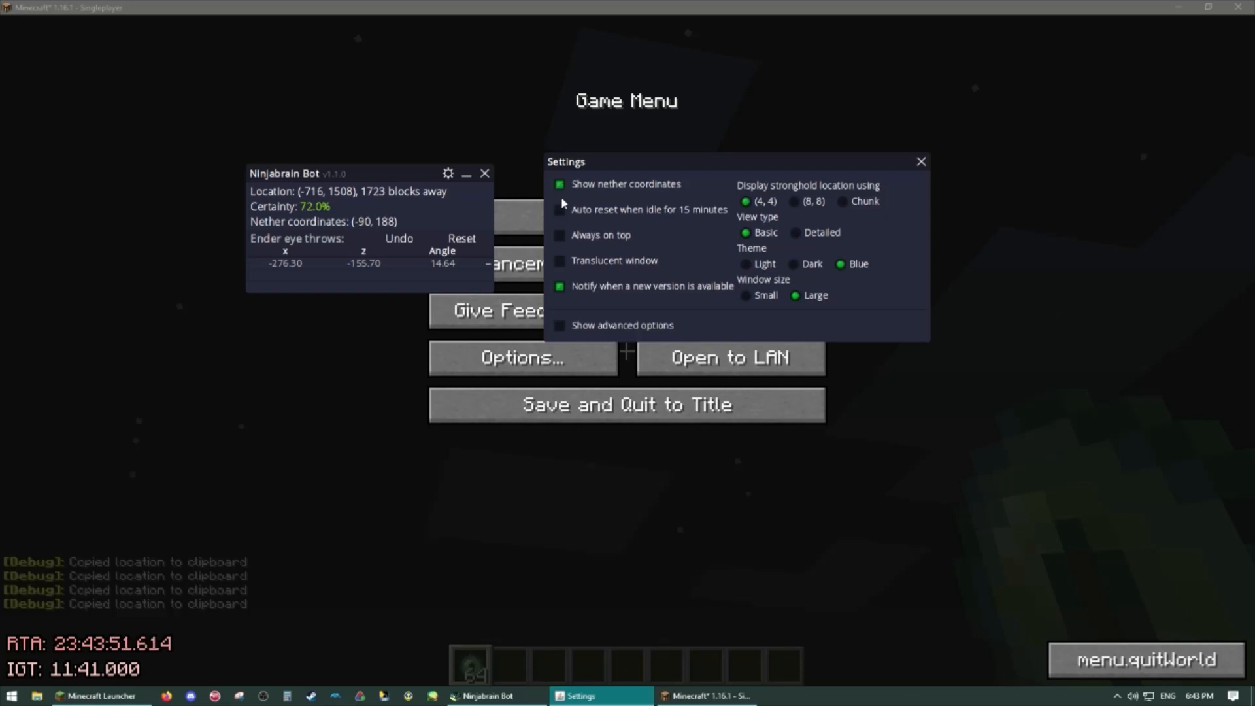
{"action": "mouse_move", "coordinate": [570, 233]}
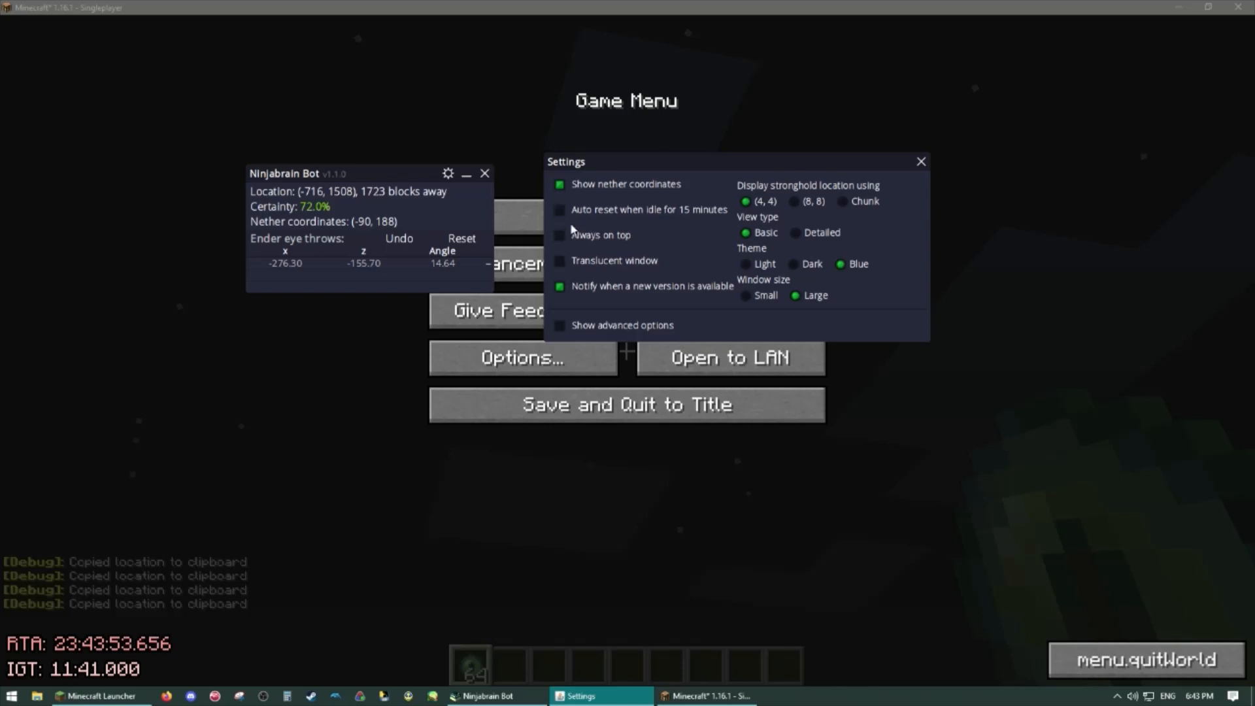
{"action": "left_click", "coordinate": [560, 210]}
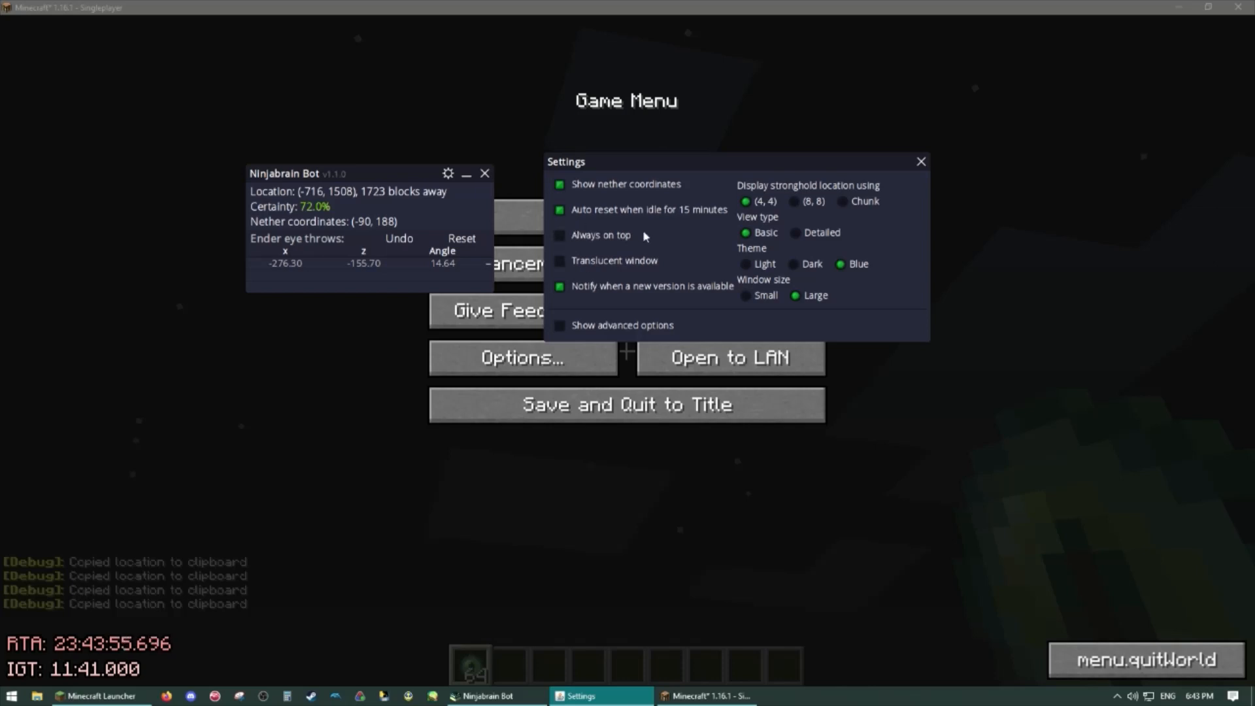
{"action": "mouse_move", "coordinate": [619, 226]}
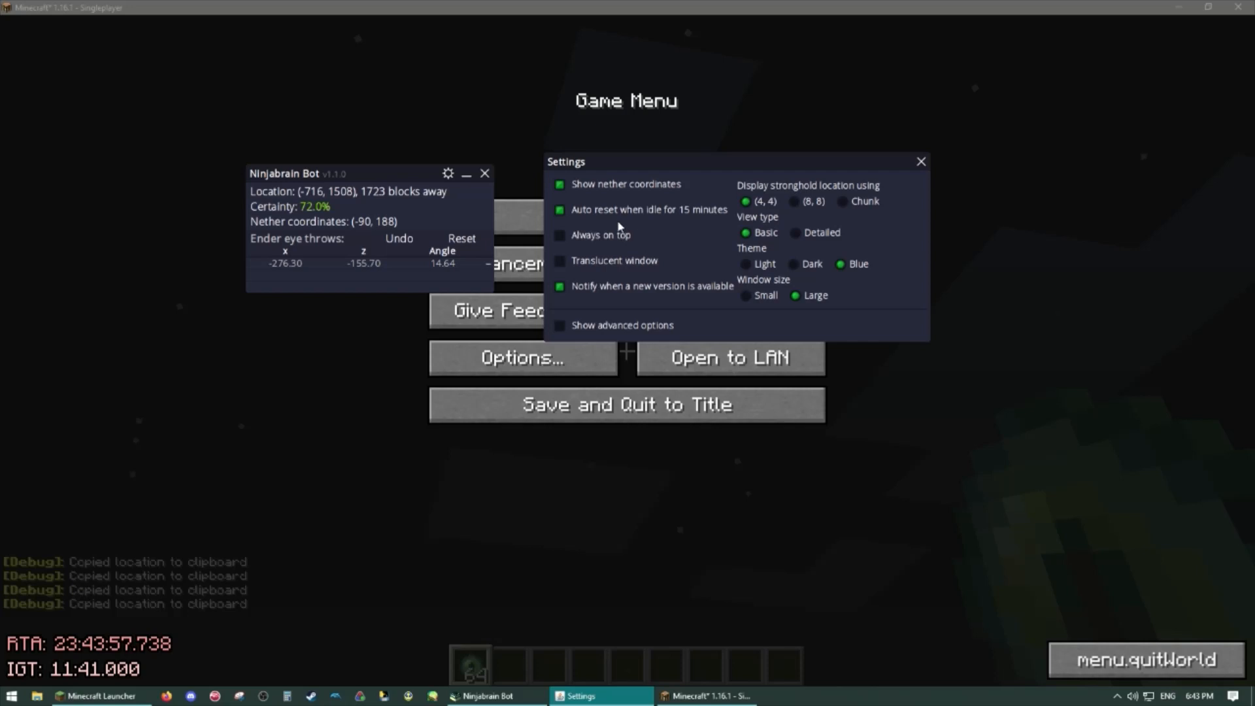
{"action": "mouse_move", "coordinate": [669, 220]}
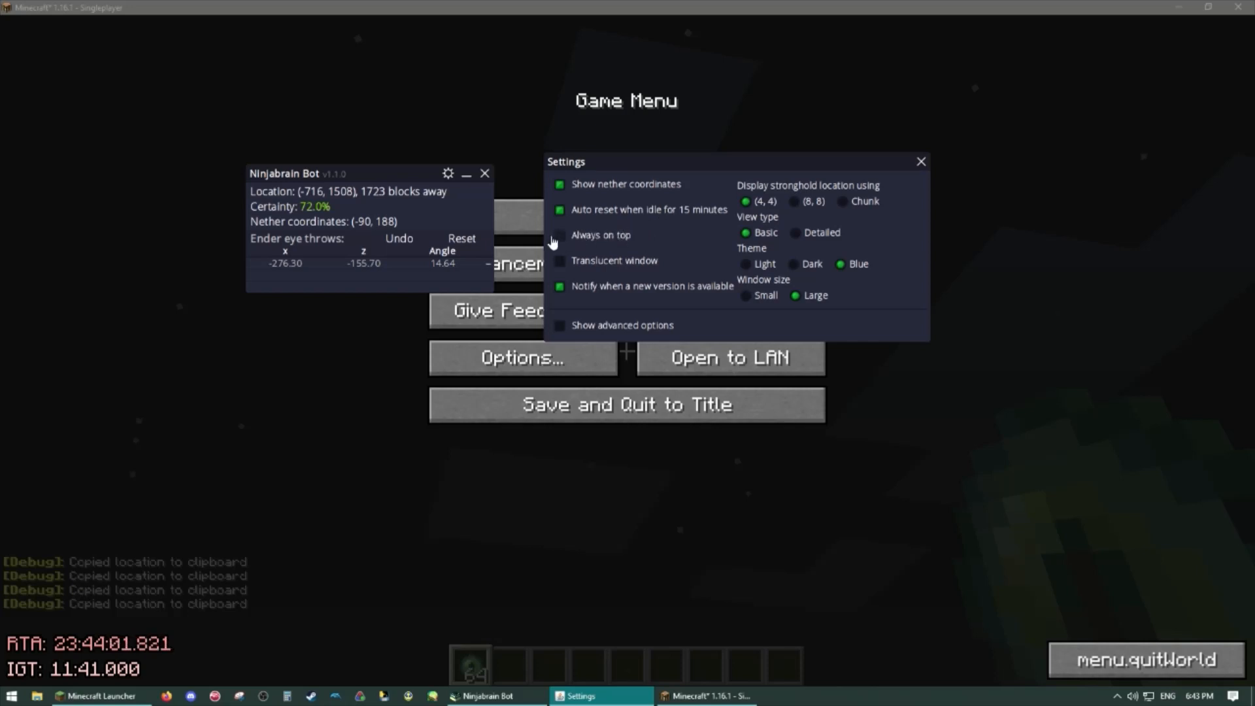
{"action": "left_click", "coordinate": [560, 235]}
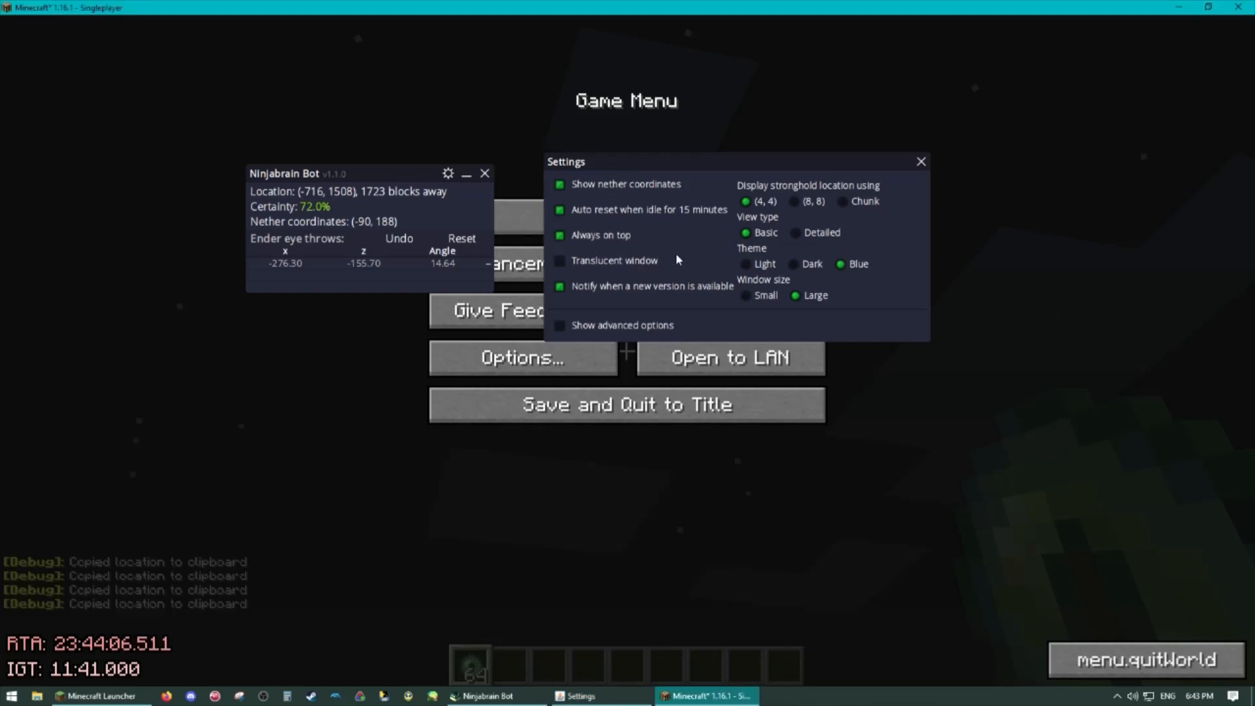
{"action": "left_click", "coordinate": [560, 260]}
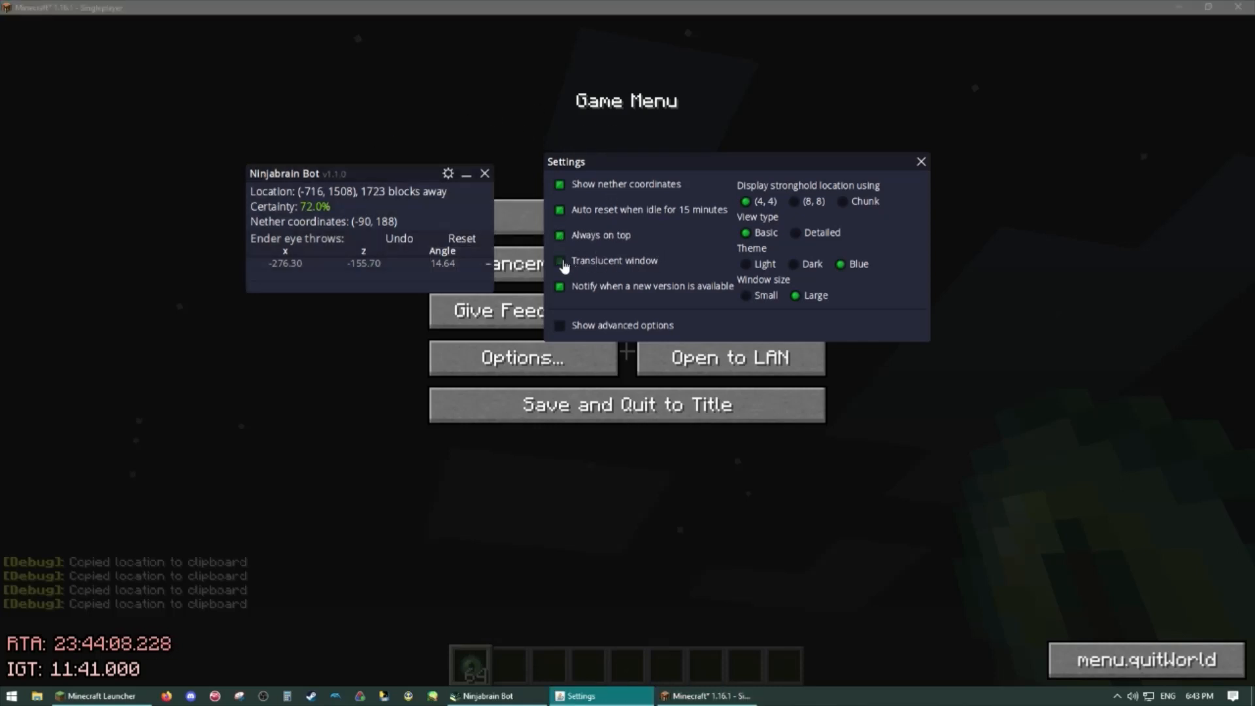
{"action": "left_click", "coordinate": [559, 260]}
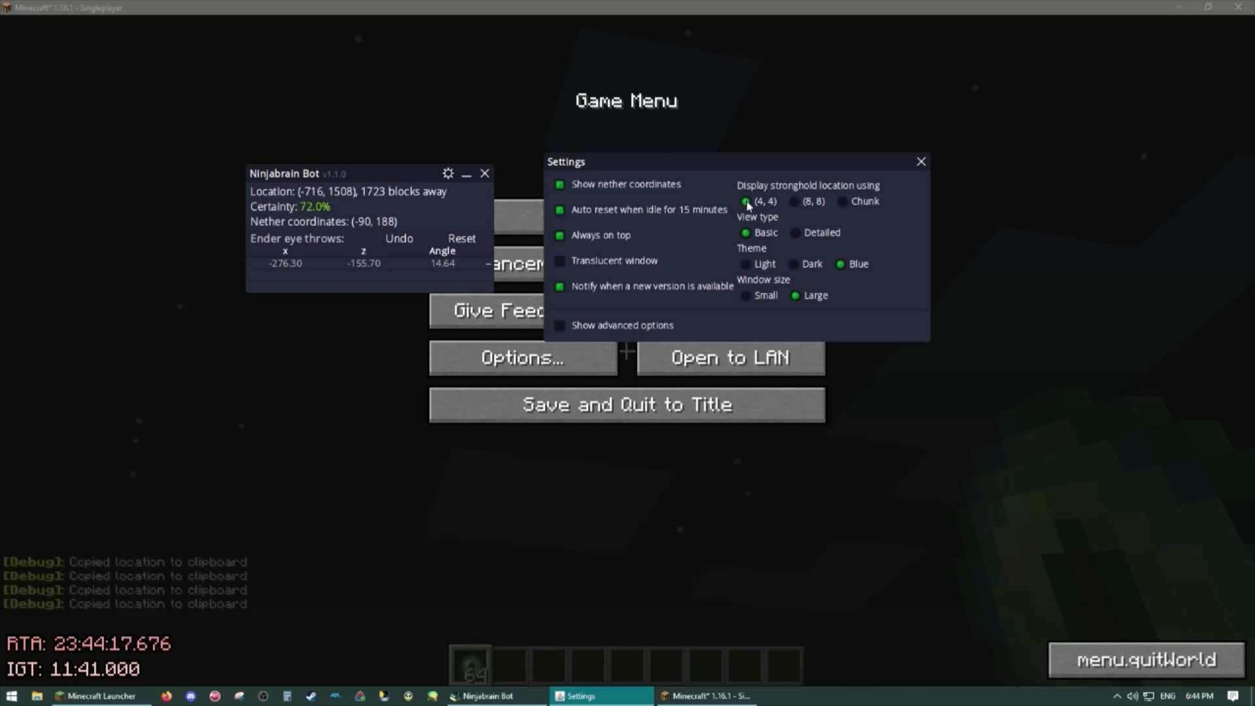
{"action": "mouse_move", "coordinate": [836, 211]}
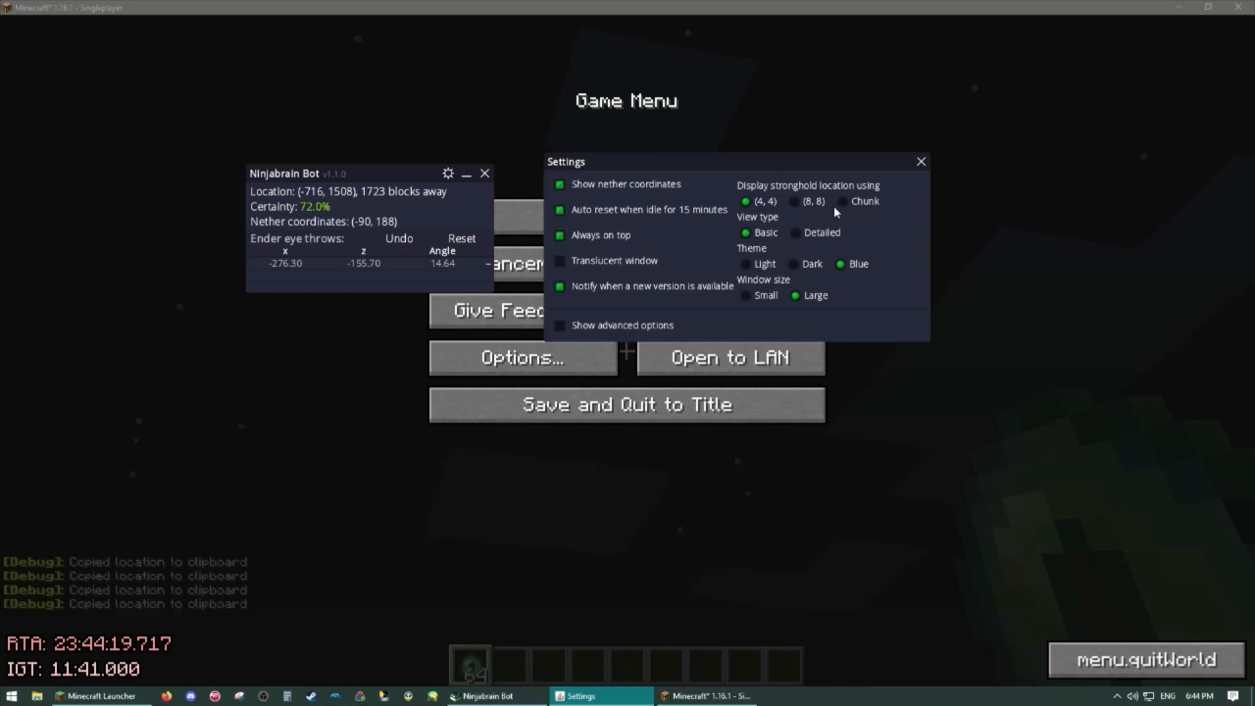
{"action": "mouse_move", "coordinate": [891, 223]}
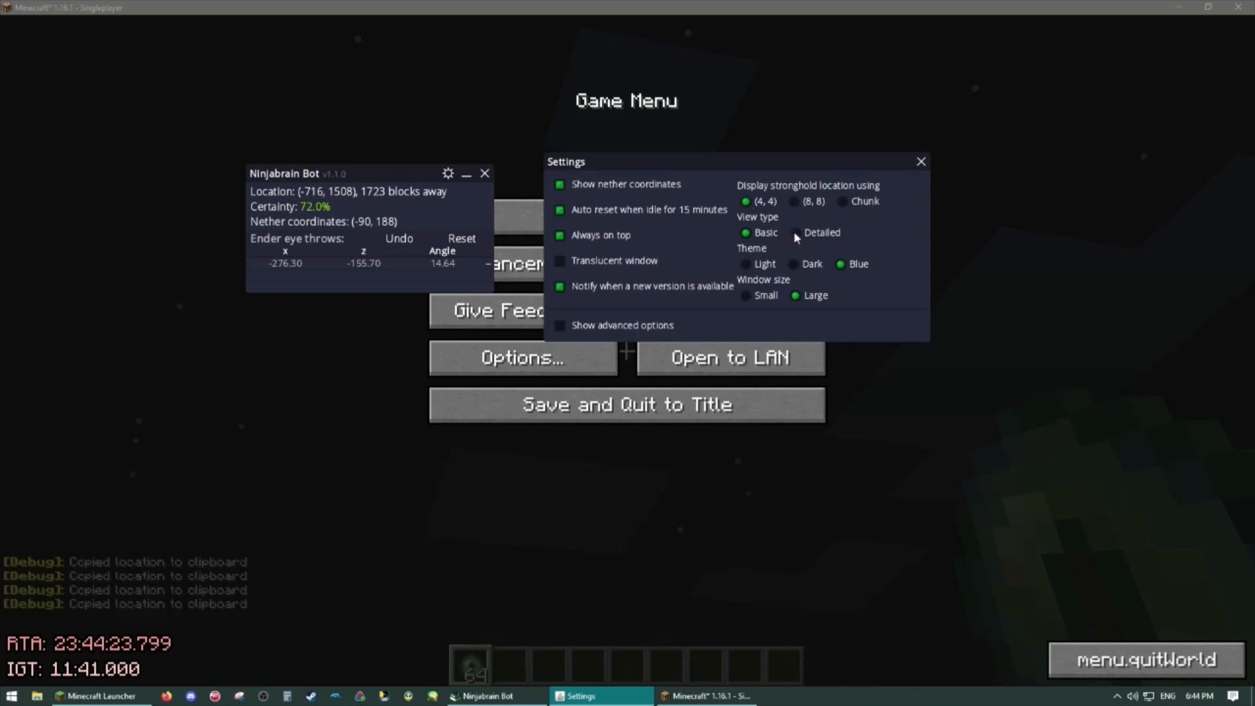
Set View type to Detailed, preview the Light theme, then return to Blue.
{"action": "left_click", "coordinate": [797, 232]}
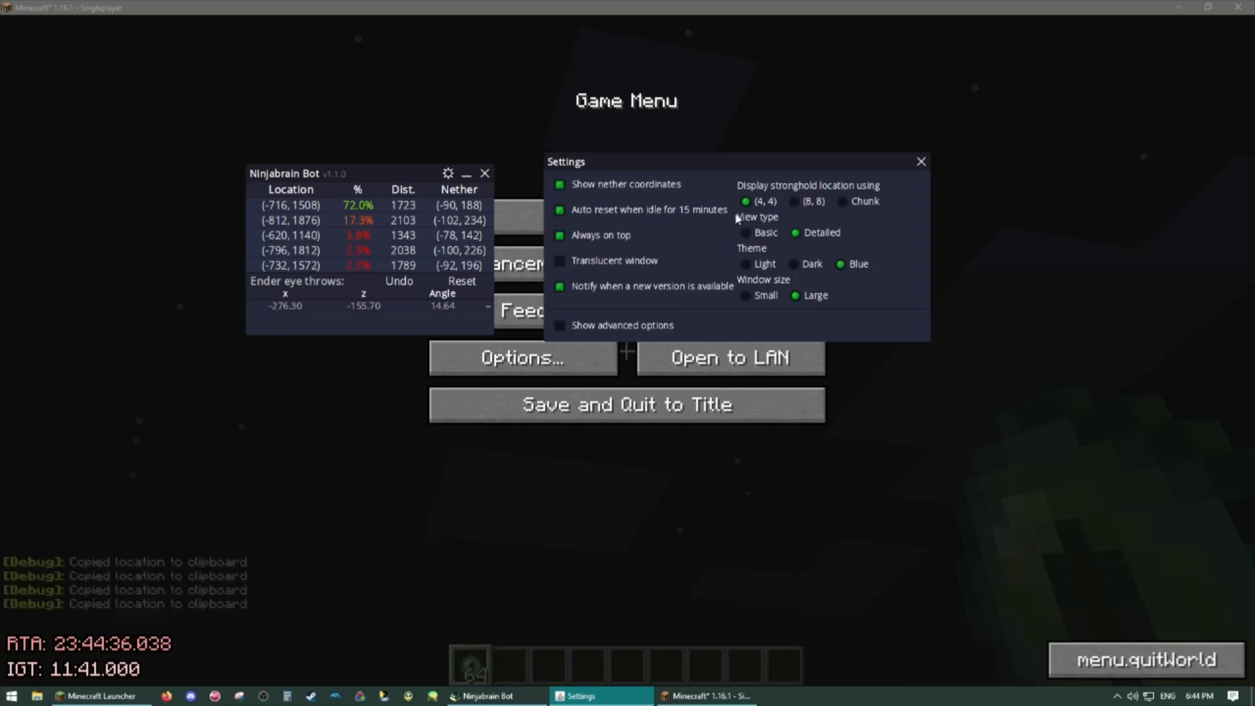
{"action": "left_click", "coordinate": [744, 264]}
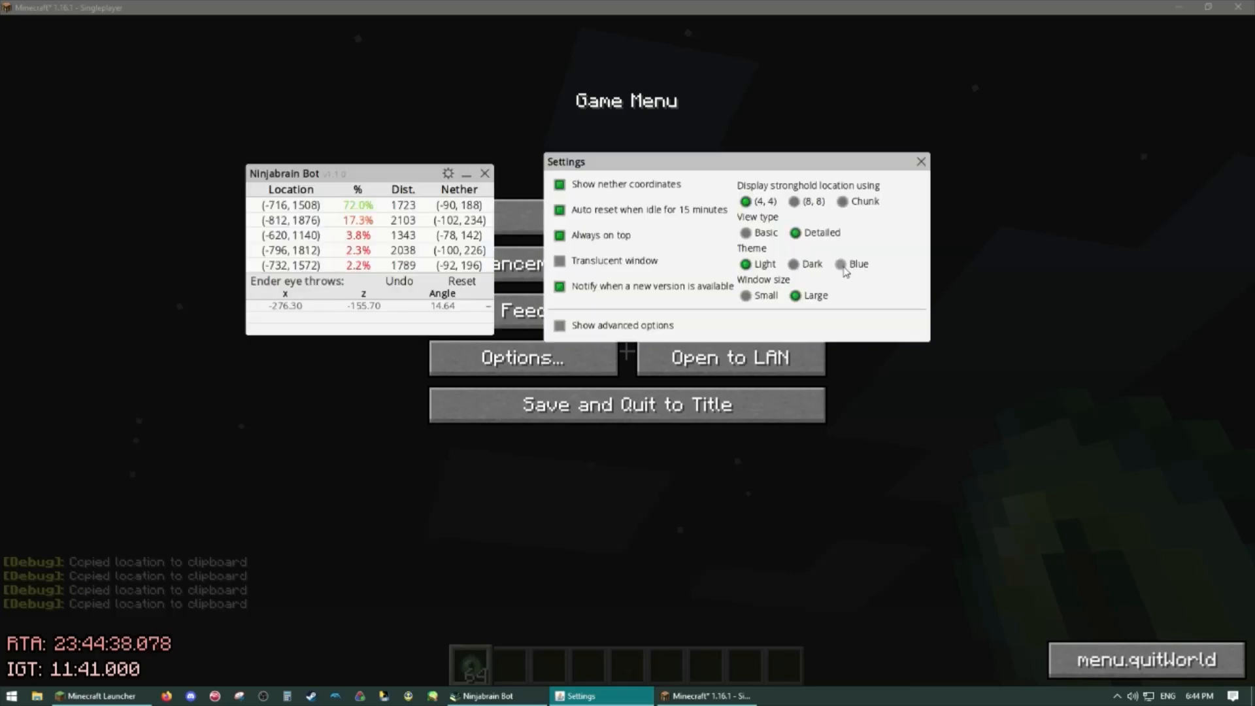
{"action": "left_click", "coordinate": [841, 264]}
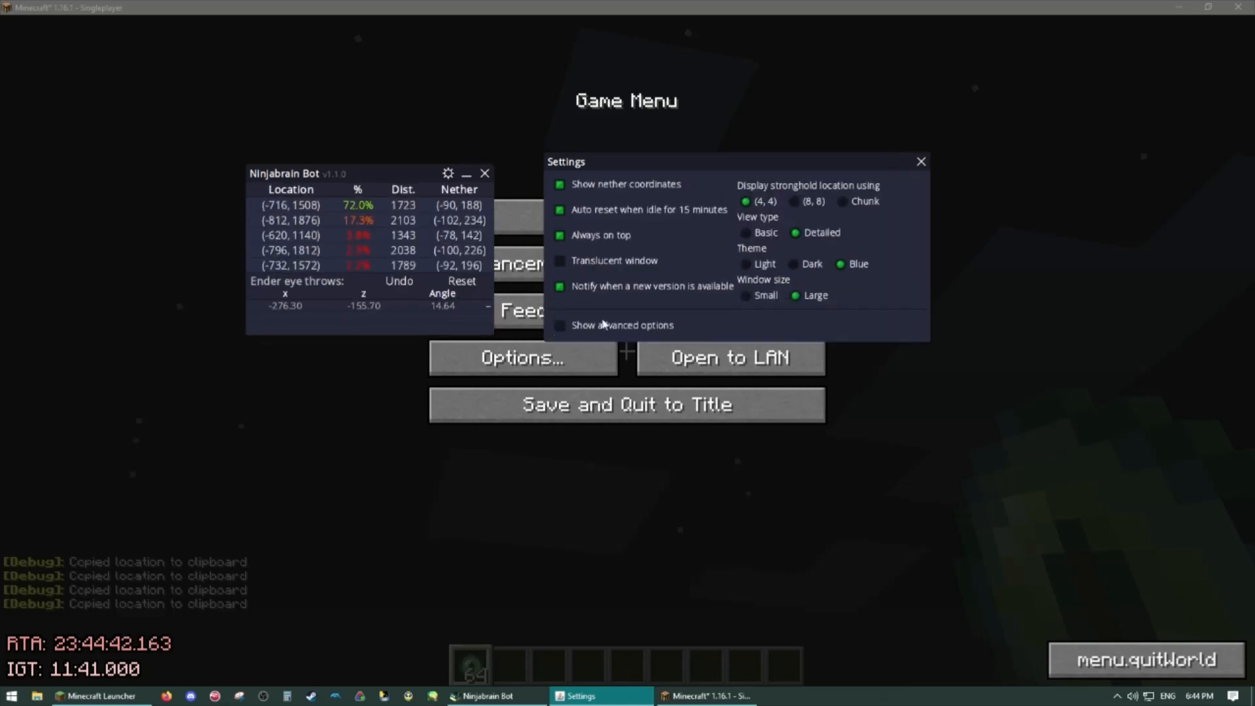
{"action": "mouse_move", "coordinate": [717, 313]}
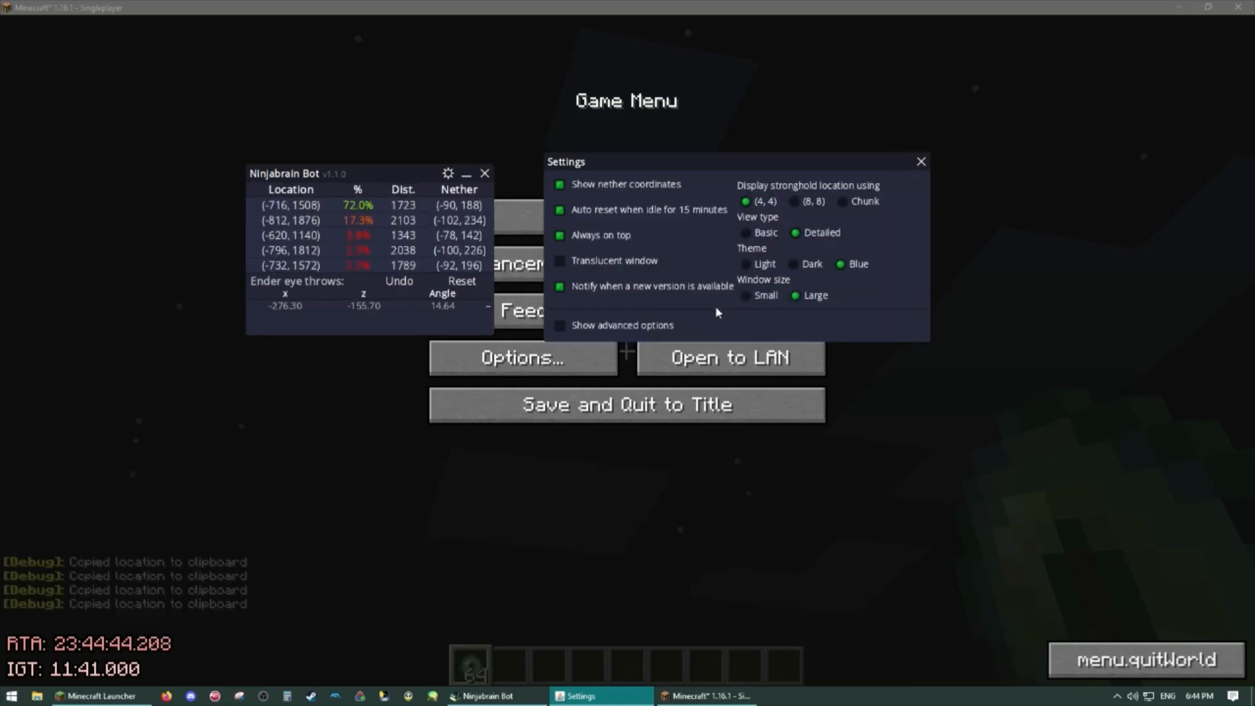
{"action": "left_click", "coordinate": [560, 326]}
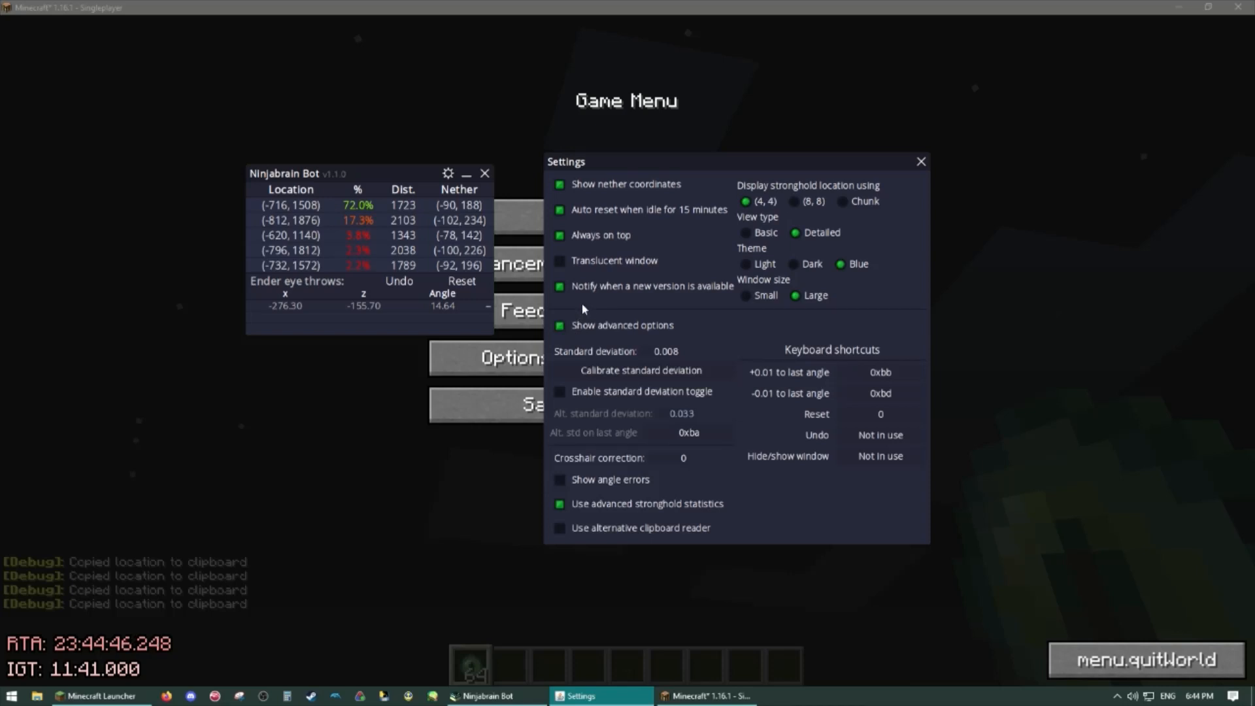
{"action": "mouse_move", "coordinate": [712, 351]}
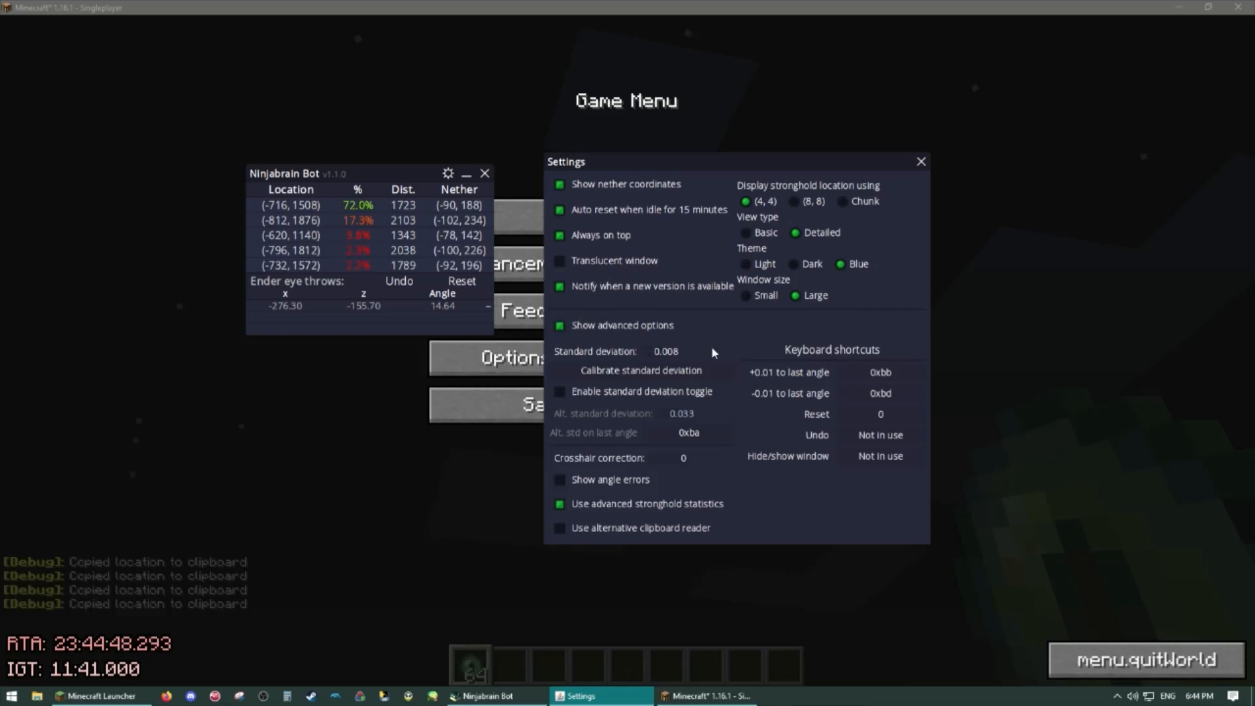
{"action": "mouse_move", "coordinate": [628, 354]}
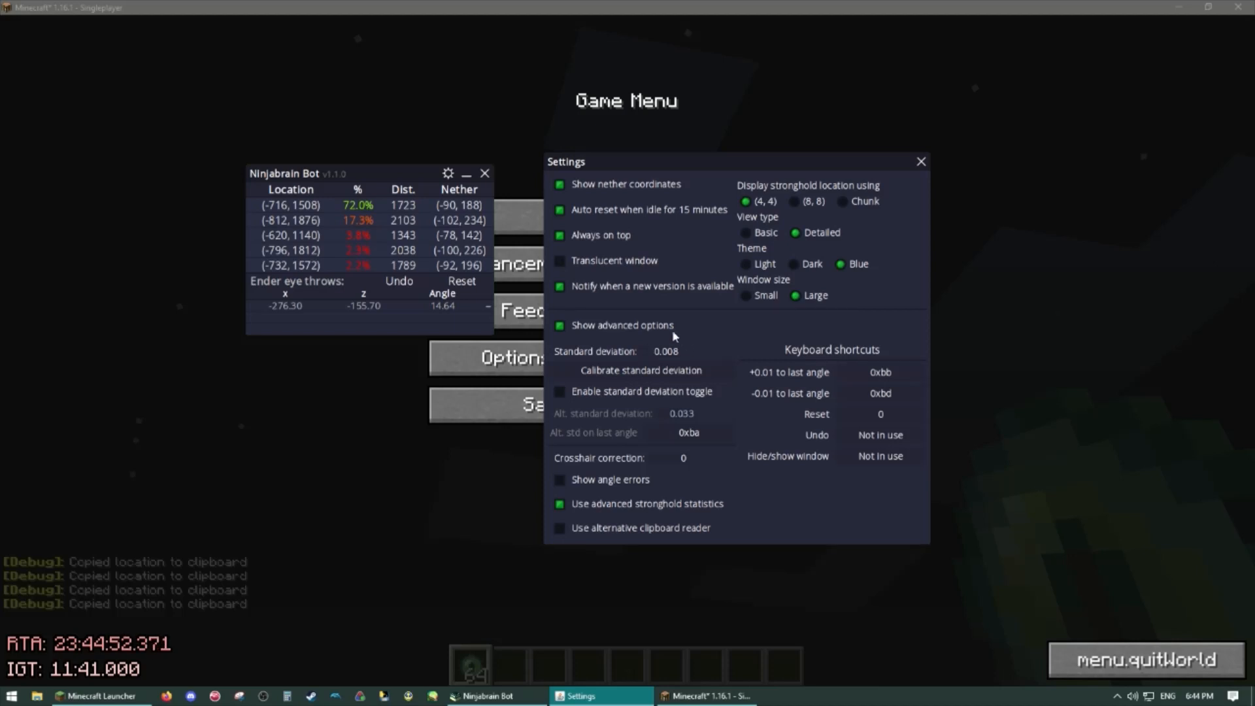
{"action": "mouse_move", "coordinate": [561, 485]}
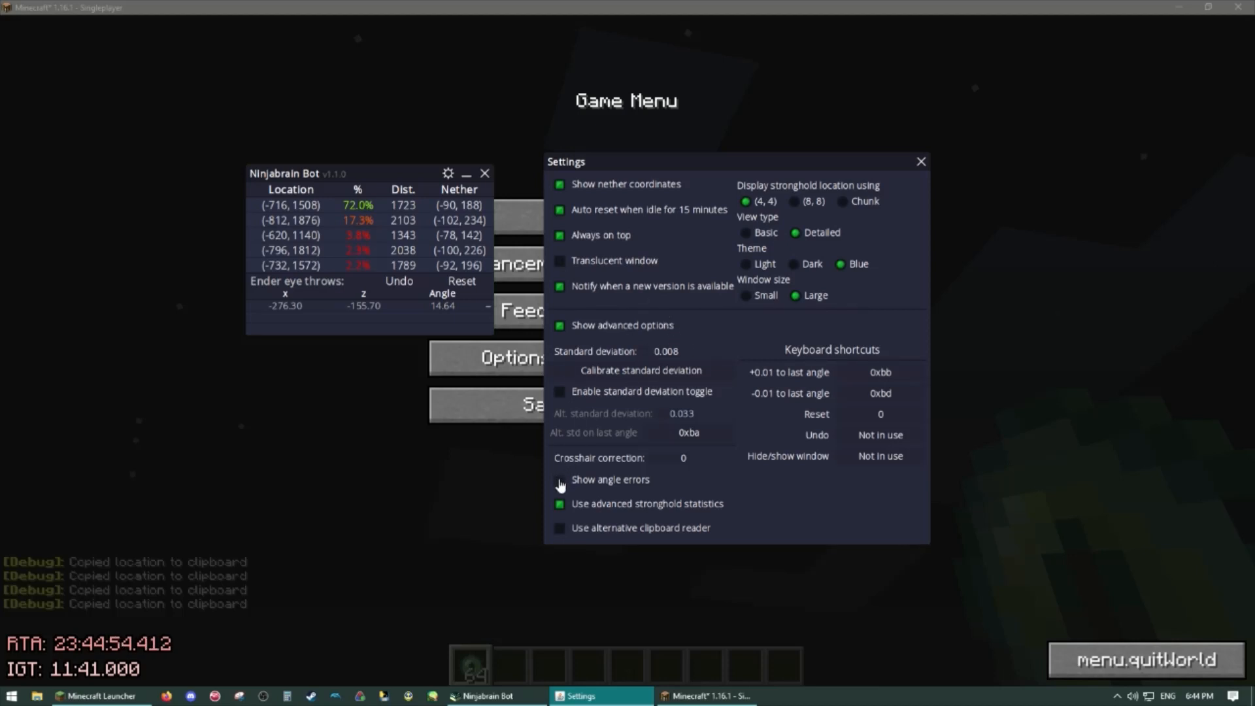
{"action": "left_click", "coordinate": [559, 480]}
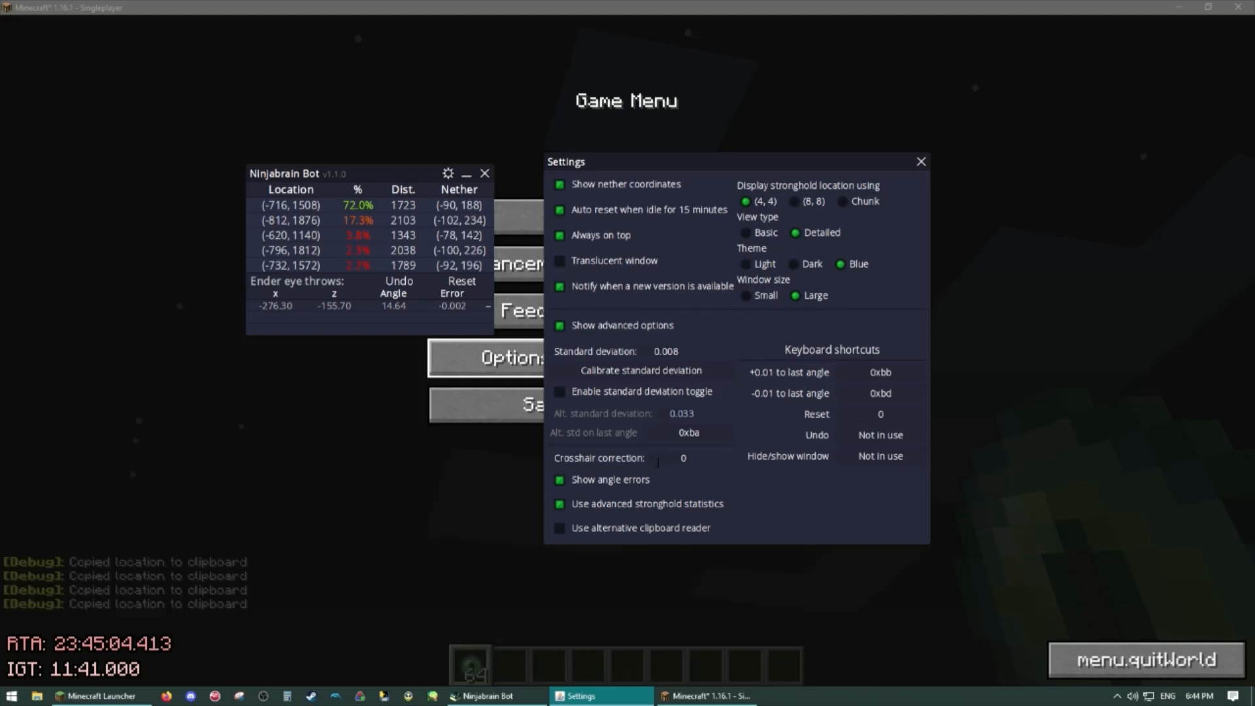
{"action": "left_click", "coordinate": [683, 458]}
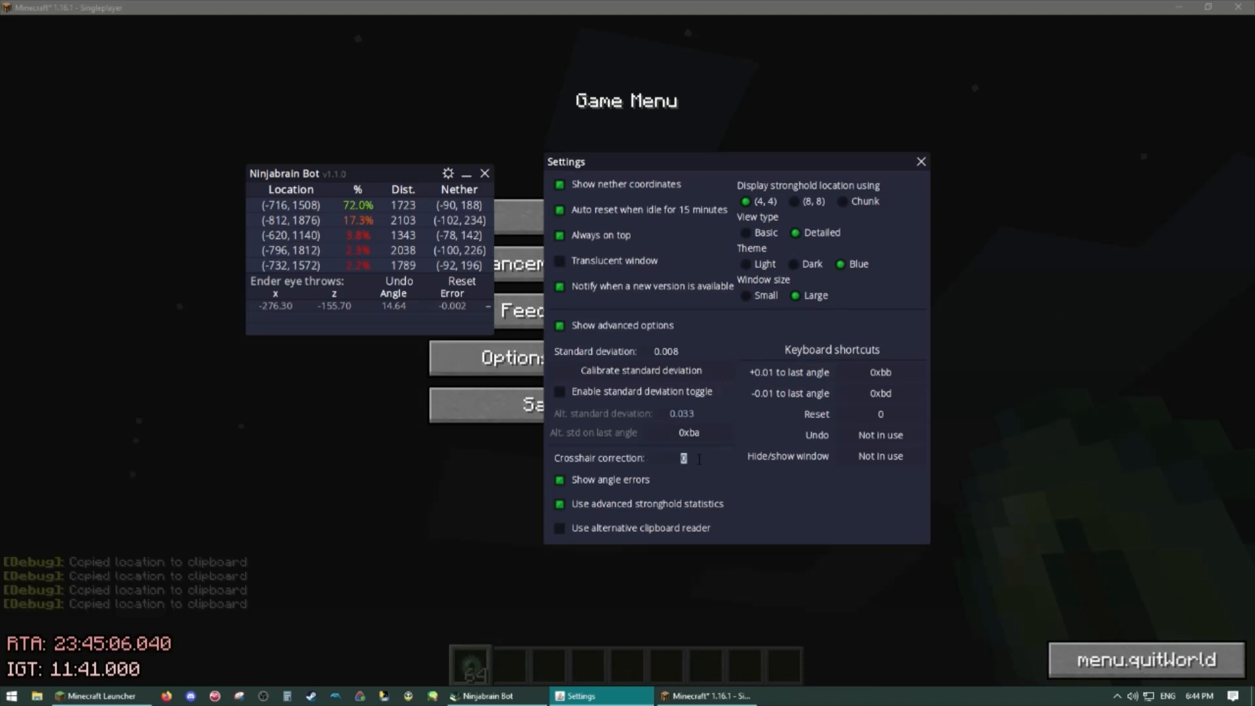
{"action": "mouse_move", "coordinate": [699, 464]}
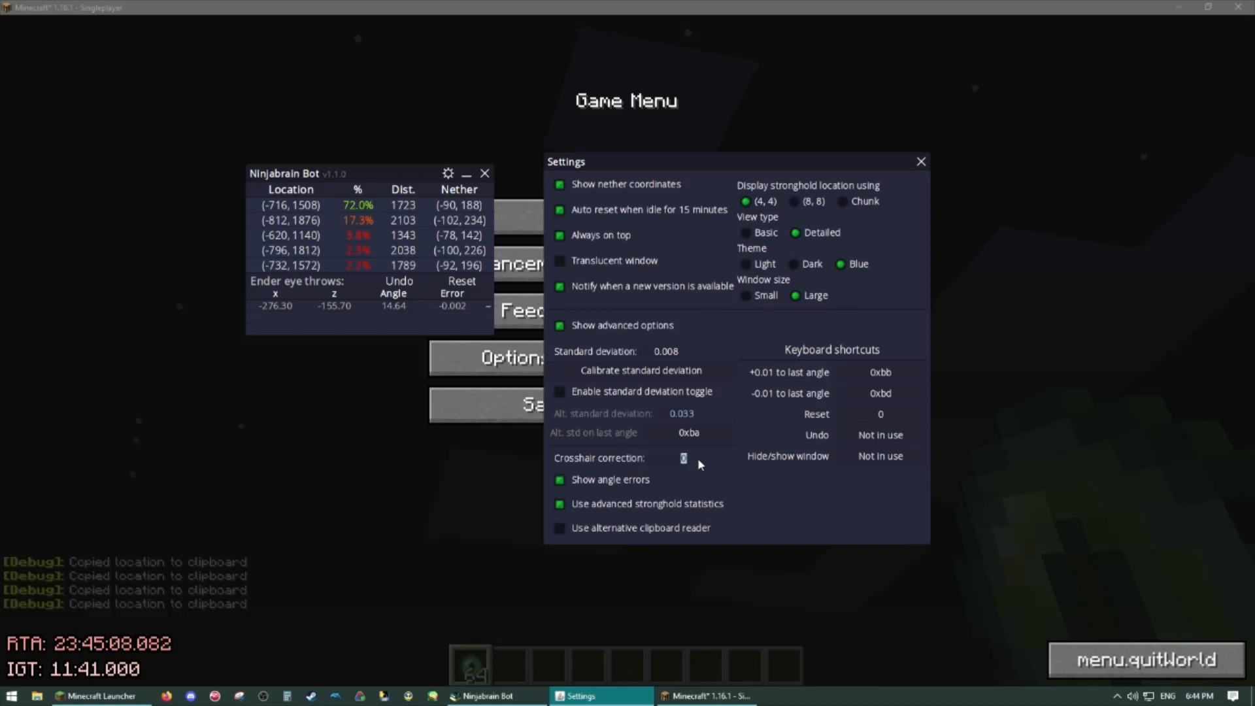
{"action": "mouse_move", "coordinate": [695, 469]}
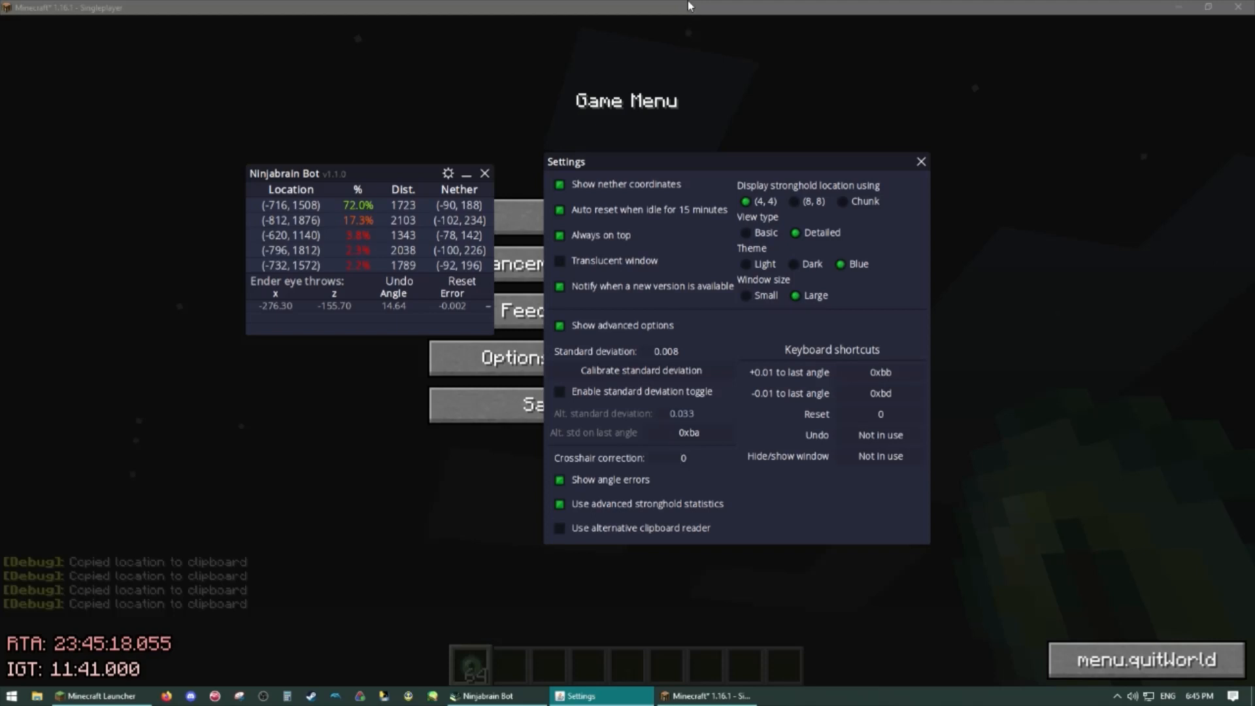
{"action": "mouse_move", "coordinate": [692, 473]}
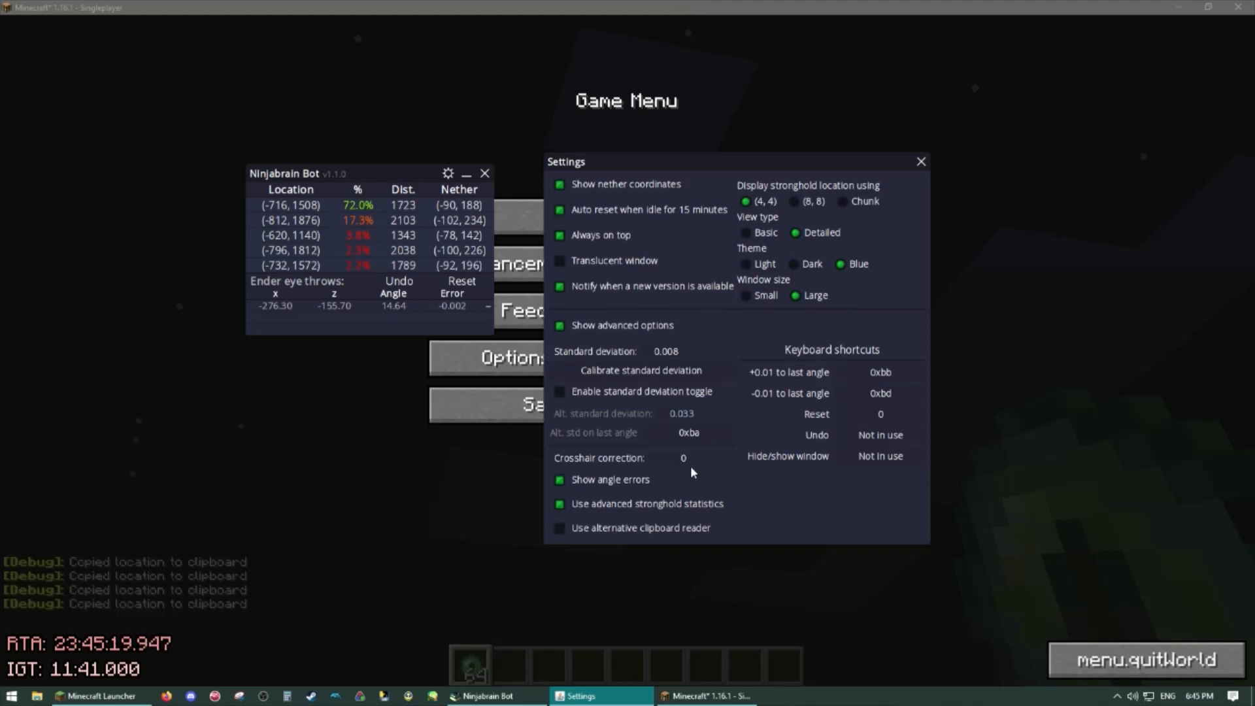
{"action": "mouse_move", "coordinate": [694, 435]}
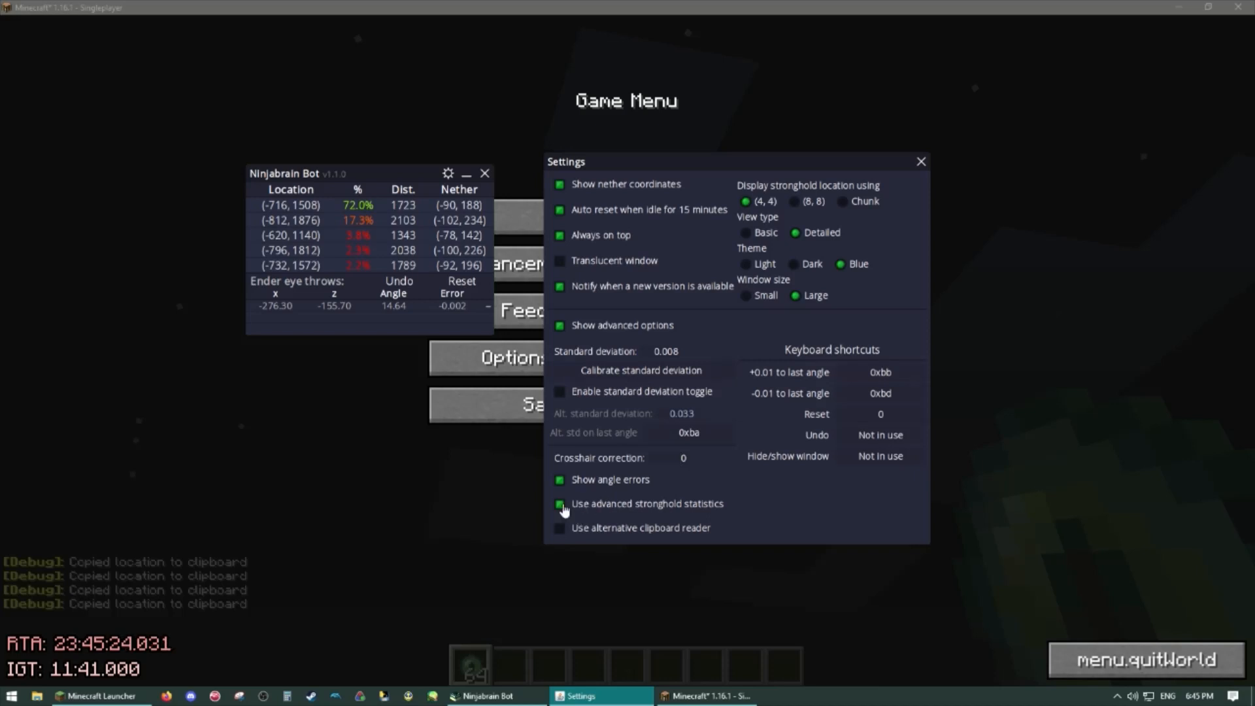
{"action": "left_click", "coordinate": [560, 505]}
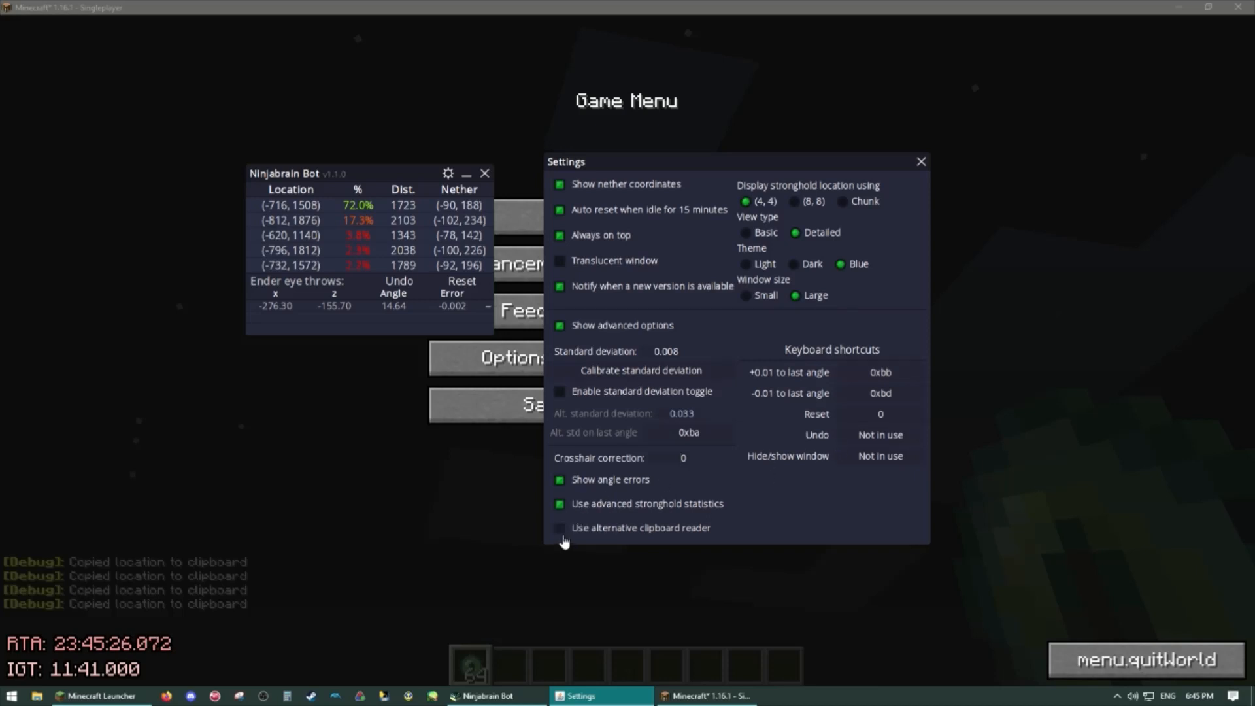
{"action": "left_click", "coordinate": [559, 528]}
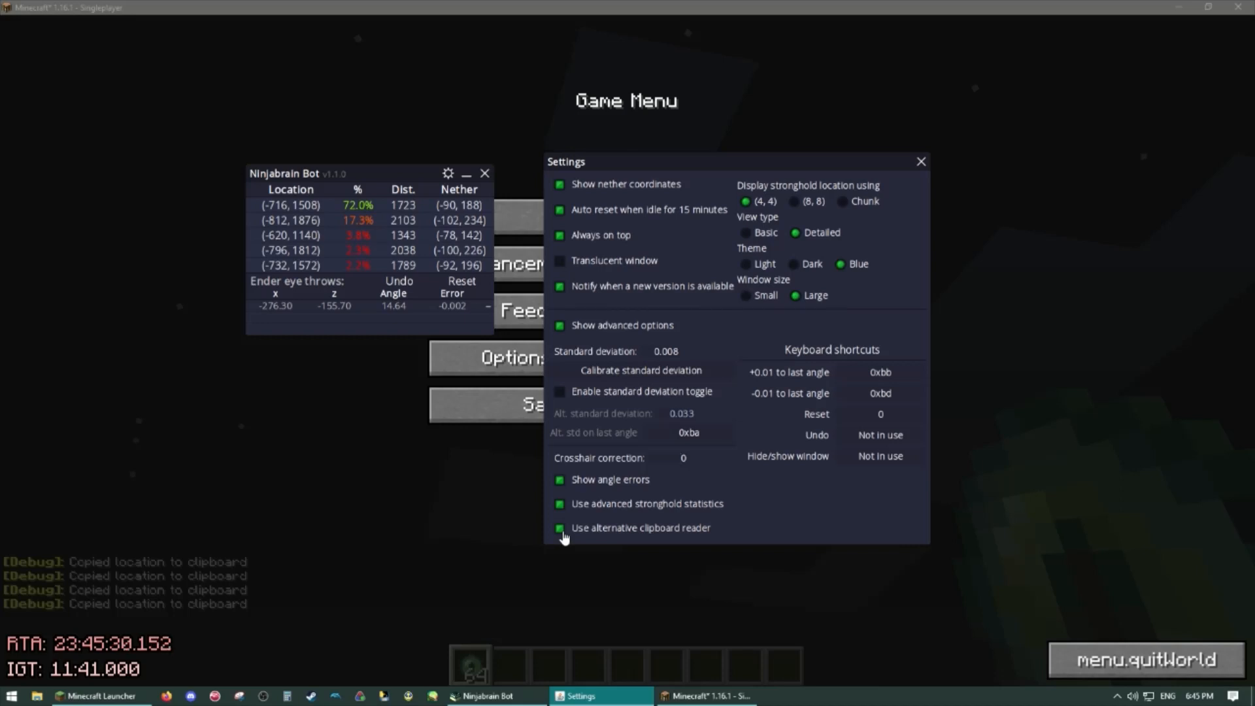
{"action": "left_click", "coordinate": [559, 528]}
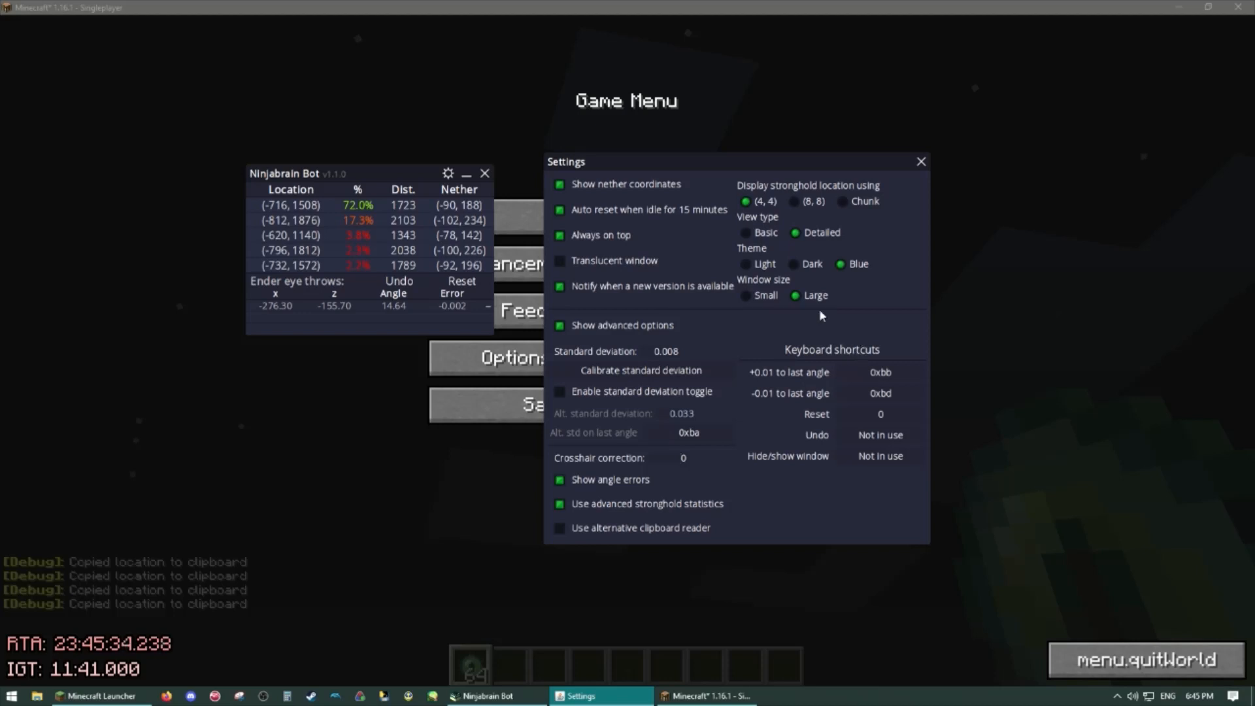
{"action": "mouse_move", "coordinate": [882, 387]}
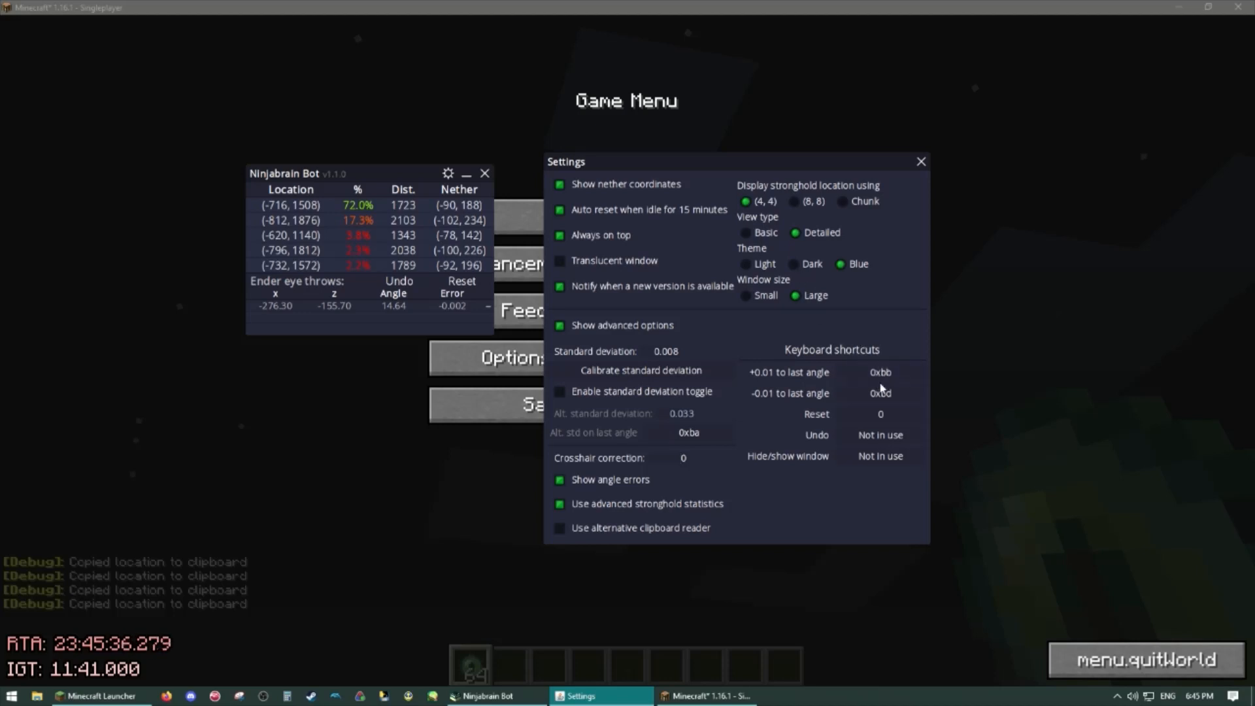
{"action": "mouse_move", "coordinate": [882, 379]}
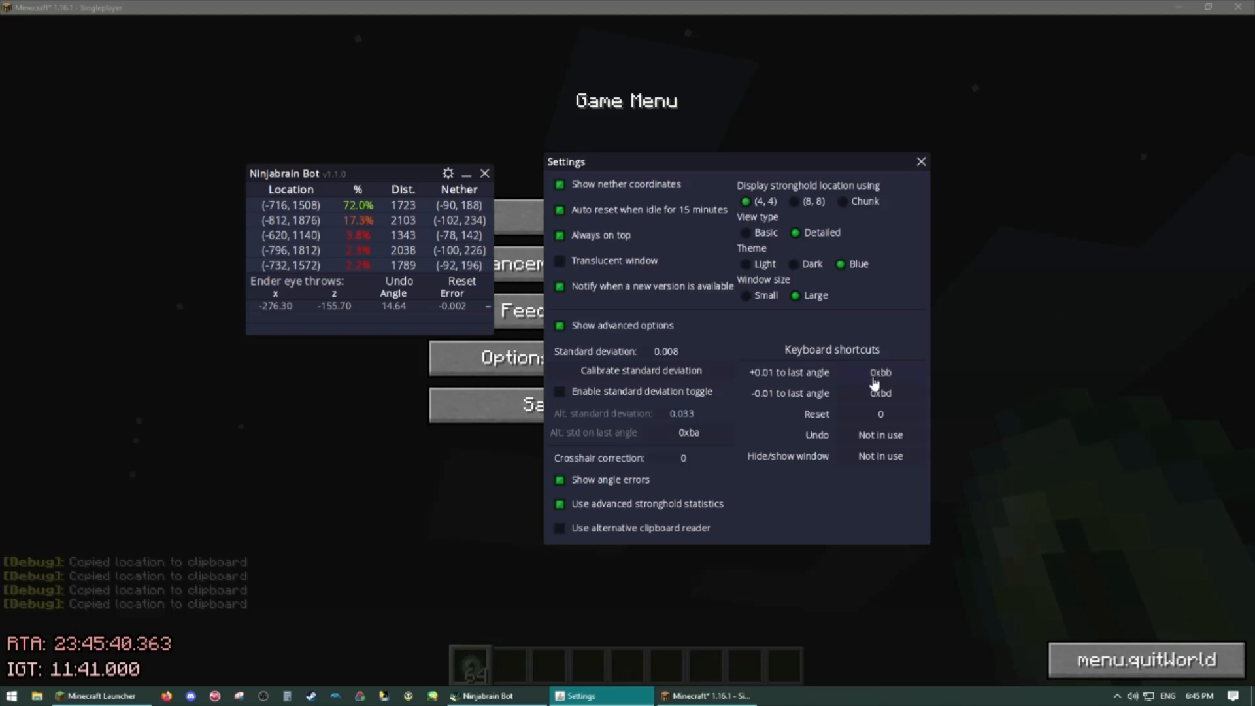
{"action": "mouse_move", "coordinate": [878, 372]}
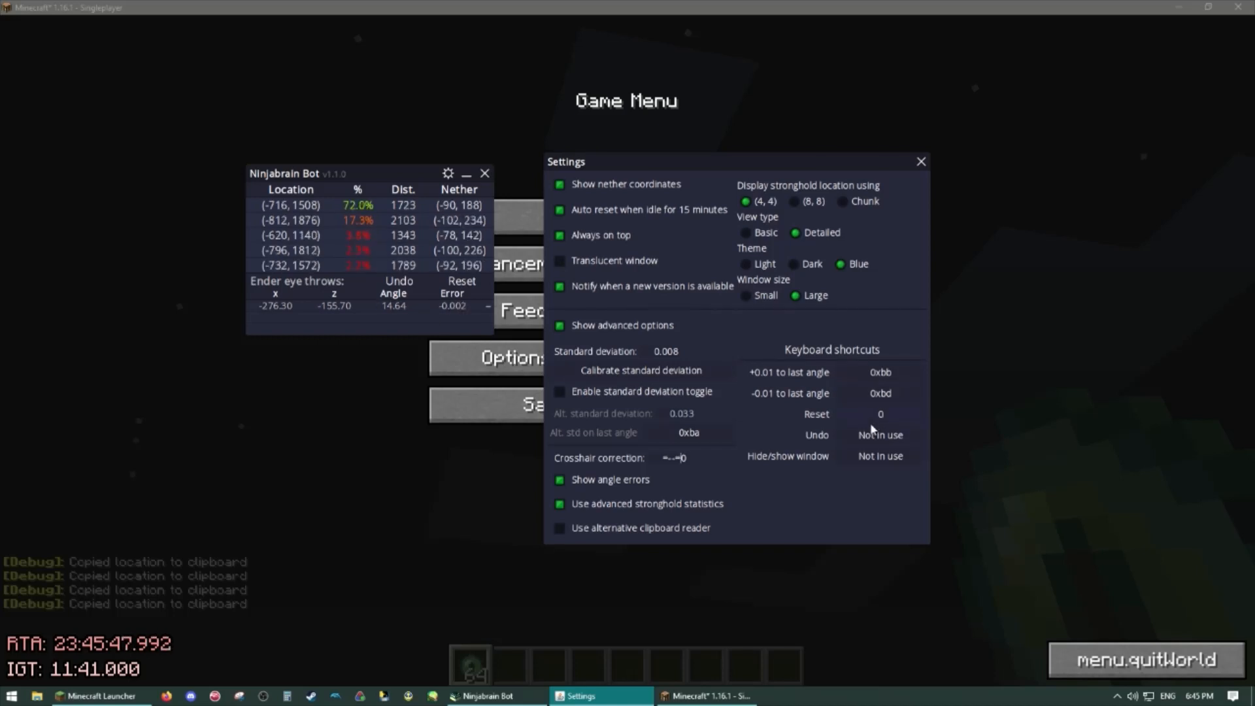
{"action": "mouse_move", "coordinate": [822, 440]}
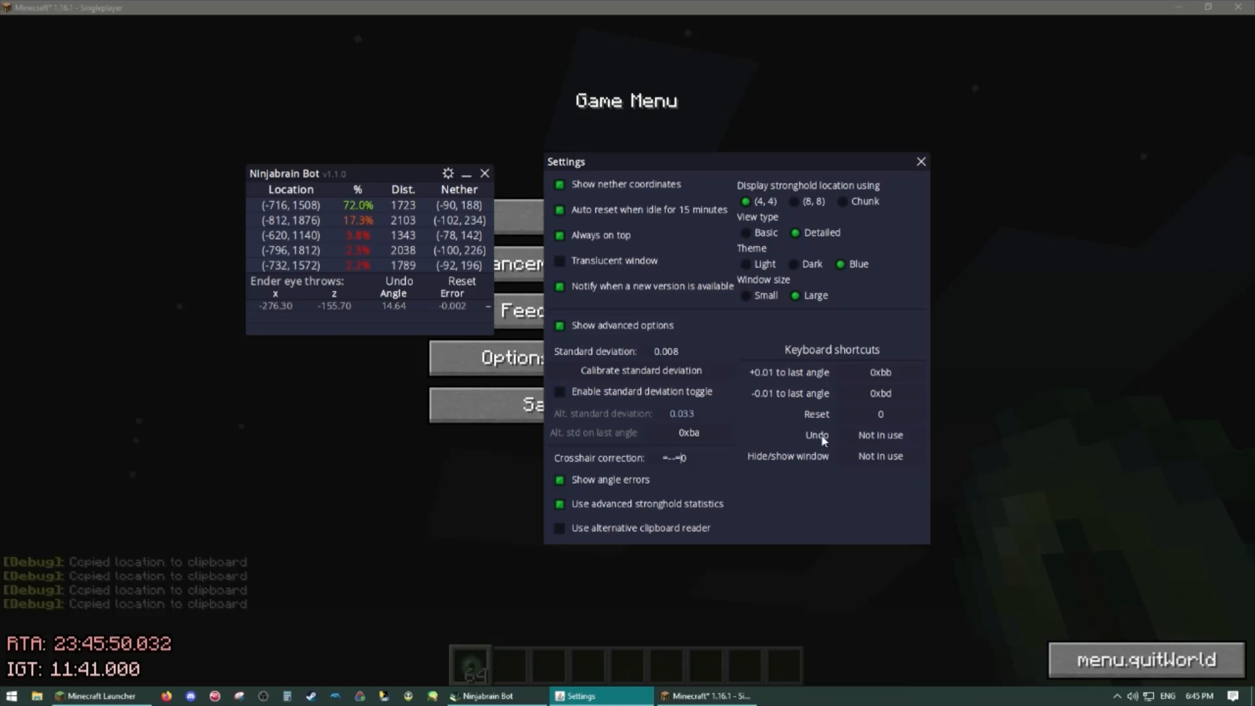
{"action": "mouse_move", "coordinate": [861, 466]}
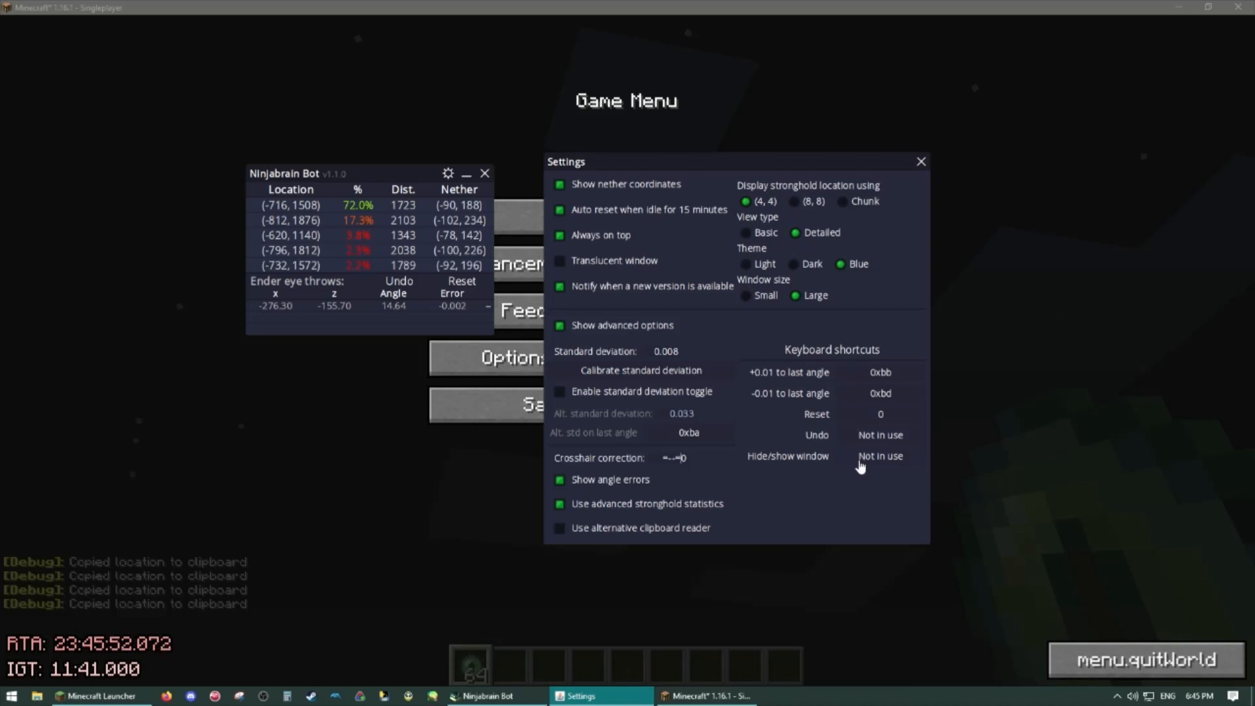
{"action": "mouse_move", "coordinate": [853, 467]}
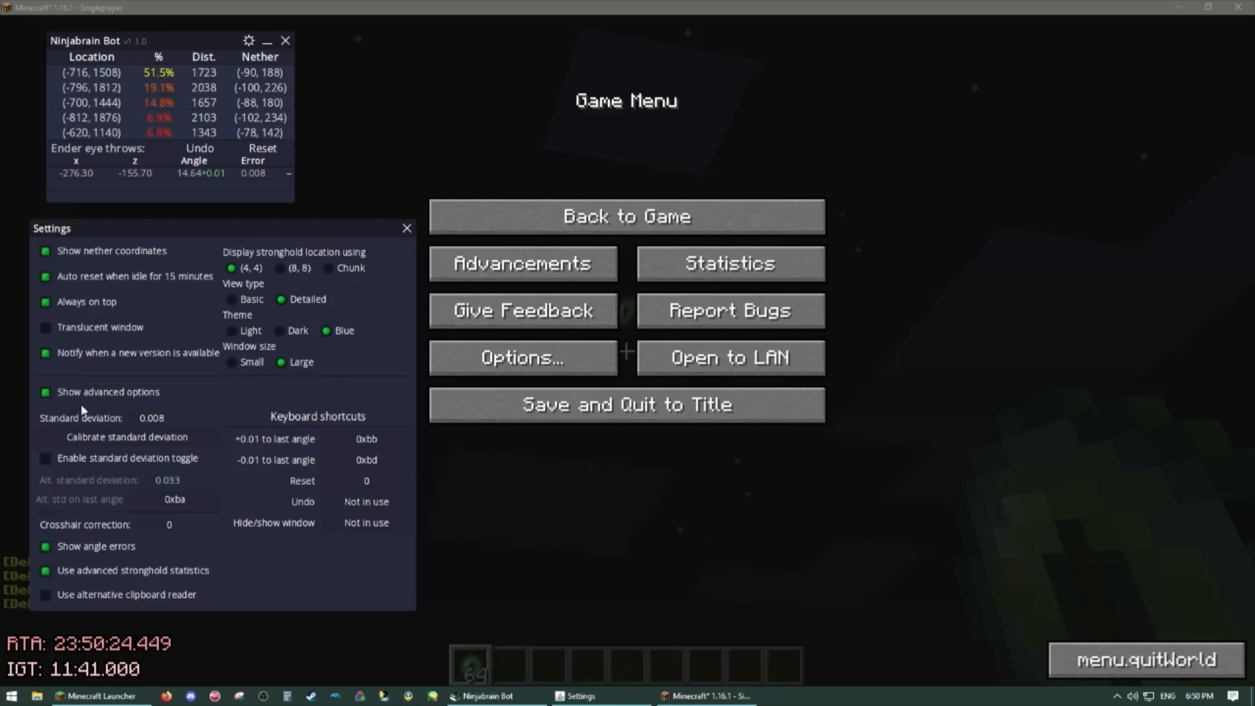
{"action": "mouse_move", "coordinate": [64, 427]}
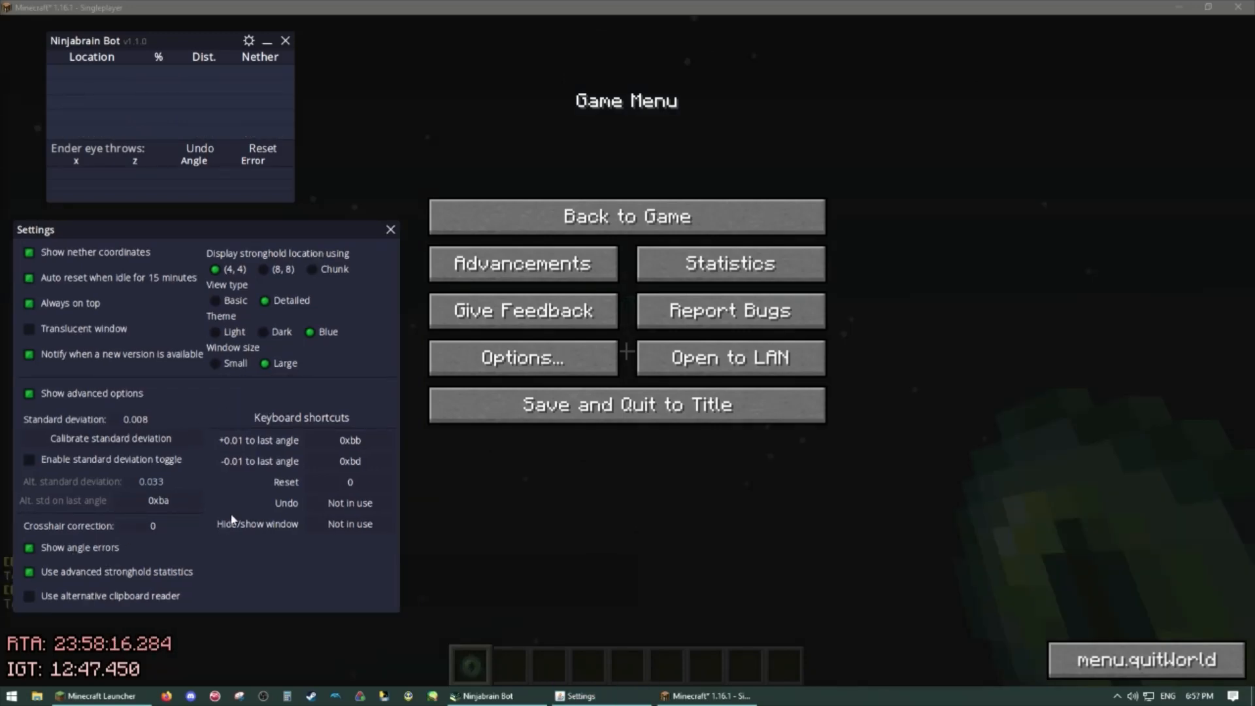
{"action": "mouse_move", "coordinate": [573, 464]}
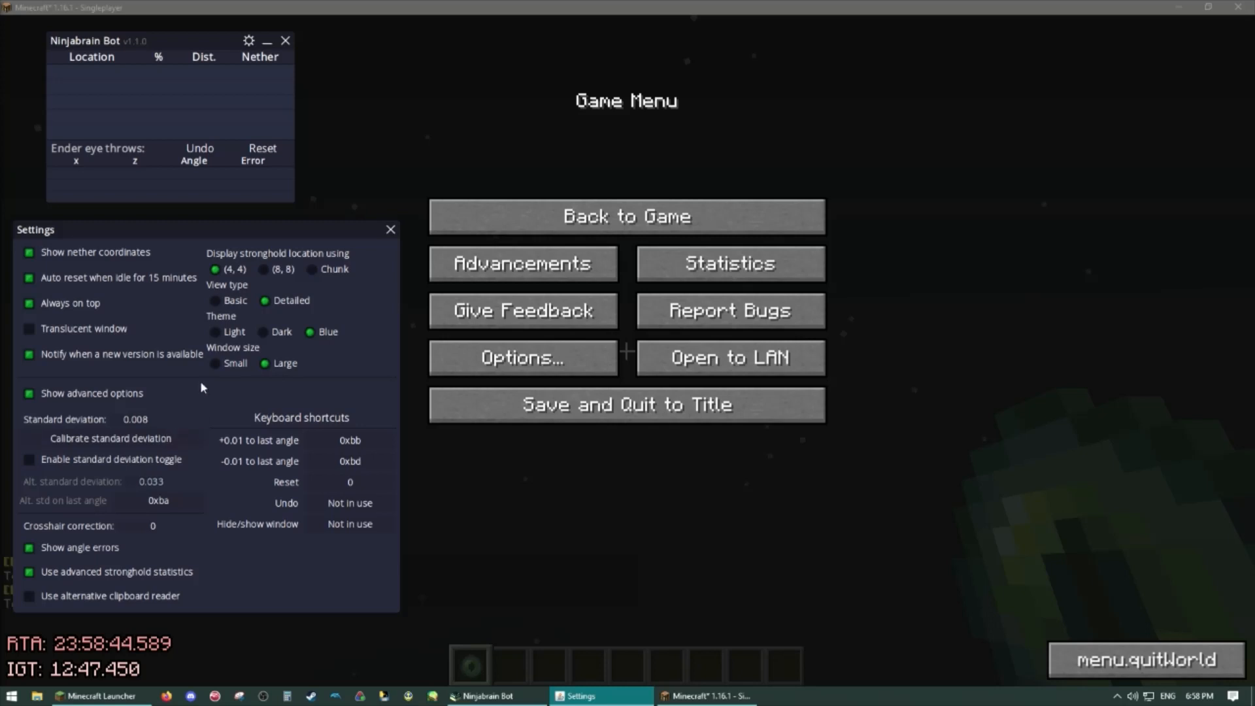
Start standard deviation calibration and confirm Minecraft's Open Command key is K.
{"action": "left_click", "coordinate": [104, 438]}
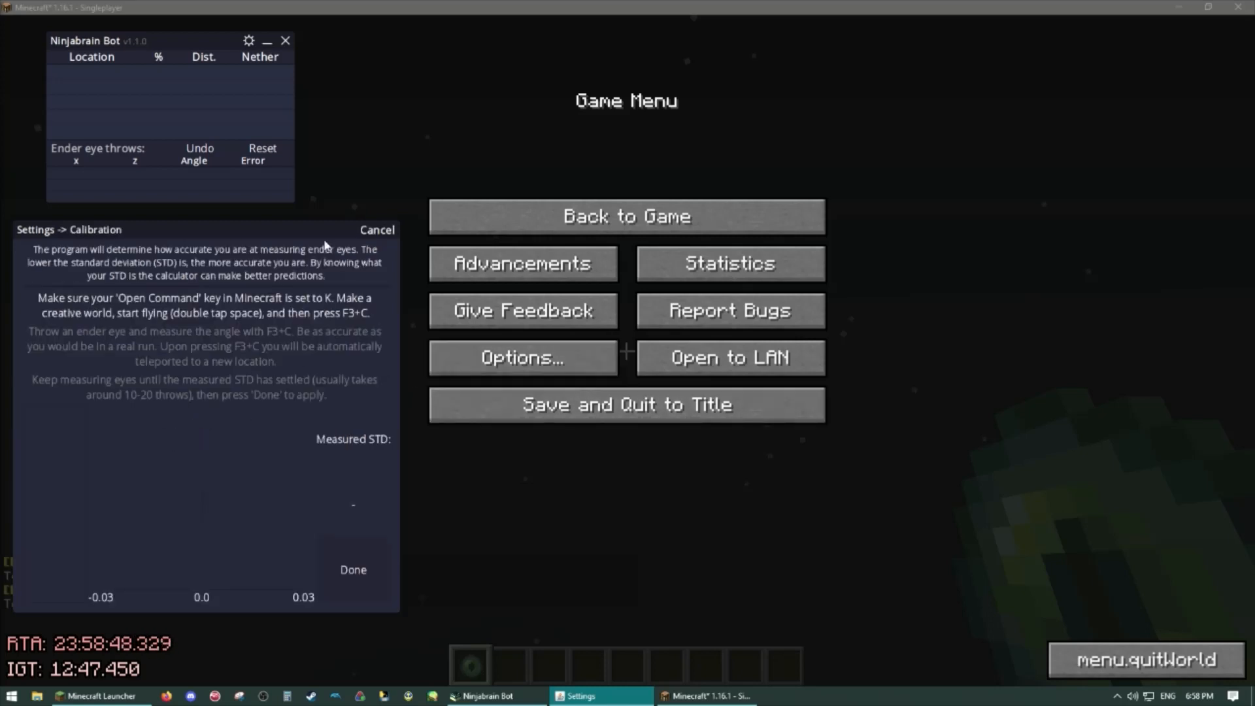
{"action": "left_click", "coordinate": [523, 357]}
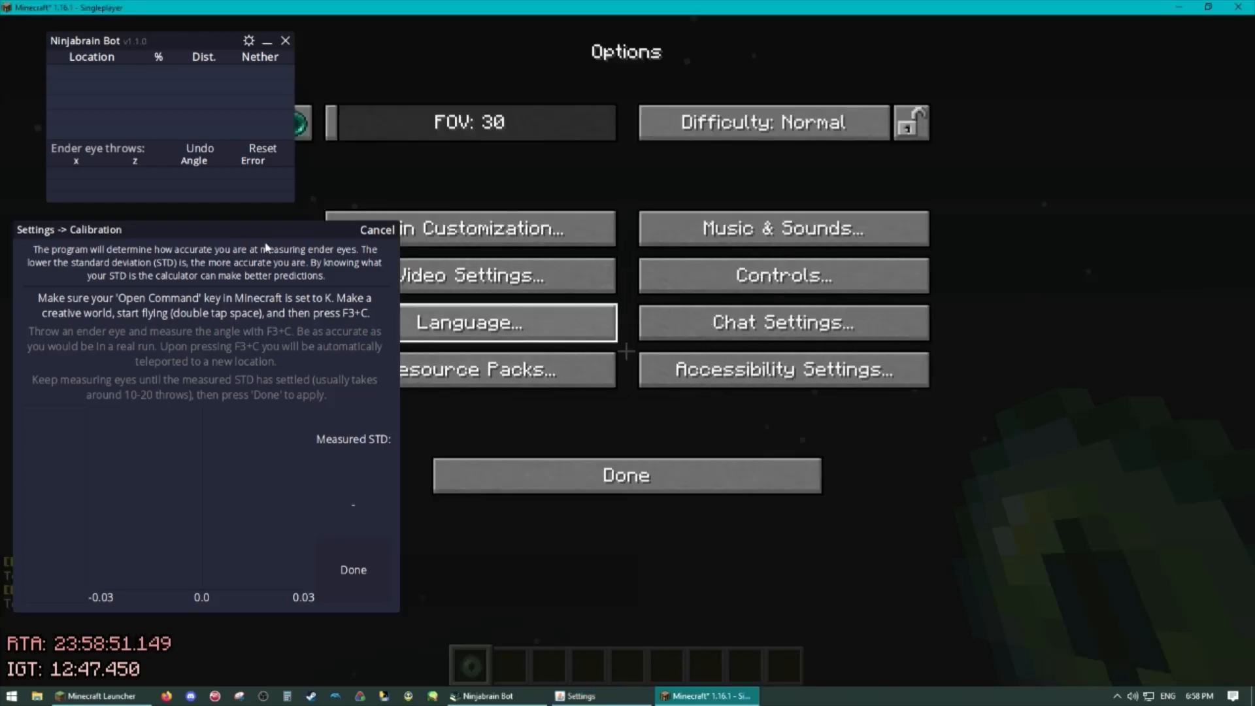
{"action": "left_click", "coordinate": [785, 275]}
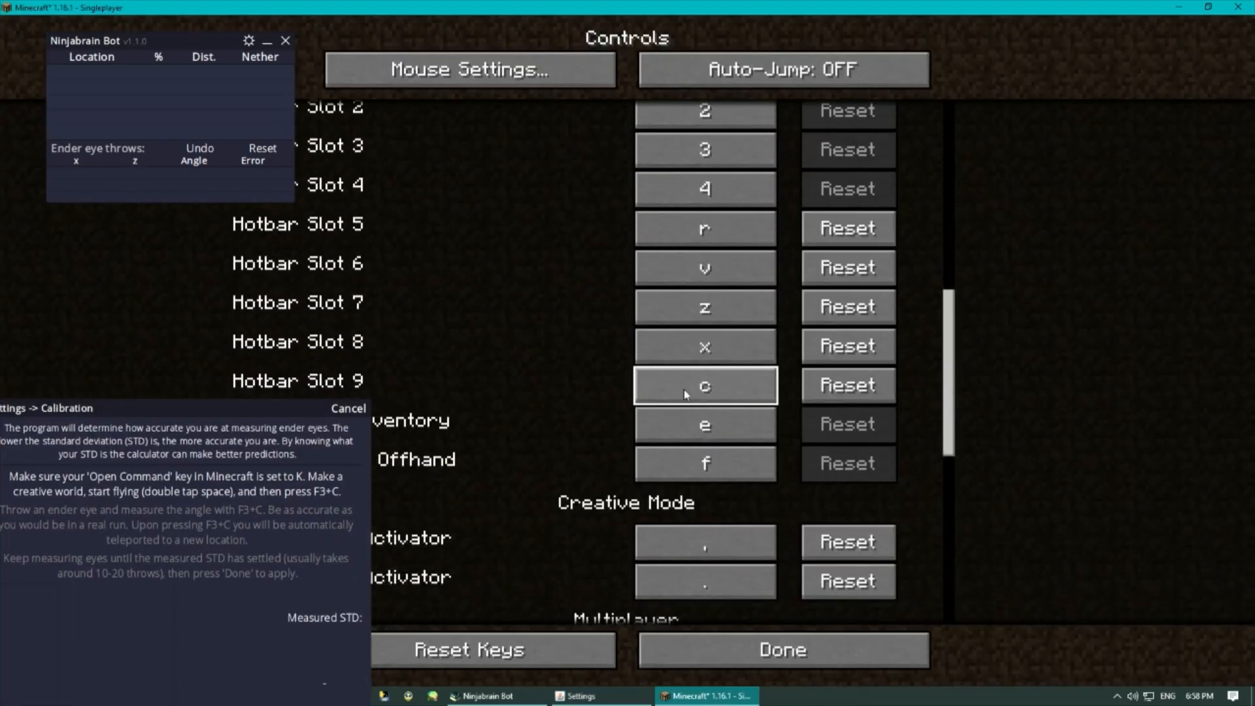
{"action": "scroll", "scroll_direction": "down", "scroll_amount": 3}
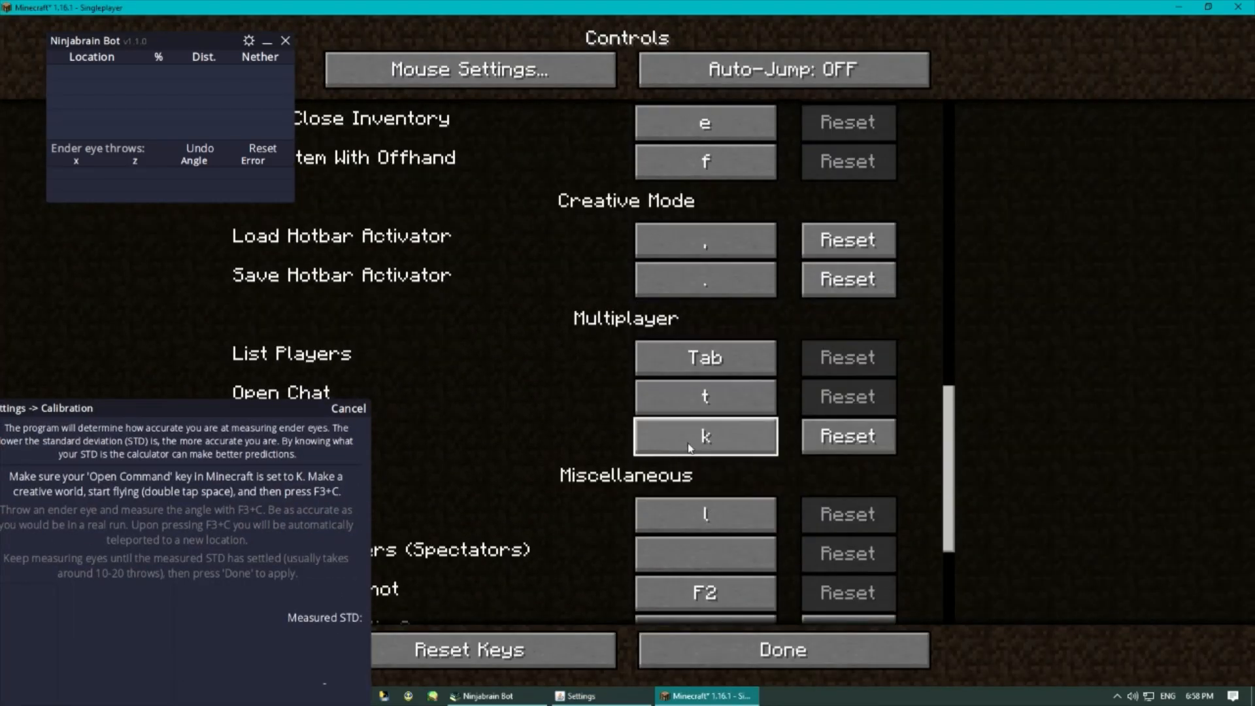
{"action": "scroll", "scroll_direction": "down", "scroll_amount": 3}
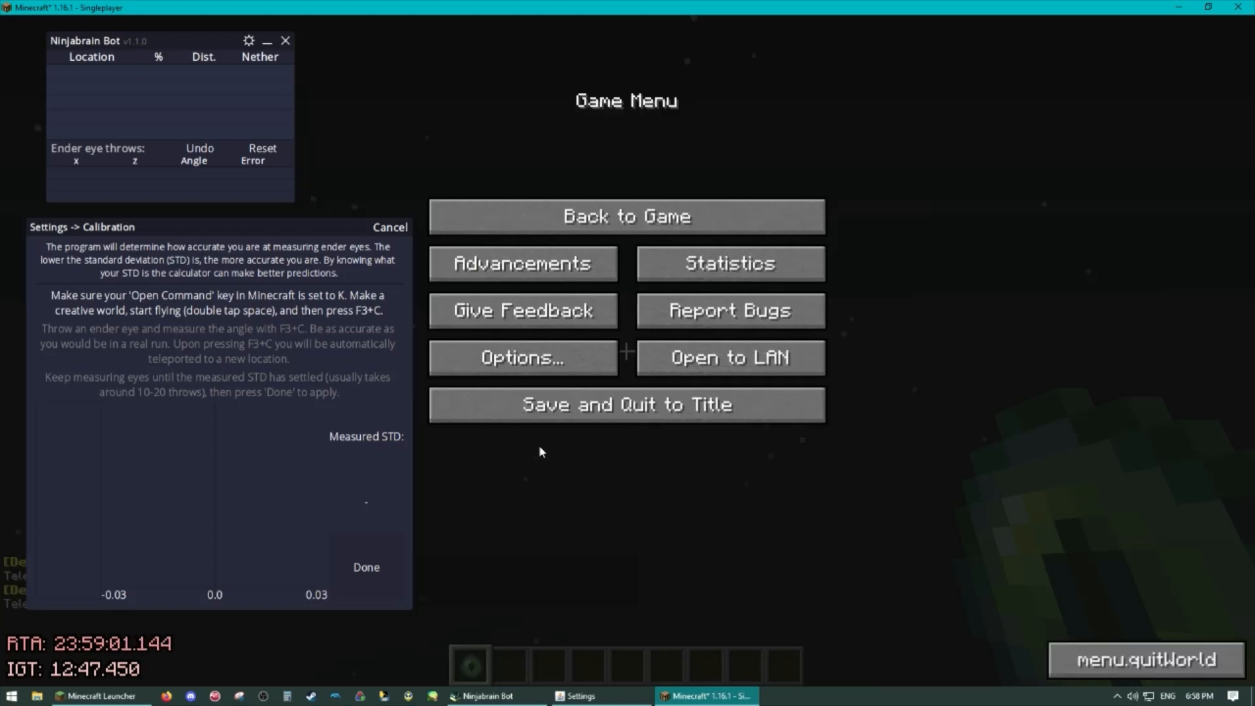
Record eye throws with F3+C until measured standard deviation settles at 0.031.
{"action": "left_click", "coordinate": [628, 215]}
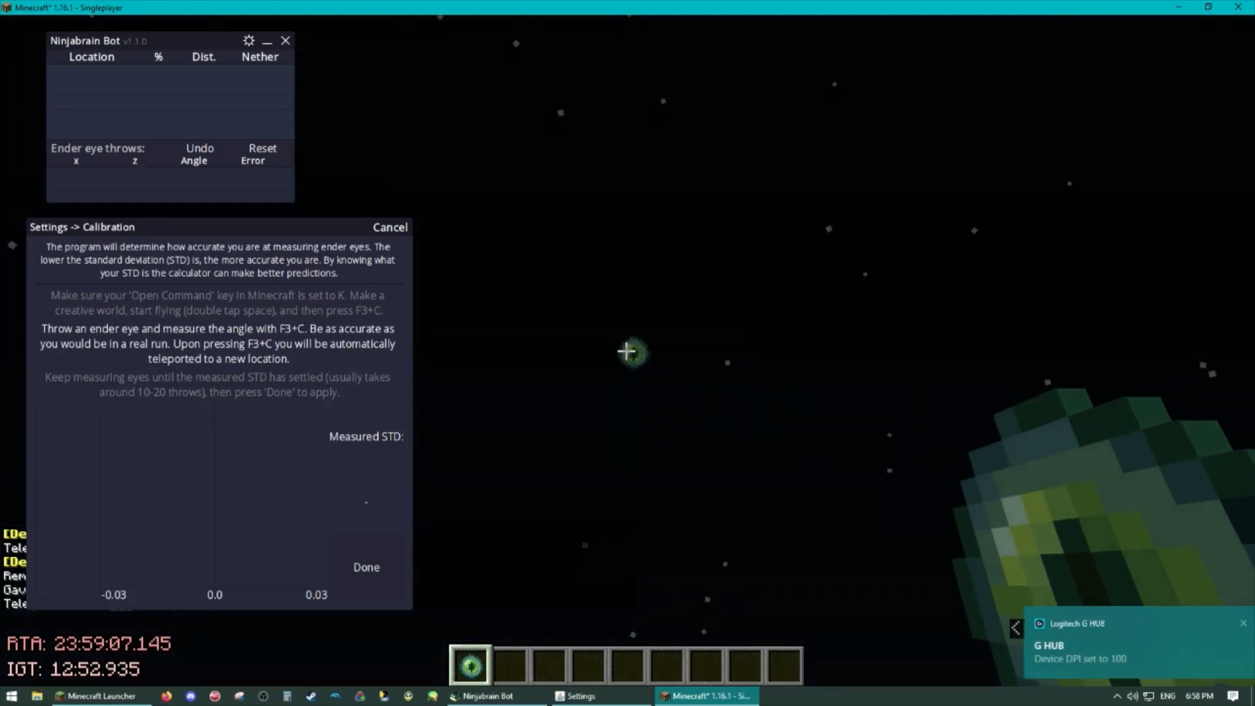
{"action": "key", "text": "Escape"}
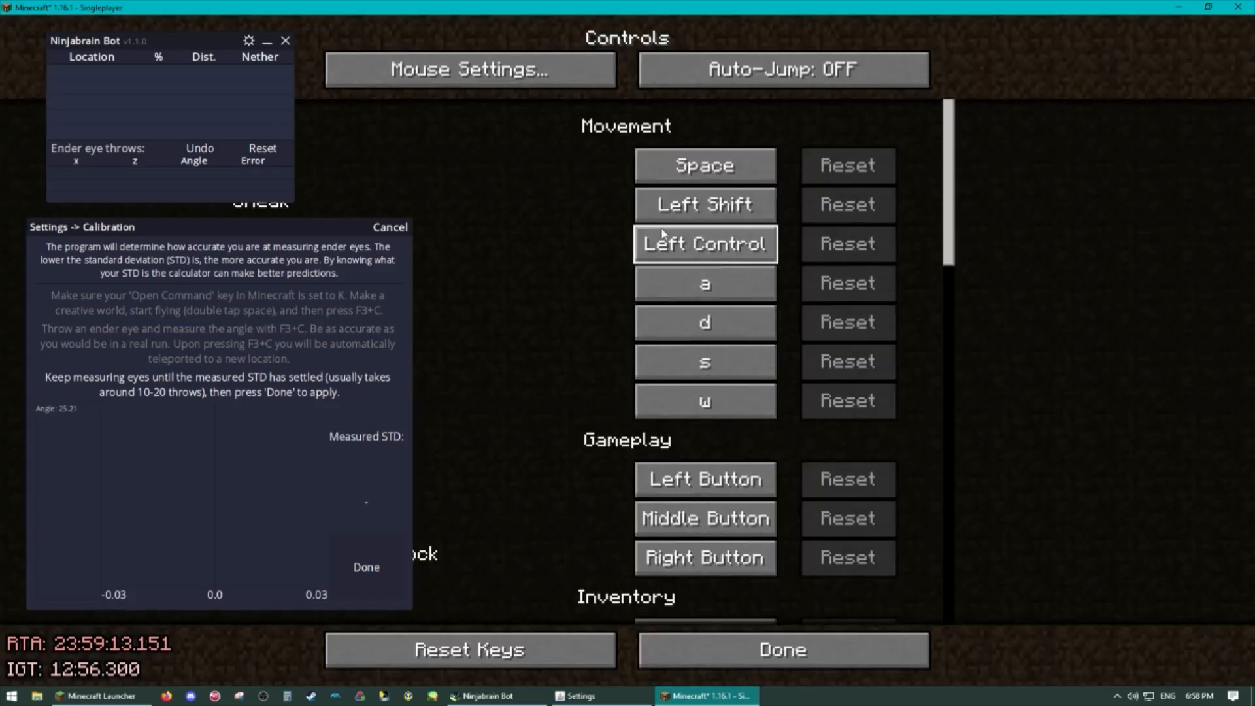
{"action": "left_click", "coordinate": [470, 69]}
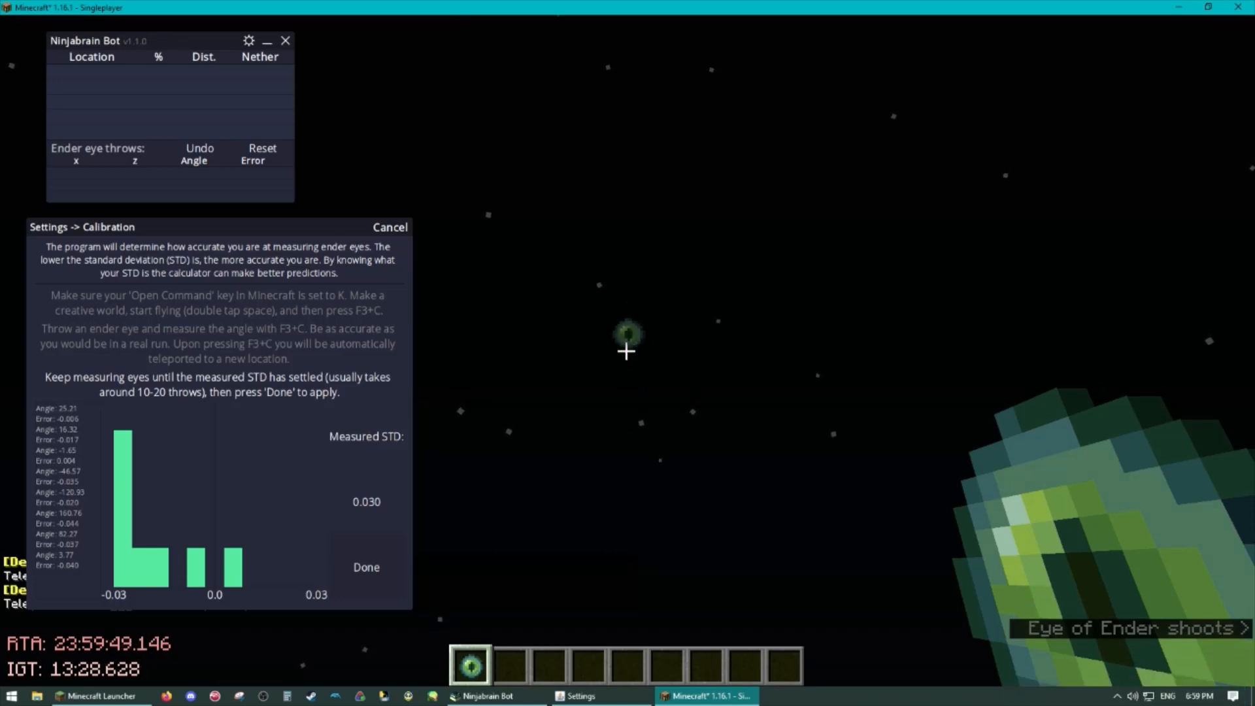
{"action": "key", "text": "f3+c"}
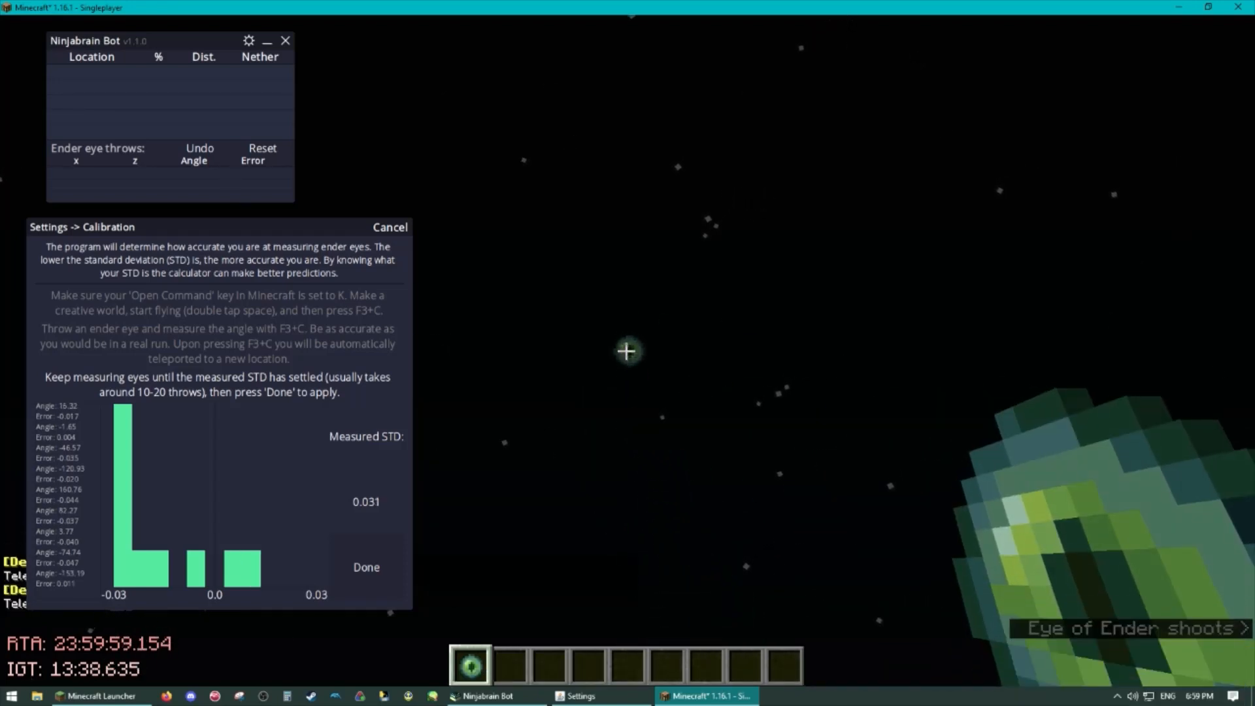
{"action": "key", "text": "Escape"}
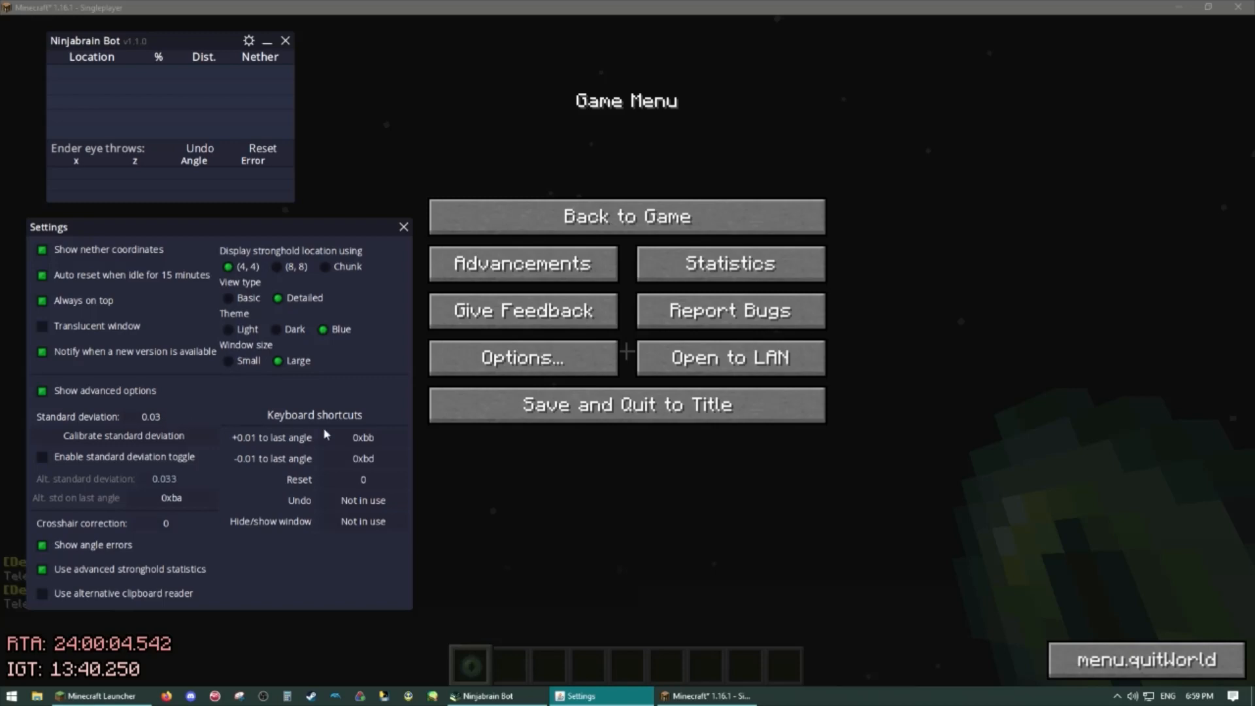
{"action": "mouse_move", "coordinate": [313, 439]}
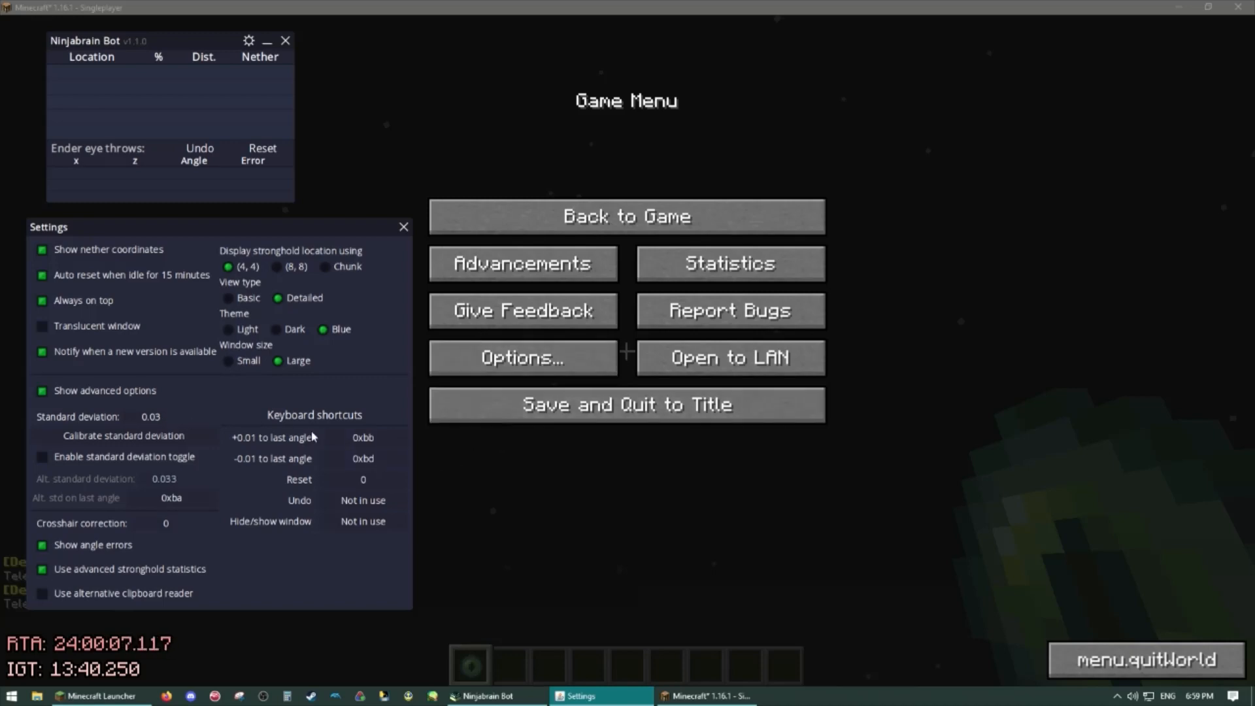
Reset Ninjabrain Bot to clear all previous ender eye throws.
{"action": "left_click", "coordinate": [627, 215]}
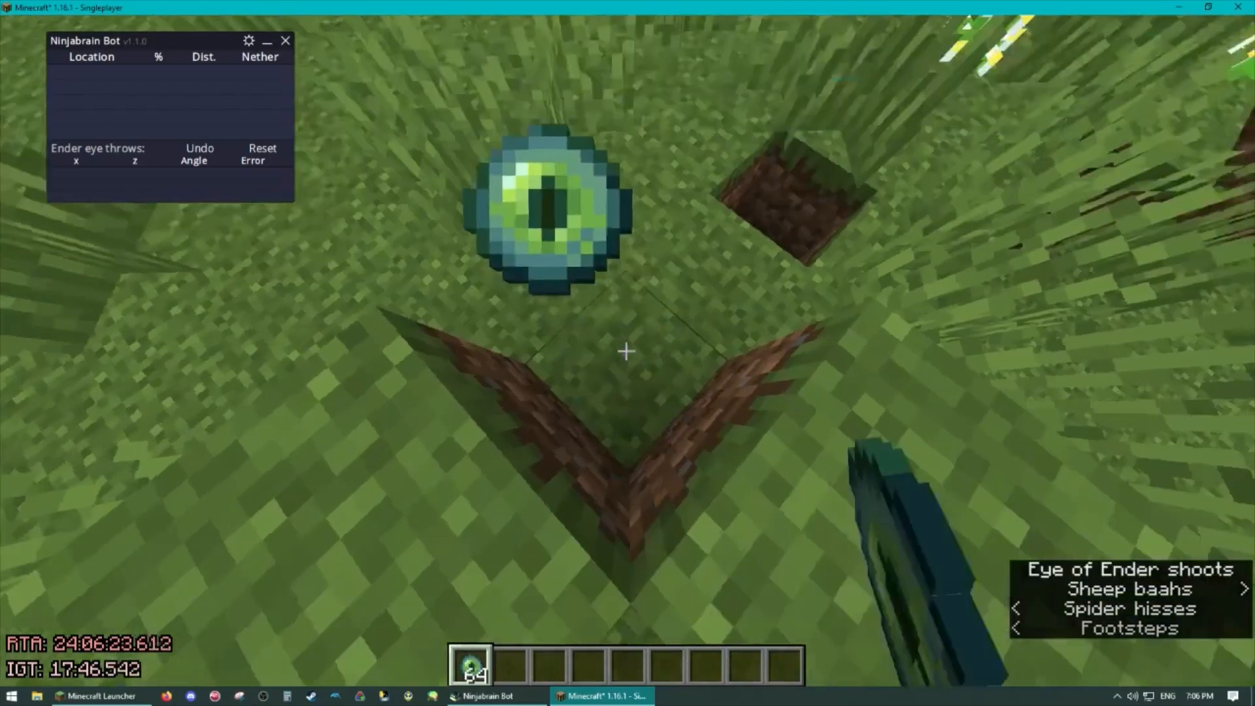
Set mouse sensitivity to minimum through Options > Controls for precise eye measurements.
{"action": "key", "text": "Escape"}
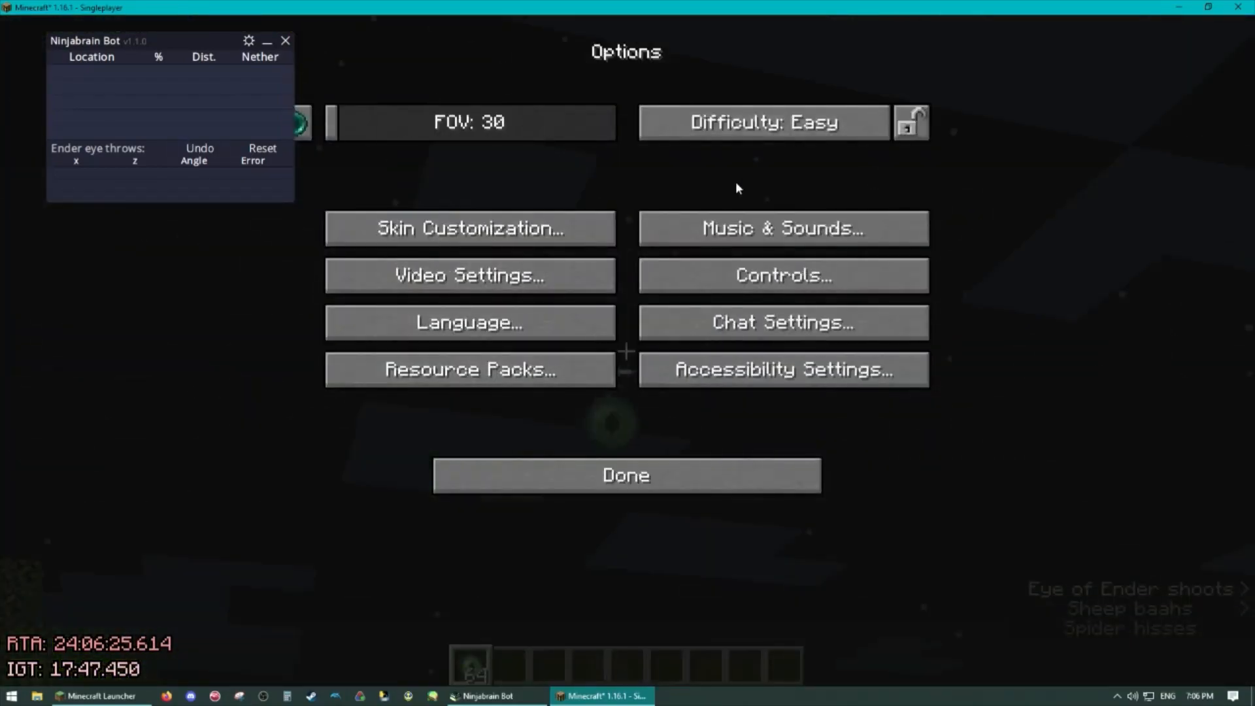
{"action": "left_click", "coordinate": [627, 475]}
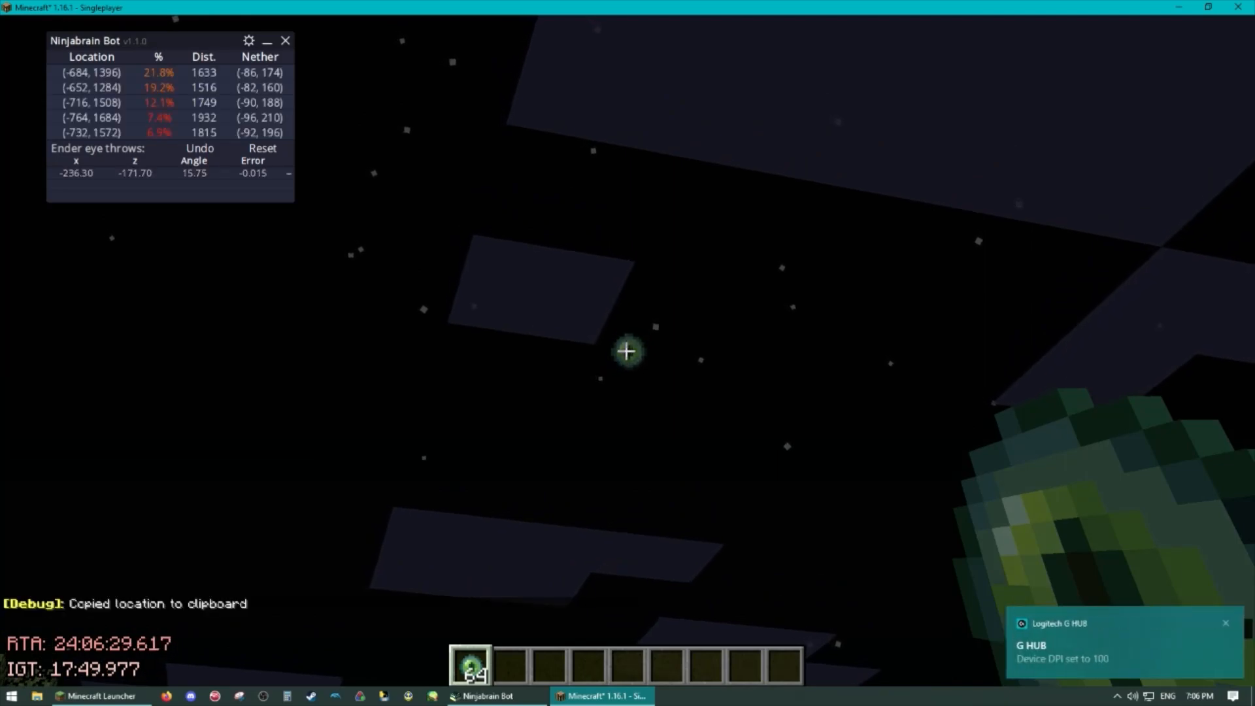
{"action": "key", "text": "Escape"}
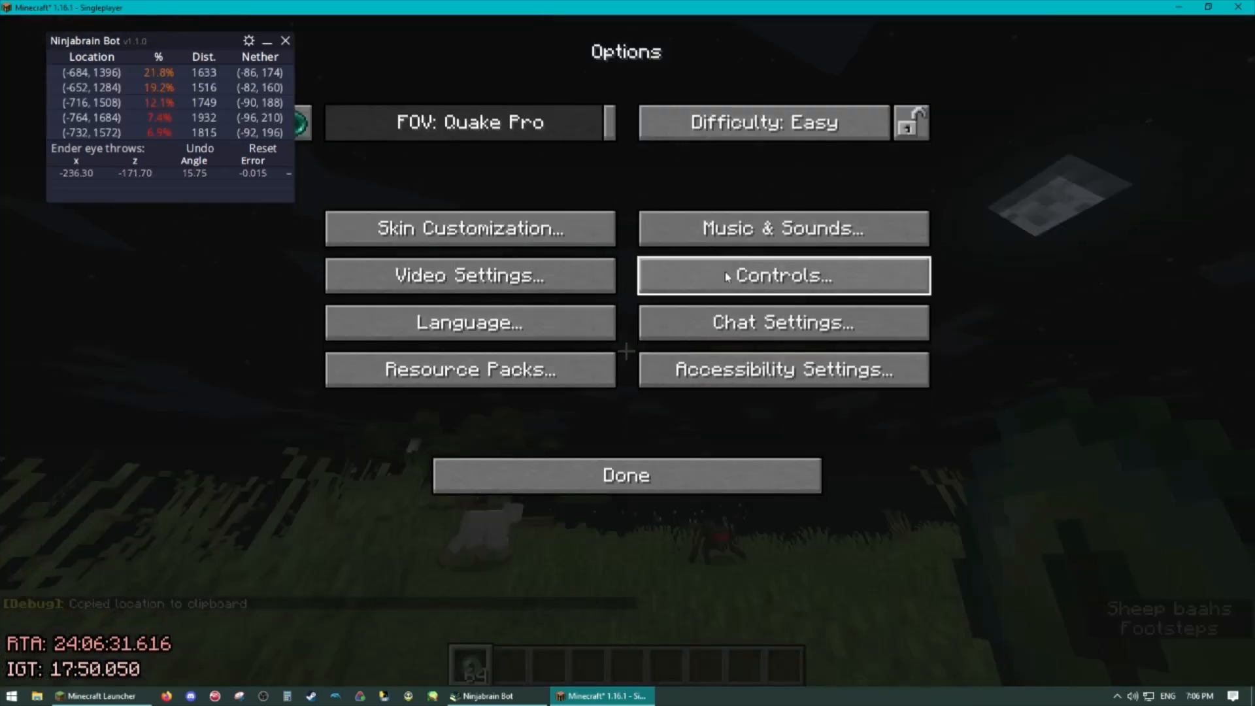
{"action": "left_click", "coordinate": [625, 476]}
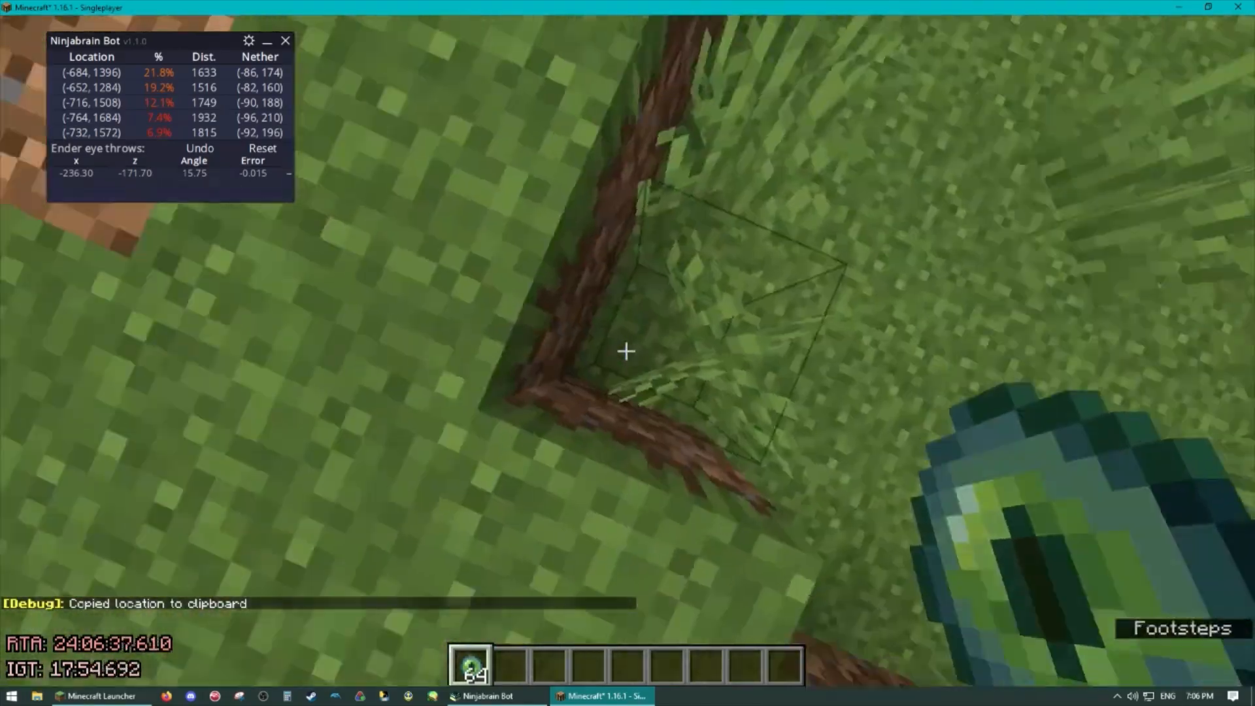
{"action": "key", "text": "Escape"}
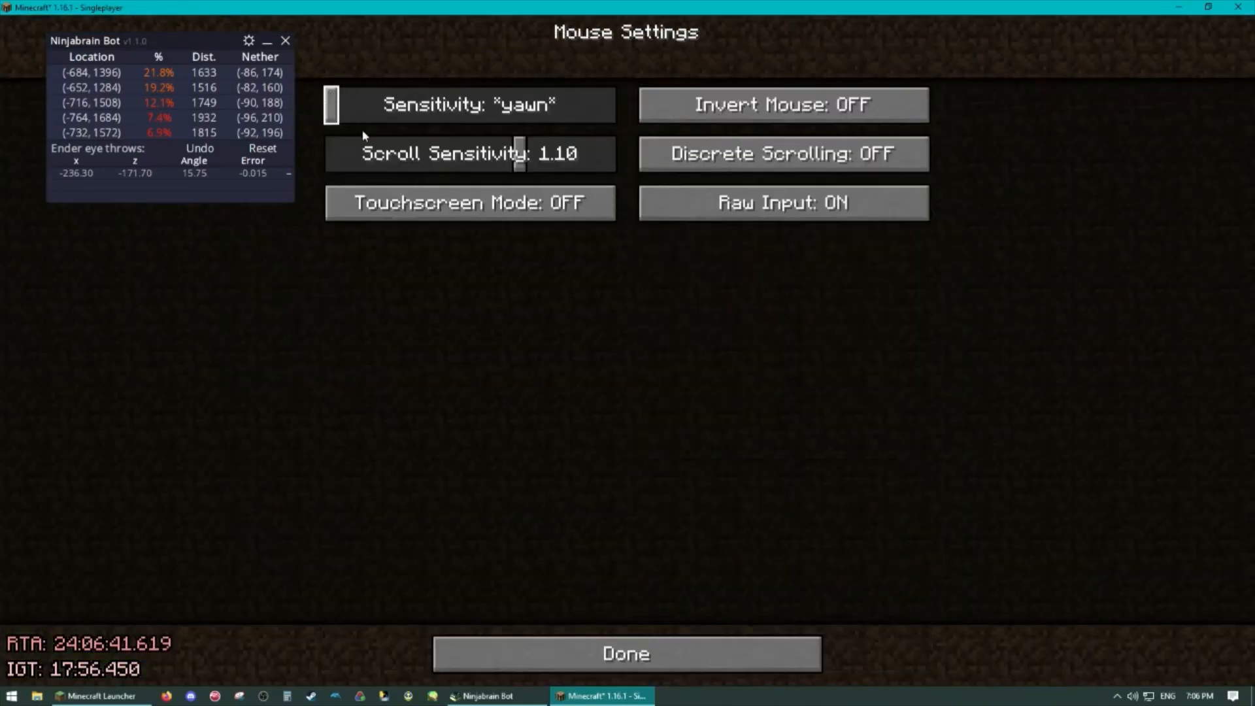
{"action": "left_click", "coordinate": [625, 654]}
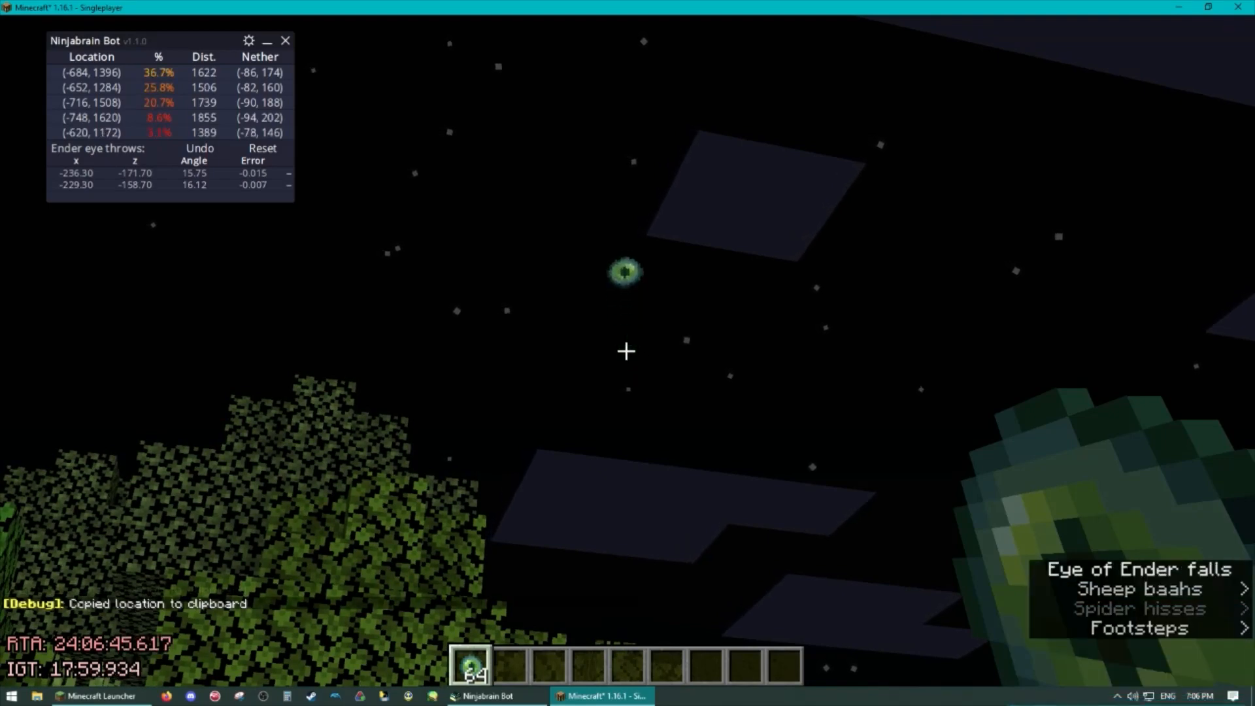
{"action": "key", "text": "Escape"}
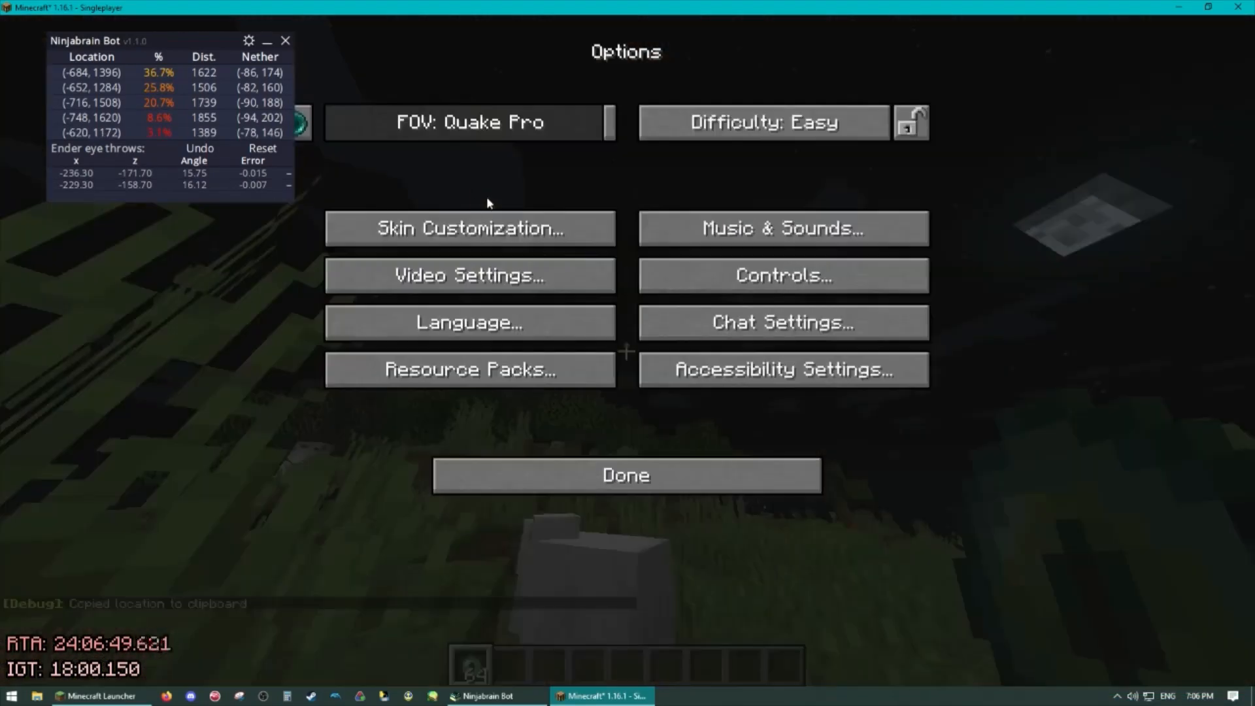
{"action": "left_click", "coordinate": [626, 476]}
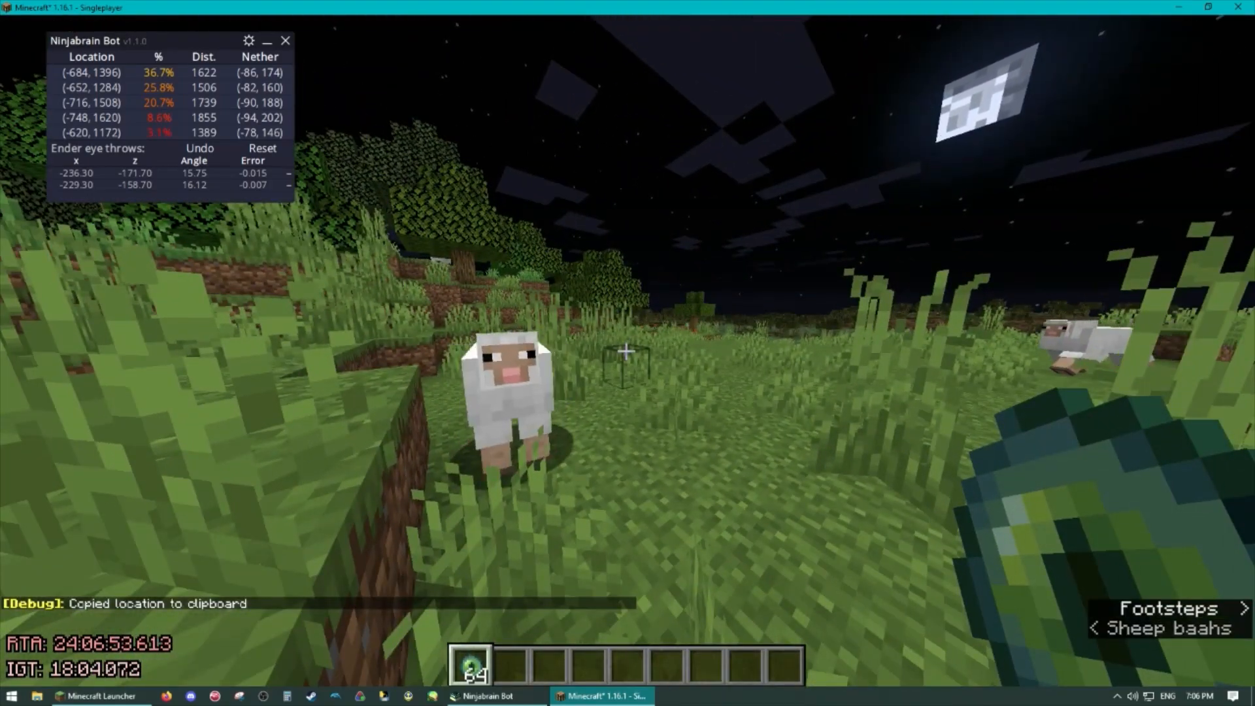
{"action": "mouse_move", "coordinate": [628, 353]}
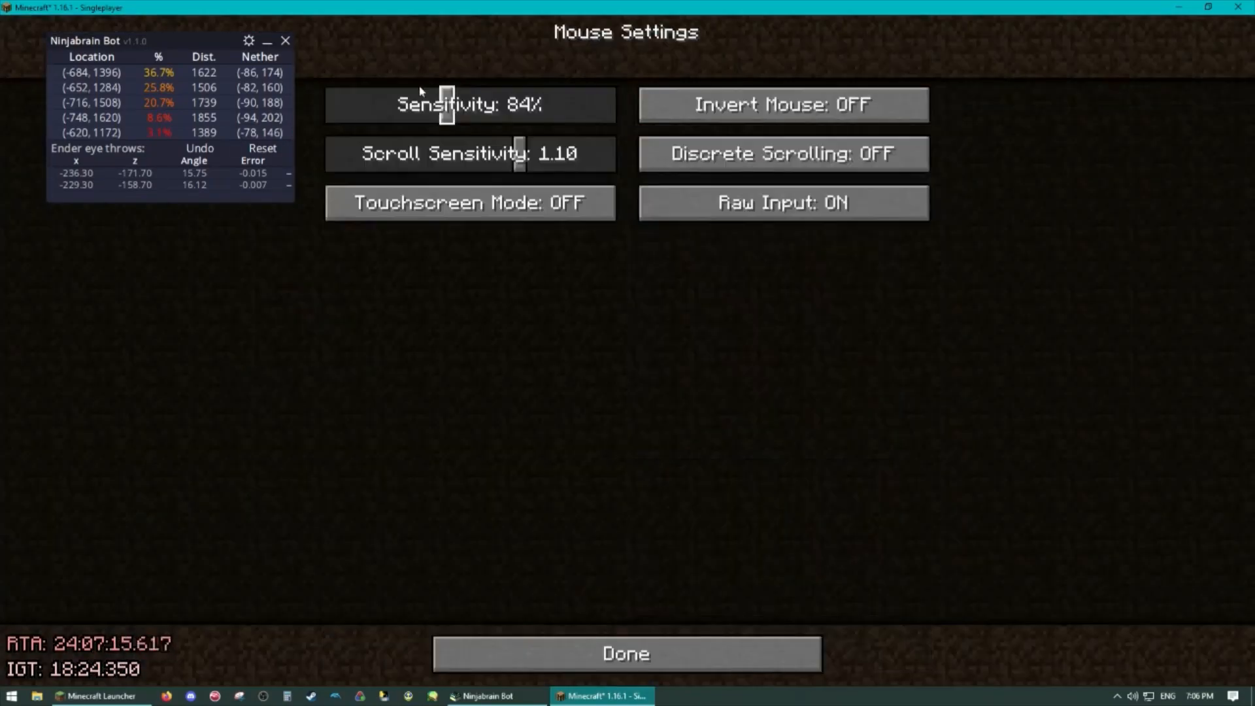
Restore normal mouse sensitivity, open the creative inventory, then pause the game.
{"action": "left_click", "coordinate": [625, 655]}
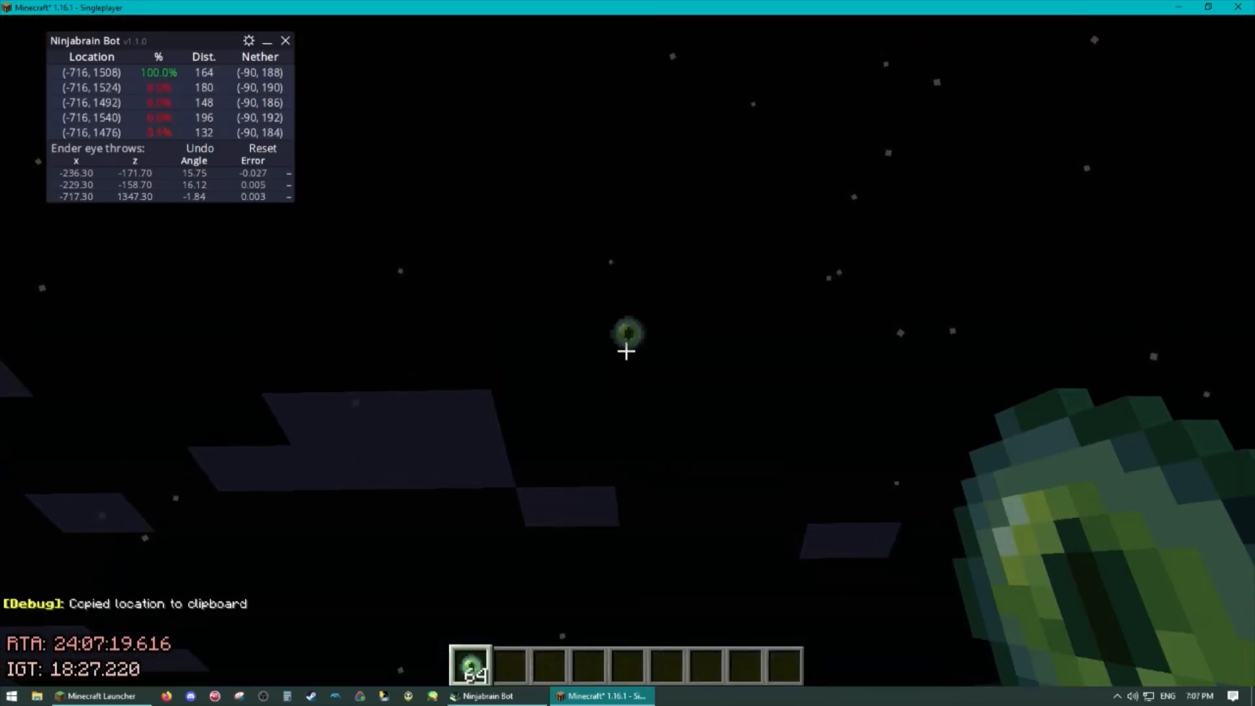
{"action": "key", "text": "Escape"}
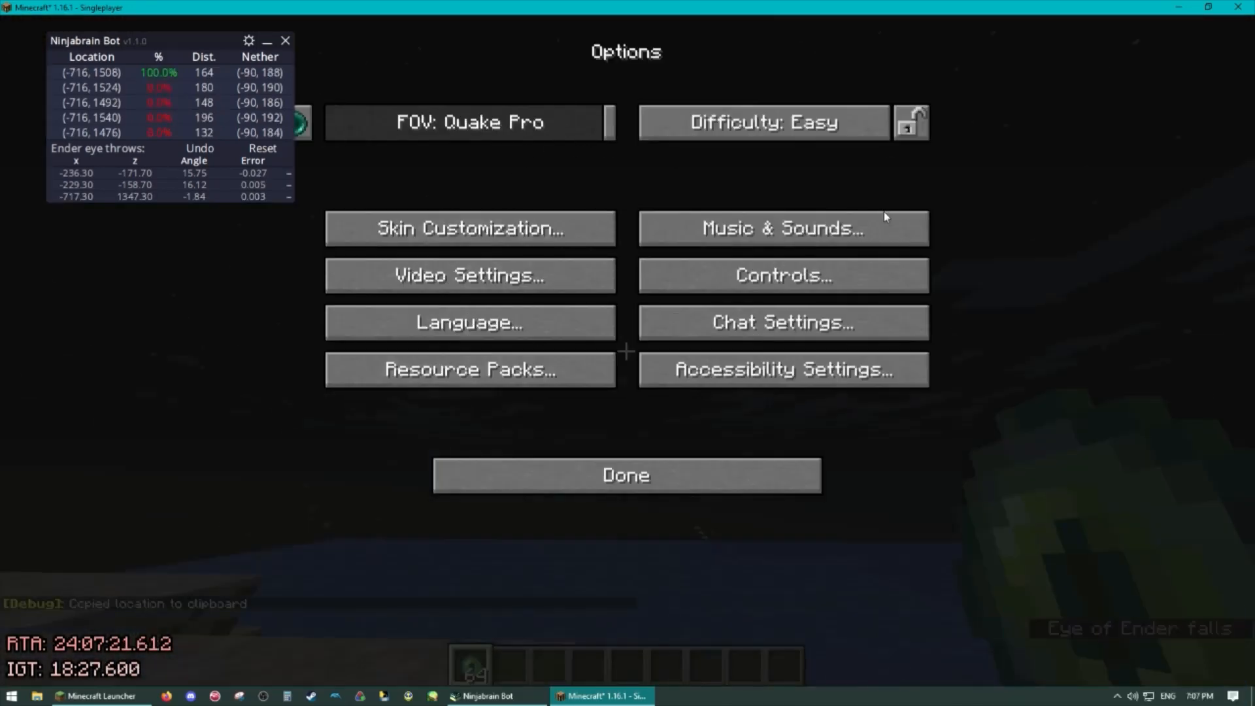
{"action": "mouse_move", "coordinate": [481, 179]}
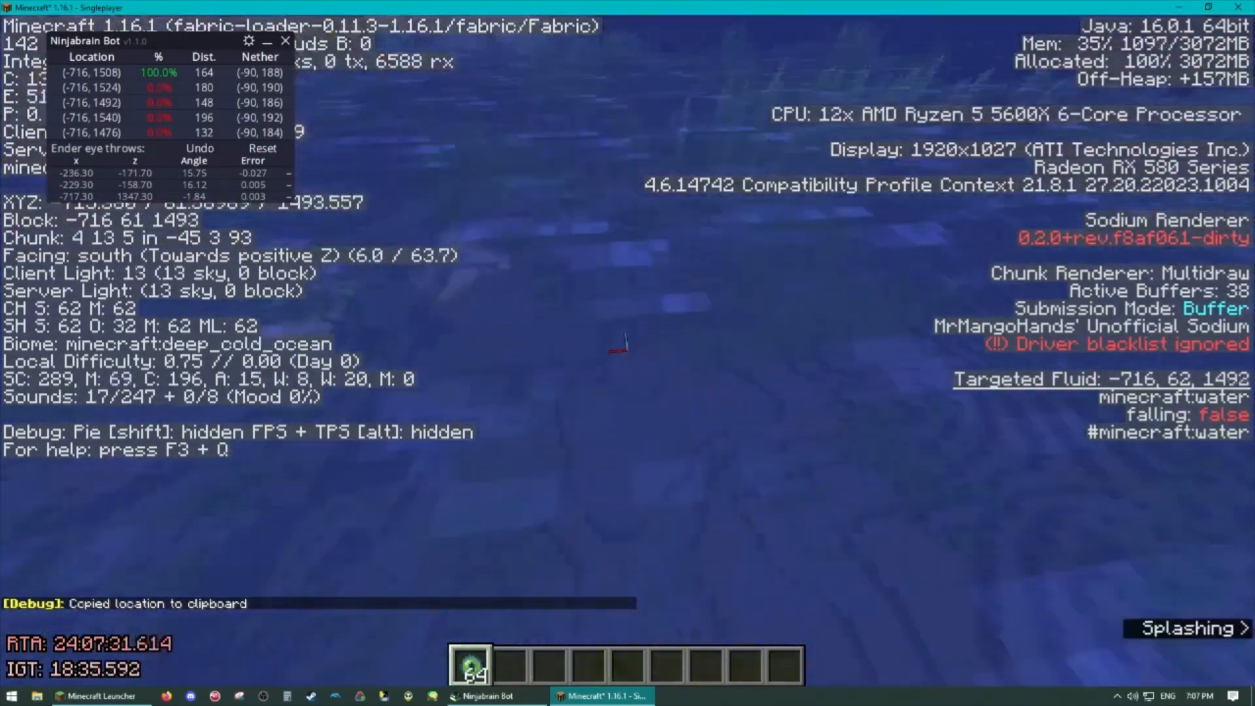
{"action": "key", "text": "e"}
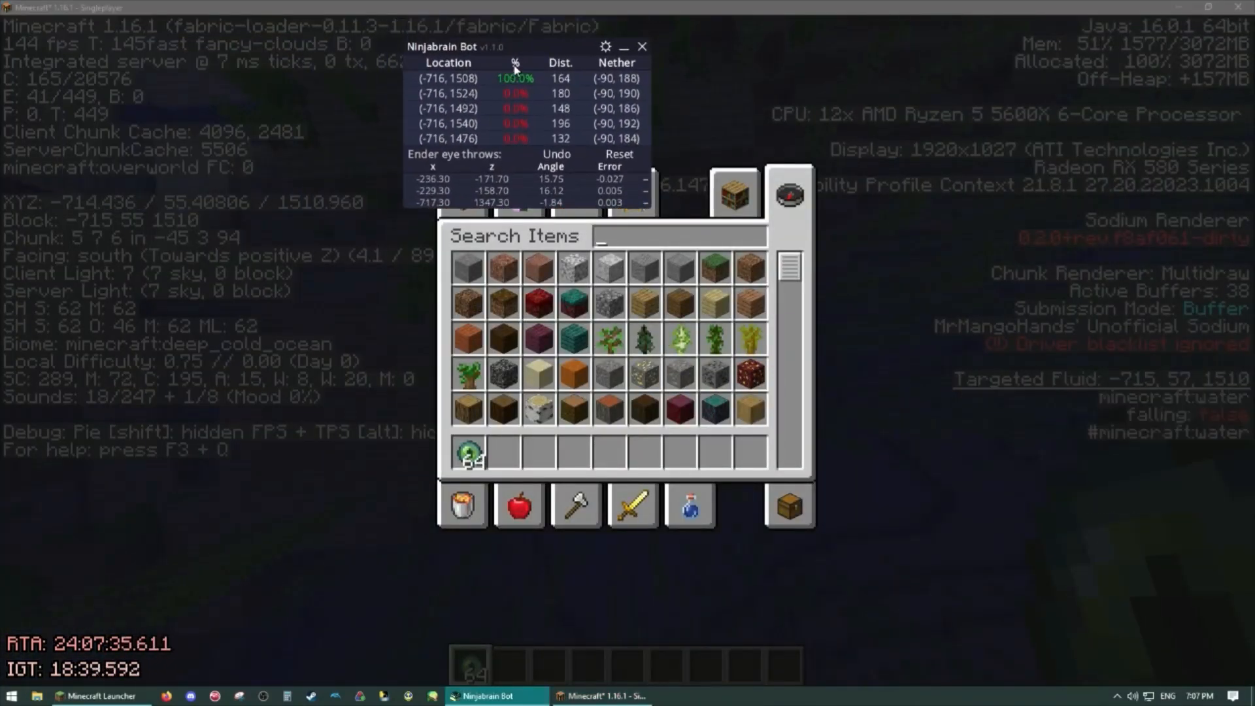
{"action": "key", "text": "Escape"}
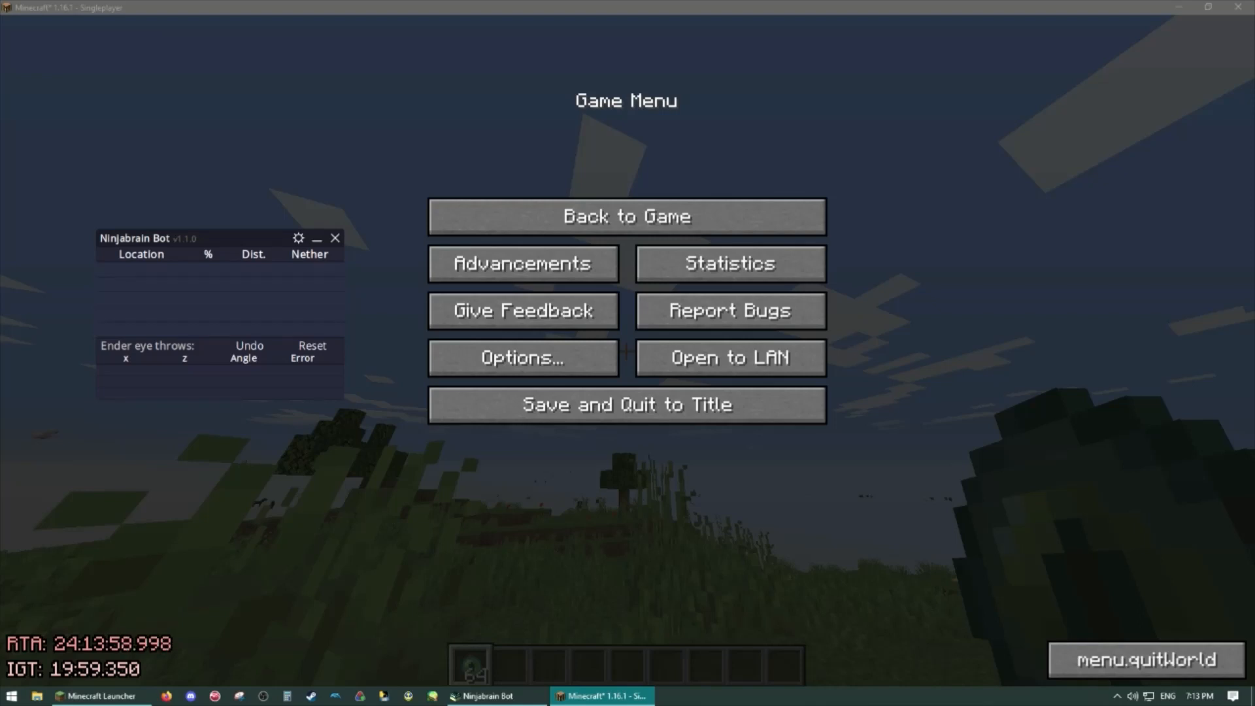
{"action": "mouse_move", "coordinate": [294, 253]}
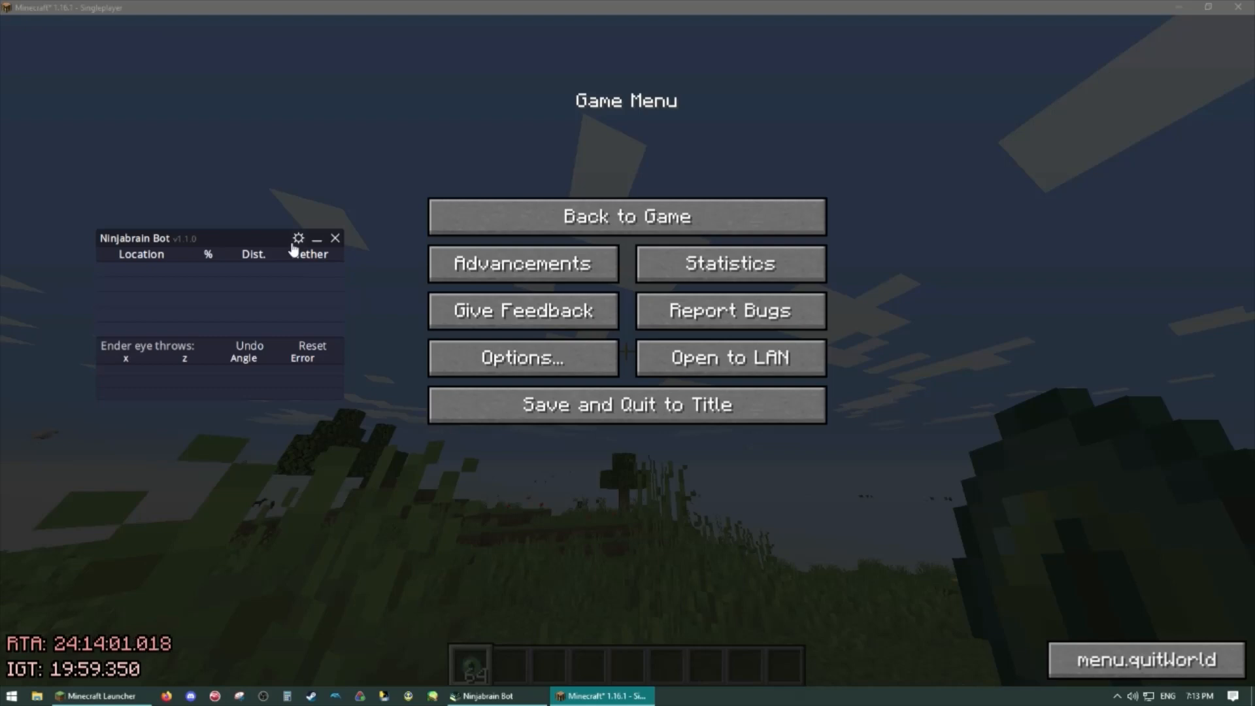
{"action": "left_click", "coordinate": [298, 238]}
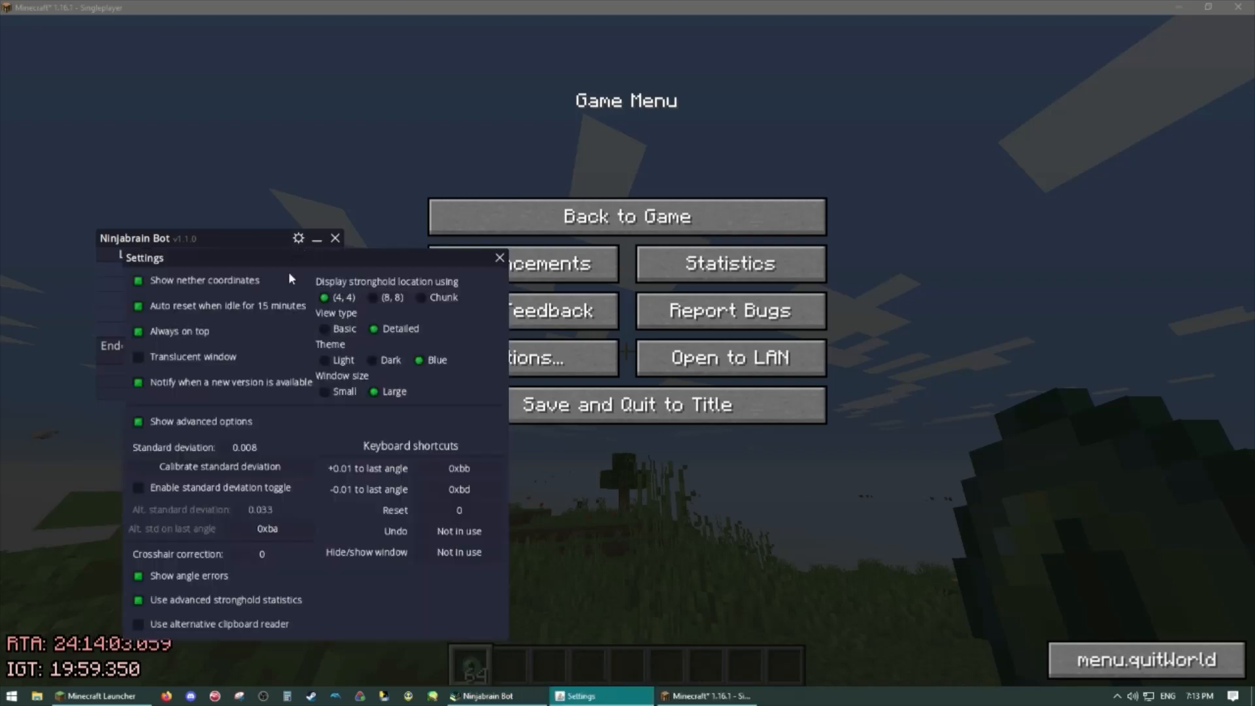
{"action": "left_click", "coordinate": [244, 447]}
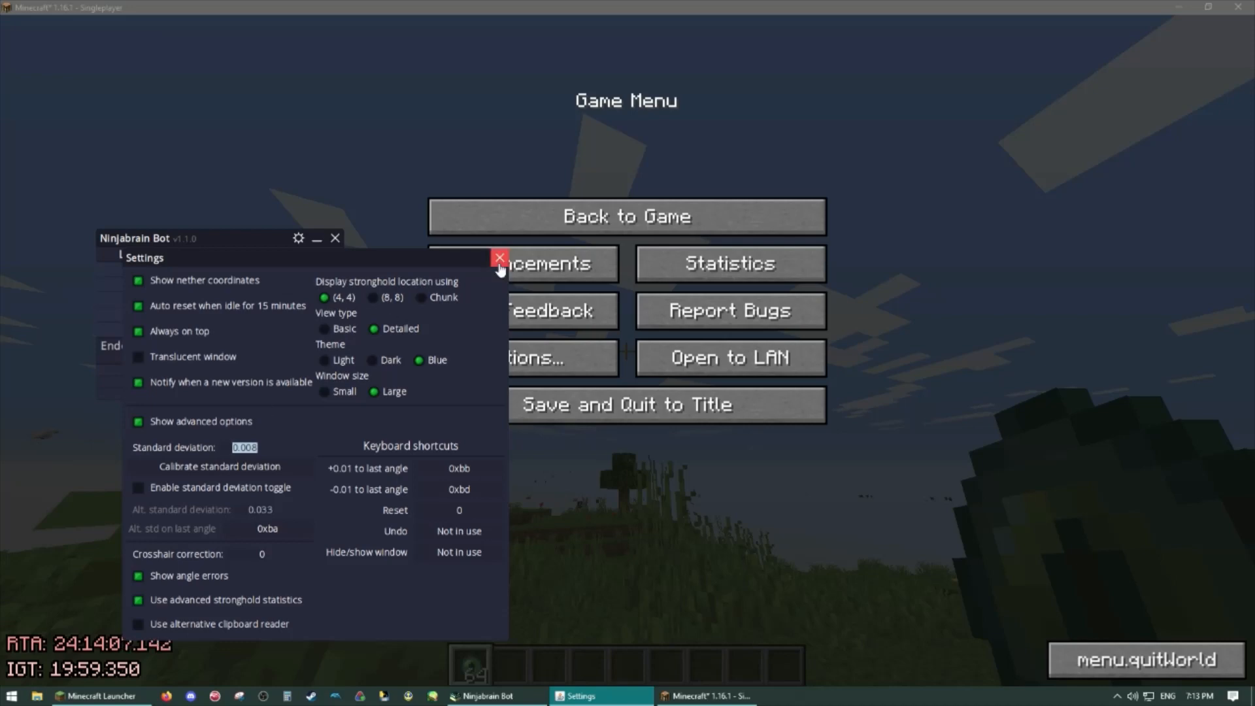
{"action": "left_click", "coordinate": [499, 258]}
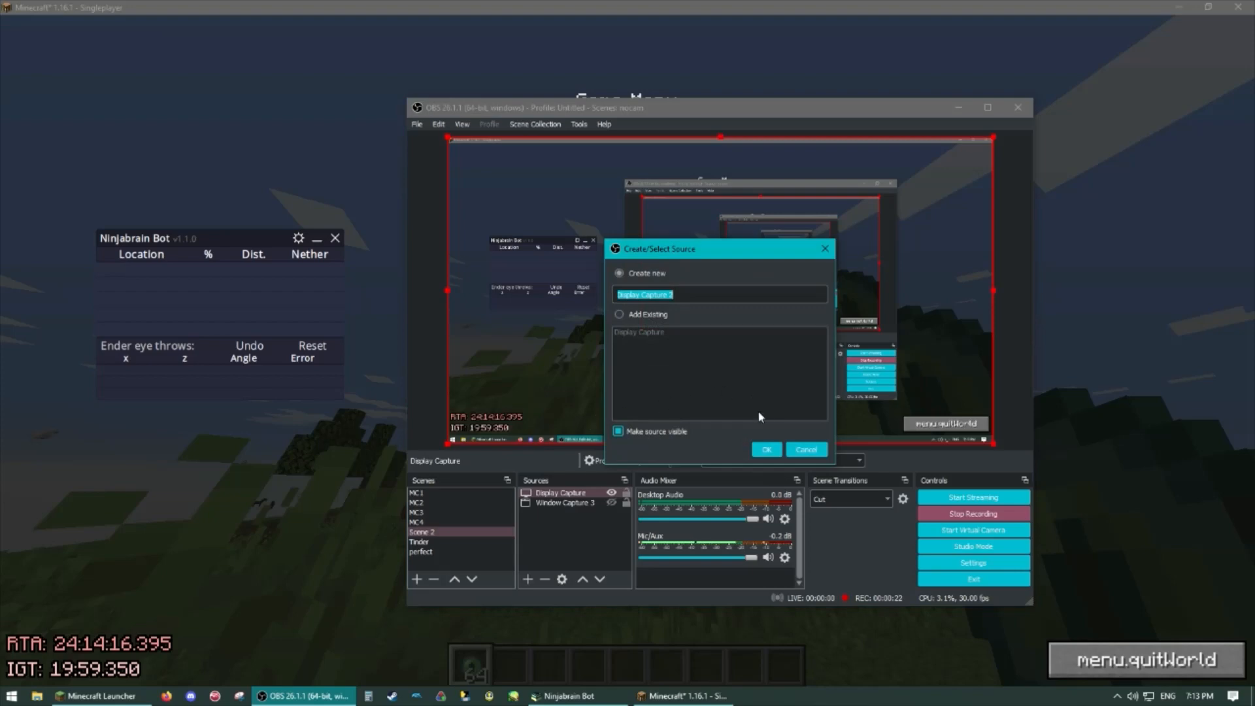
Confirm the crosshair display capture source and browse OBS hotkey settings.
{"action": "left_click", "coordinate": [767, 450]}
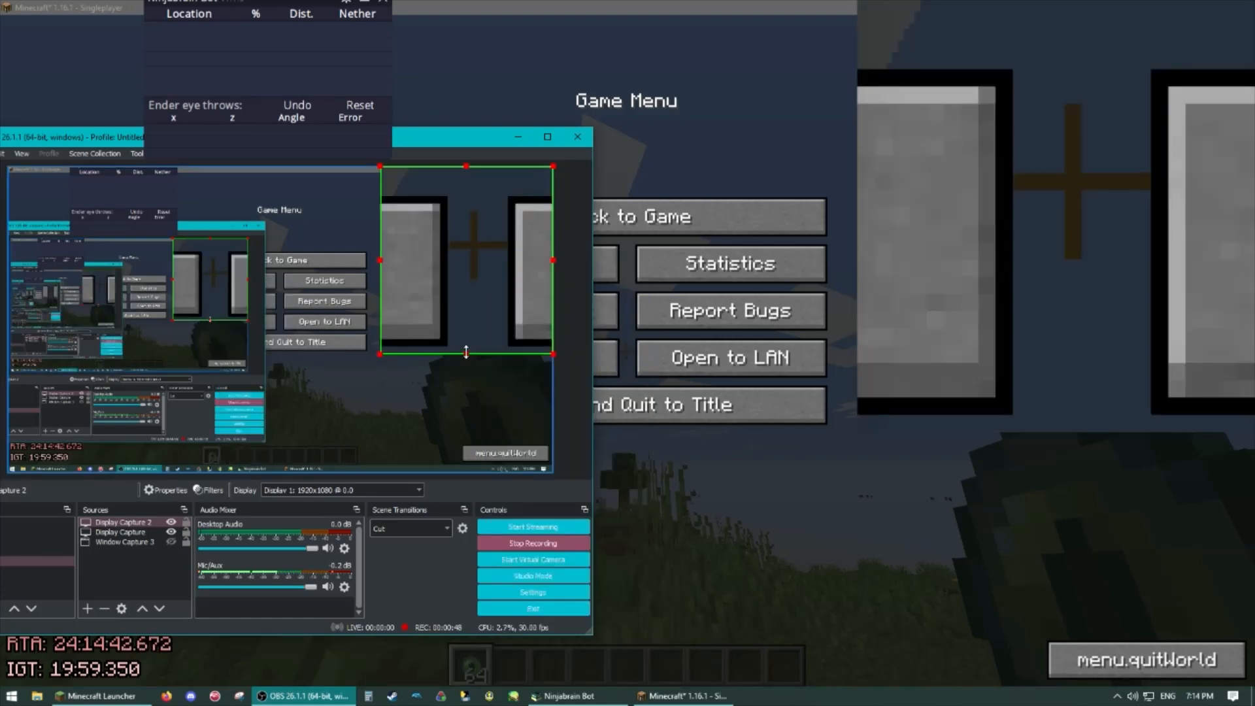
{"action": "mouse_move", "coordinate": [460, 374]}
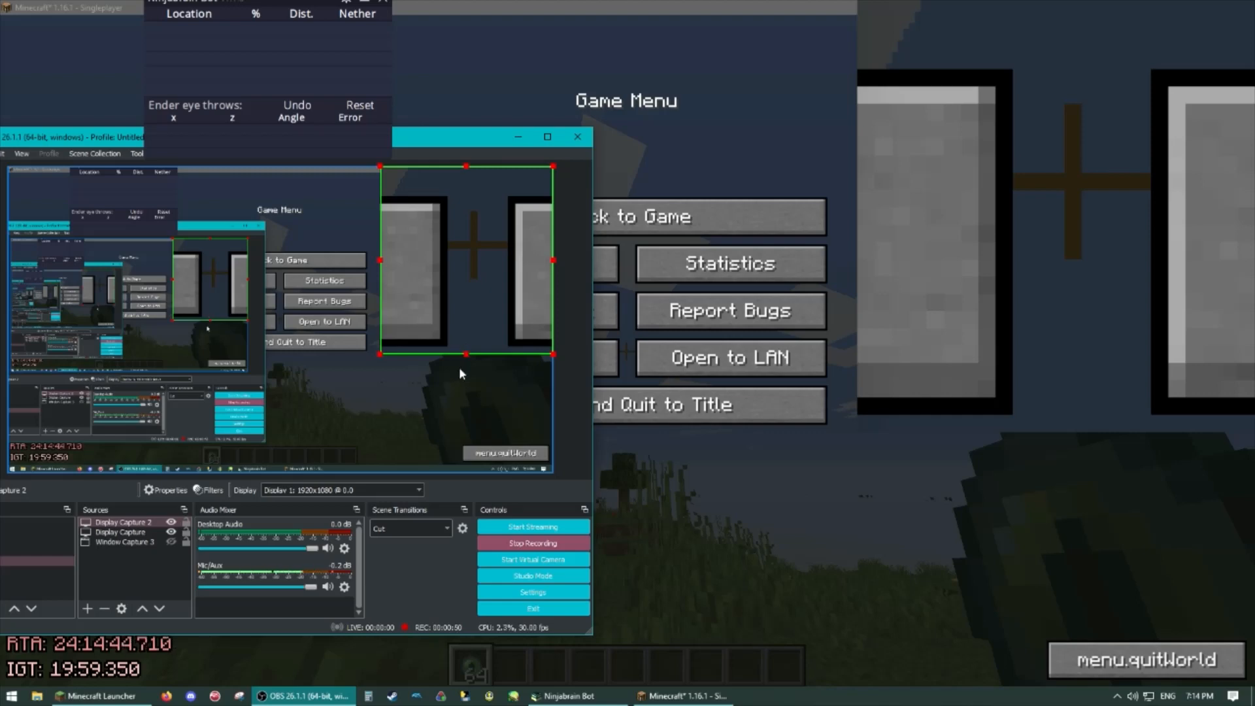
{"action": "mouse_move", "coordinate": [422, 362]}
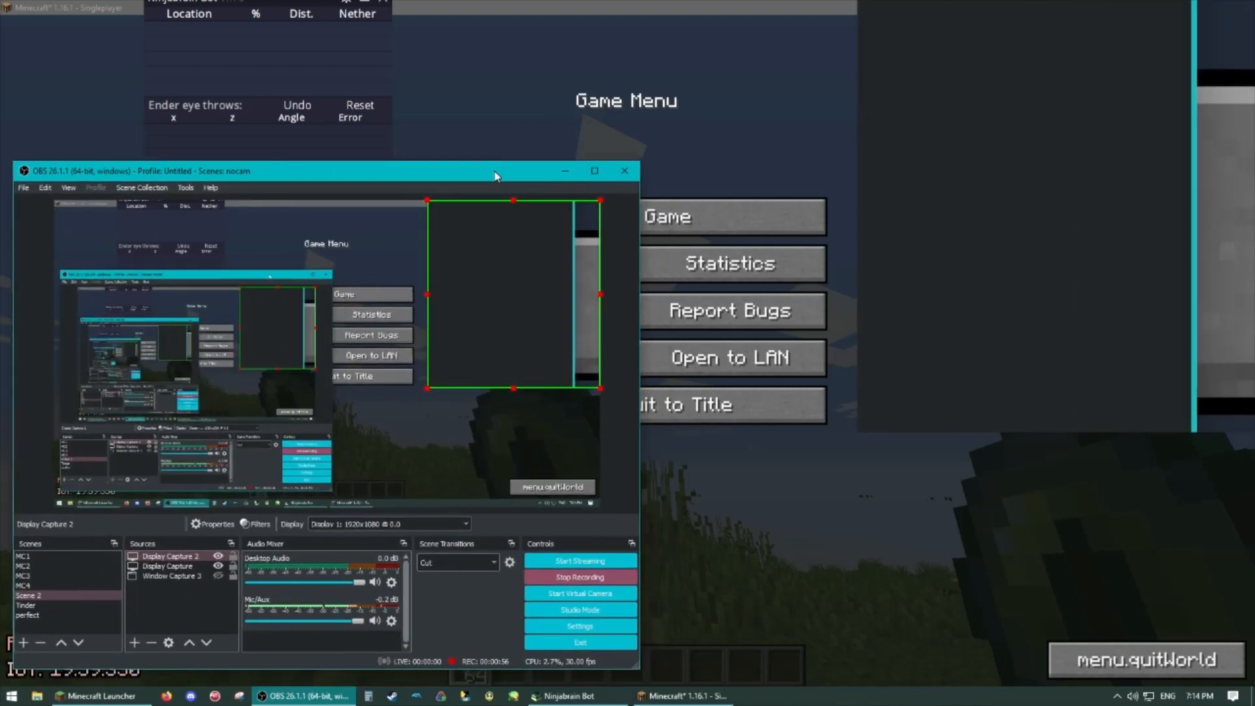
{"action": "left_click", "coordinate": [44, 188]}
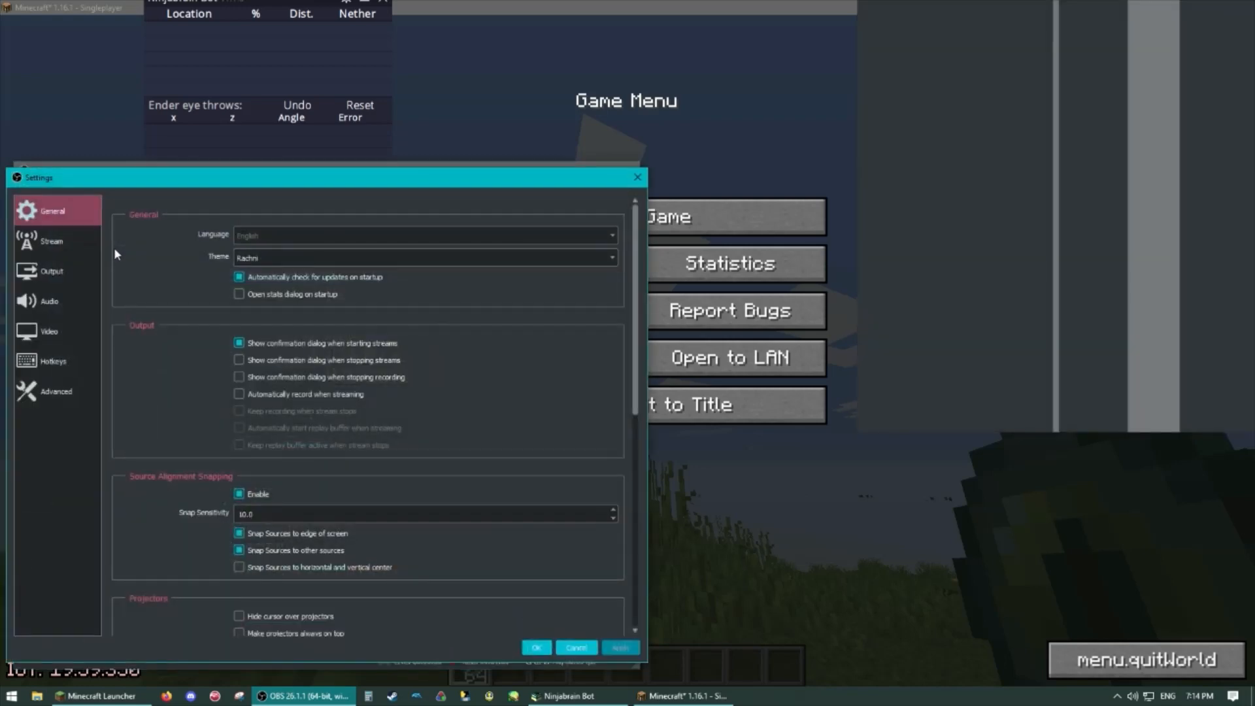
{"action": "left_click", "coordinate": [53, 360]}
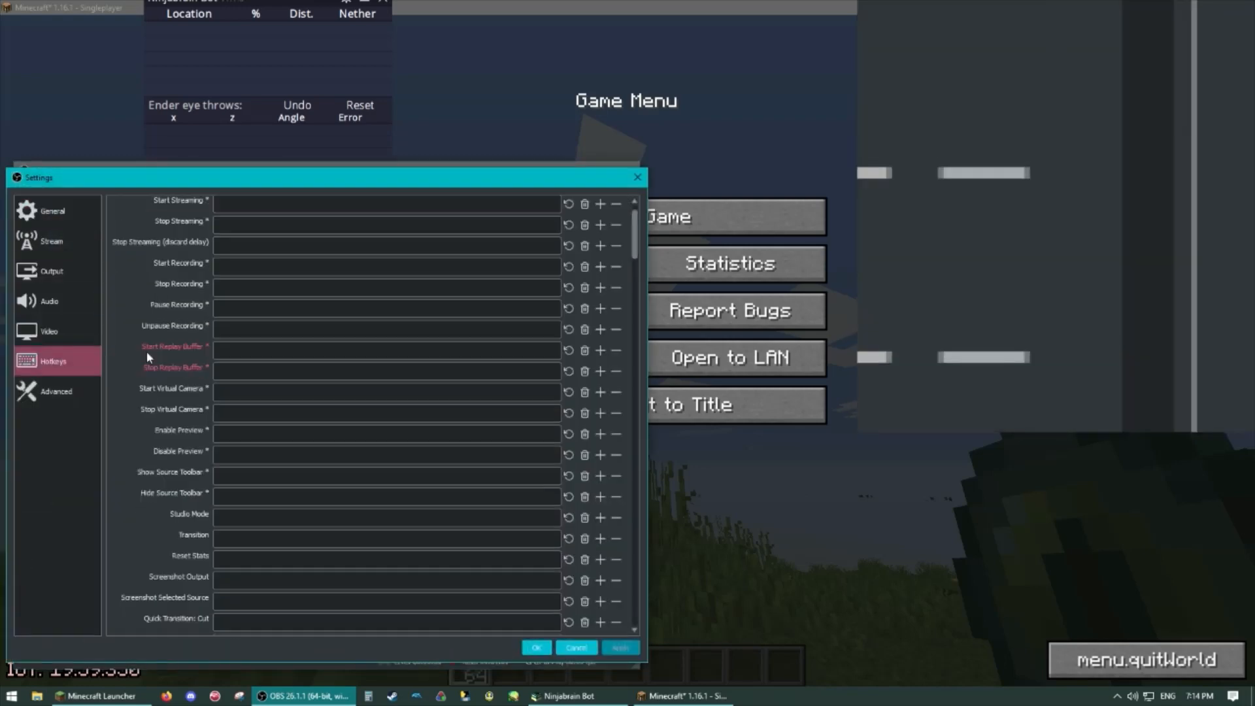
{"action": "scroll", "scroll_direction": "down", "scroll_amount": 3}
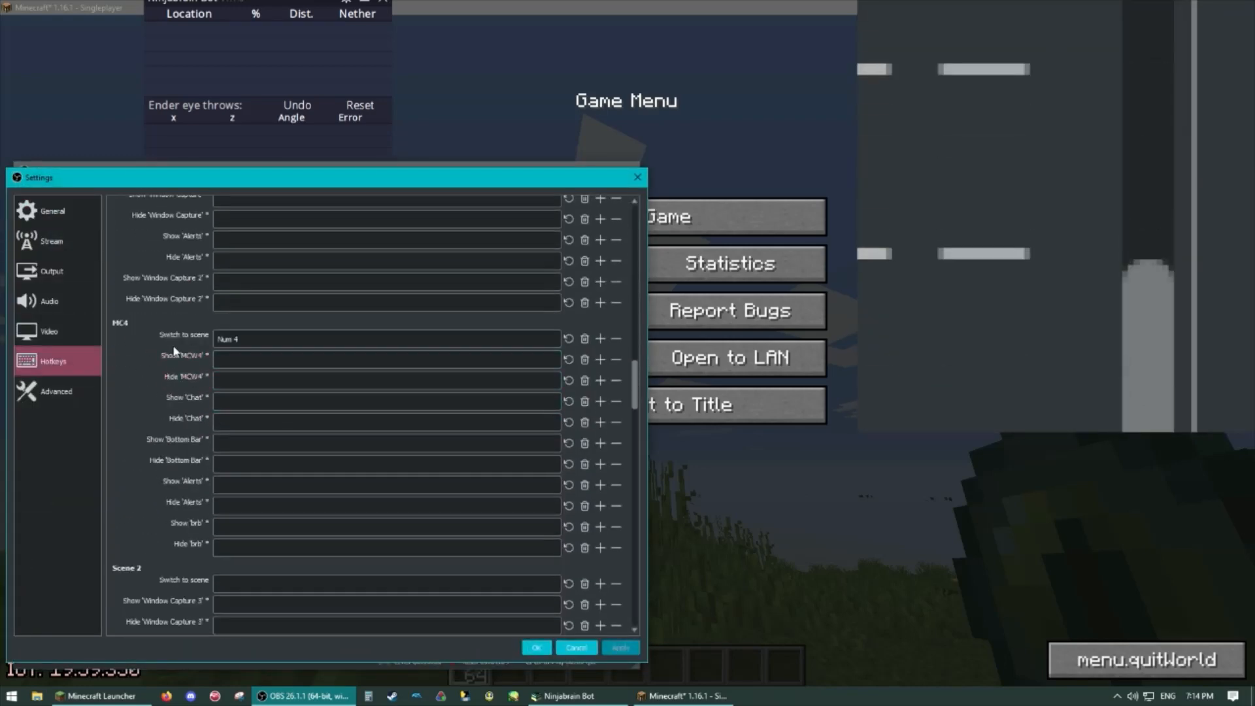
{"action": "scroll", "scroll_direction": "down", "scroll_amount": 3}
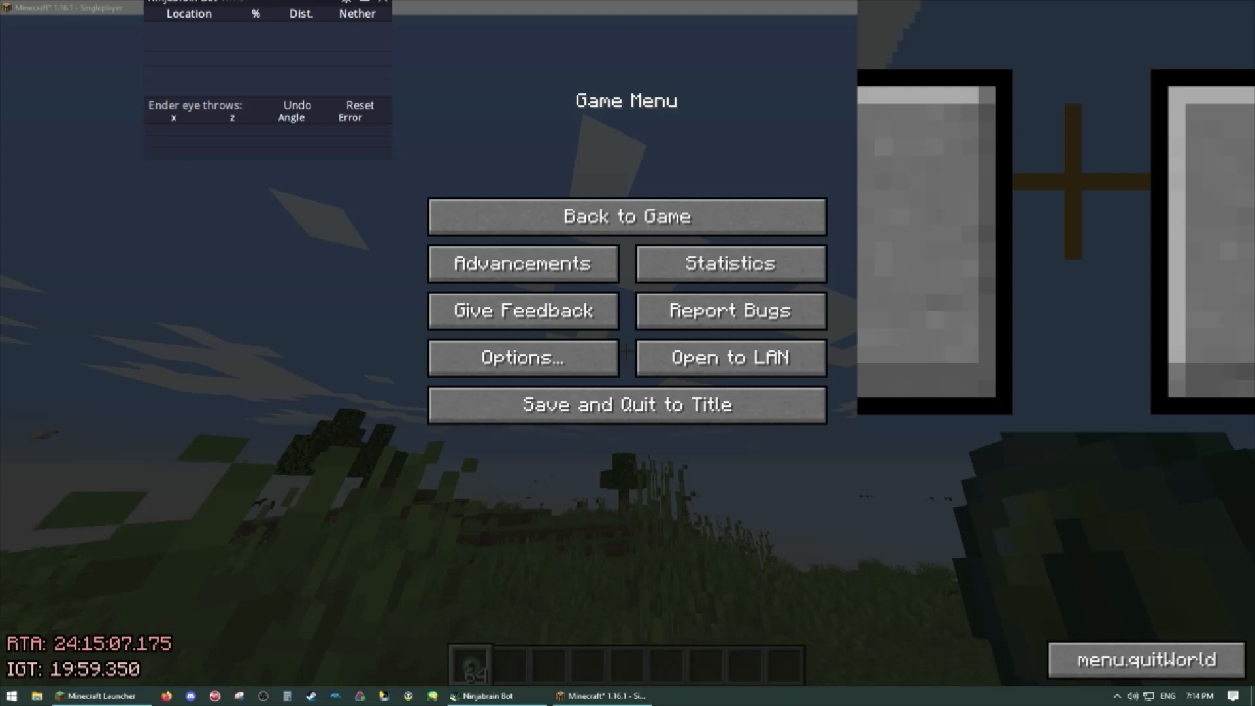
{"action": "mouse_move", "coordinate": [544, 404]}
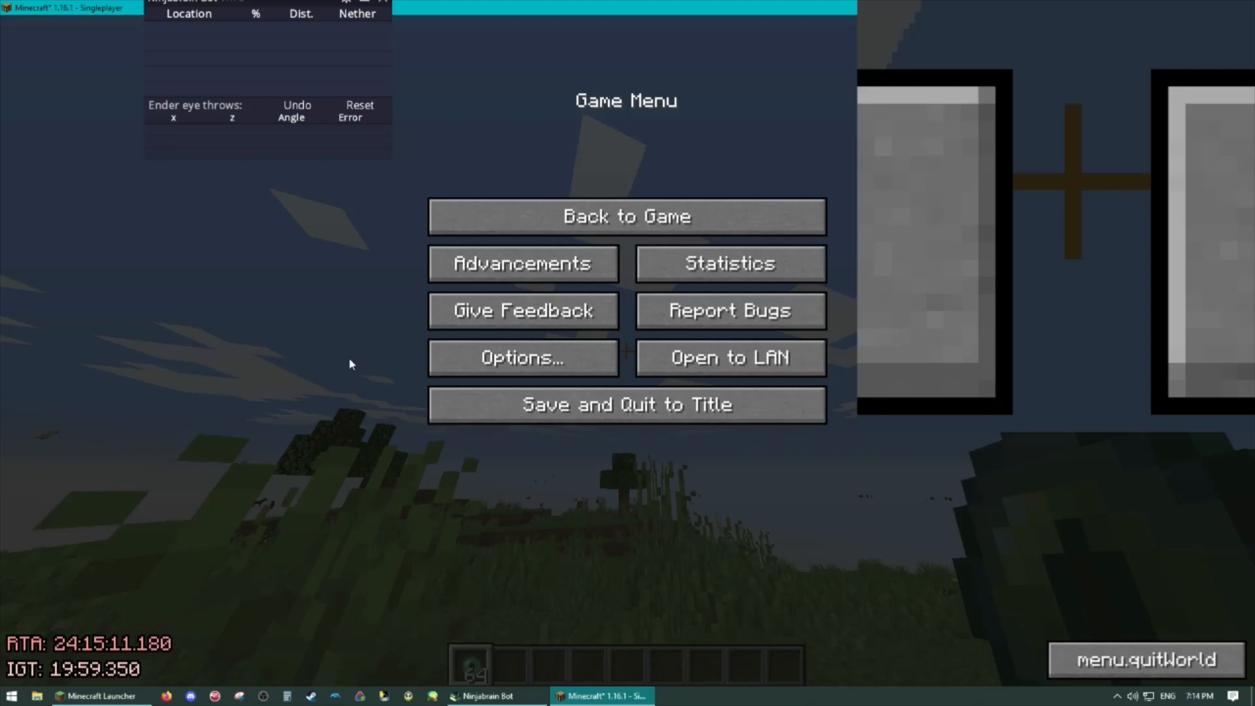
Resume the game, then bring up the options screen showing FOV 30.
{"action": "left_click", "coordinate": [627, 216]}
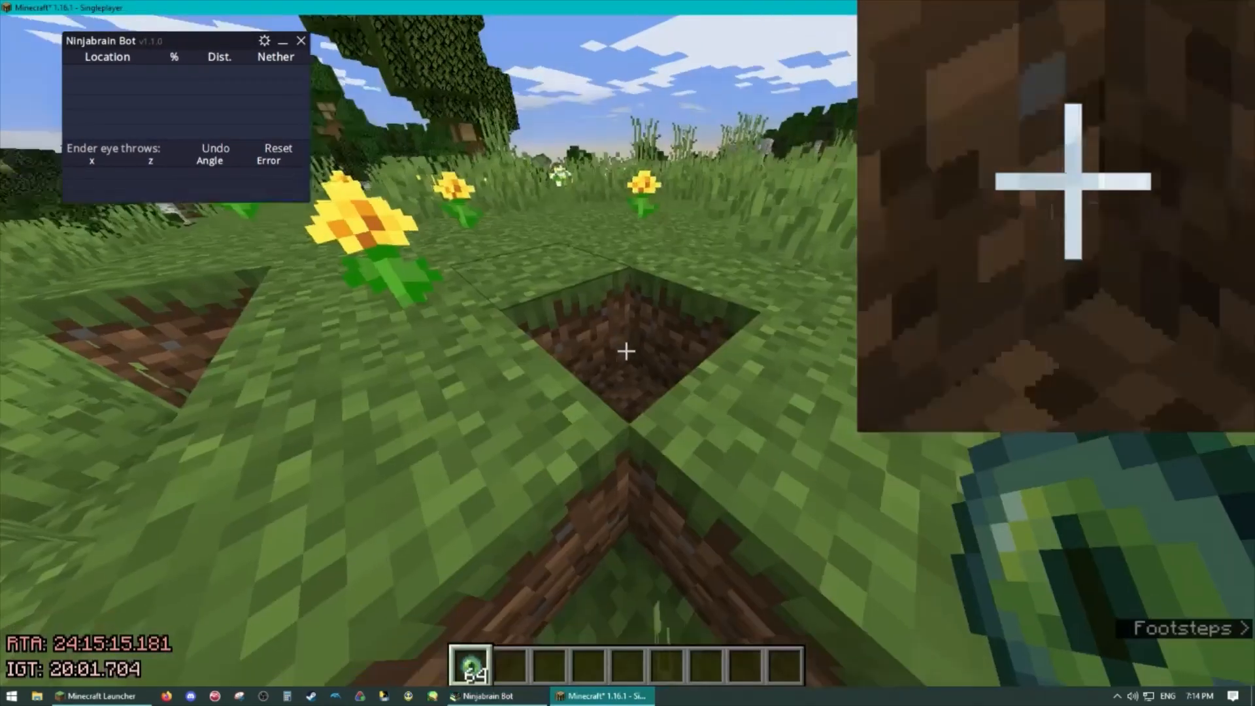
{"action": "mouse_move", "coordinate": [624, 350]}
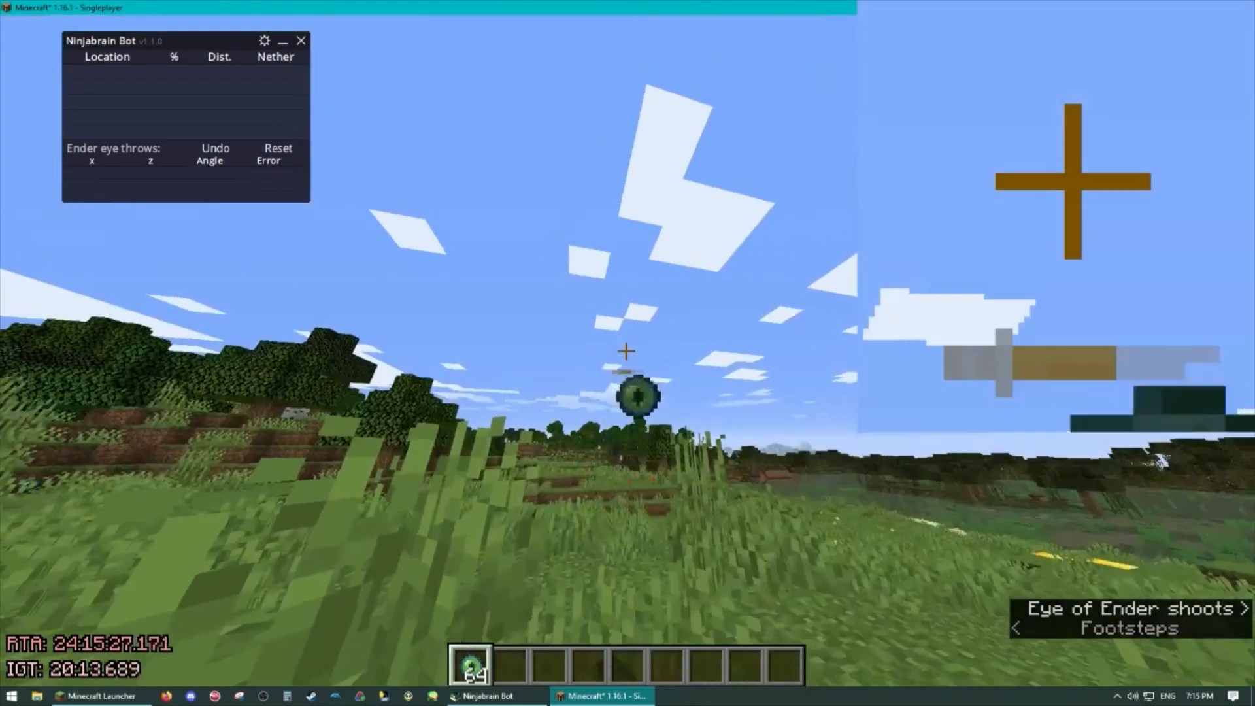
{"action": "key", "text": "Escape"}
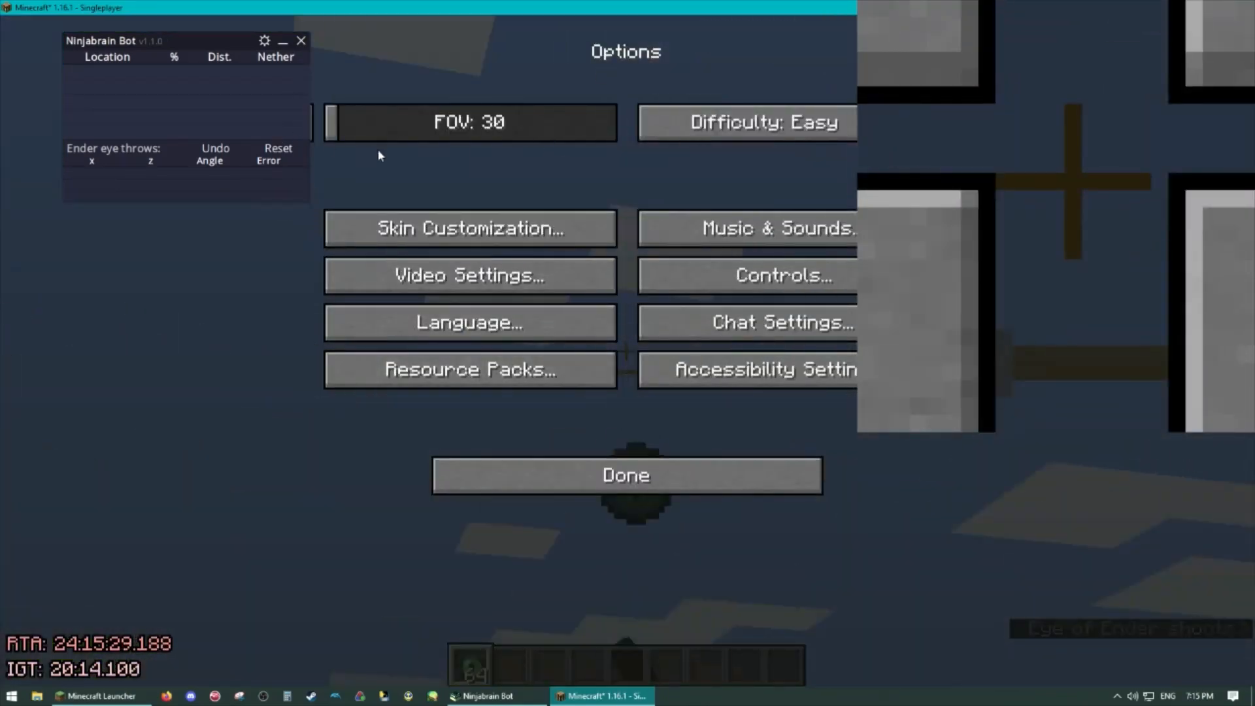
{"action": "mouse_move", "coordinate": [327, 168]}
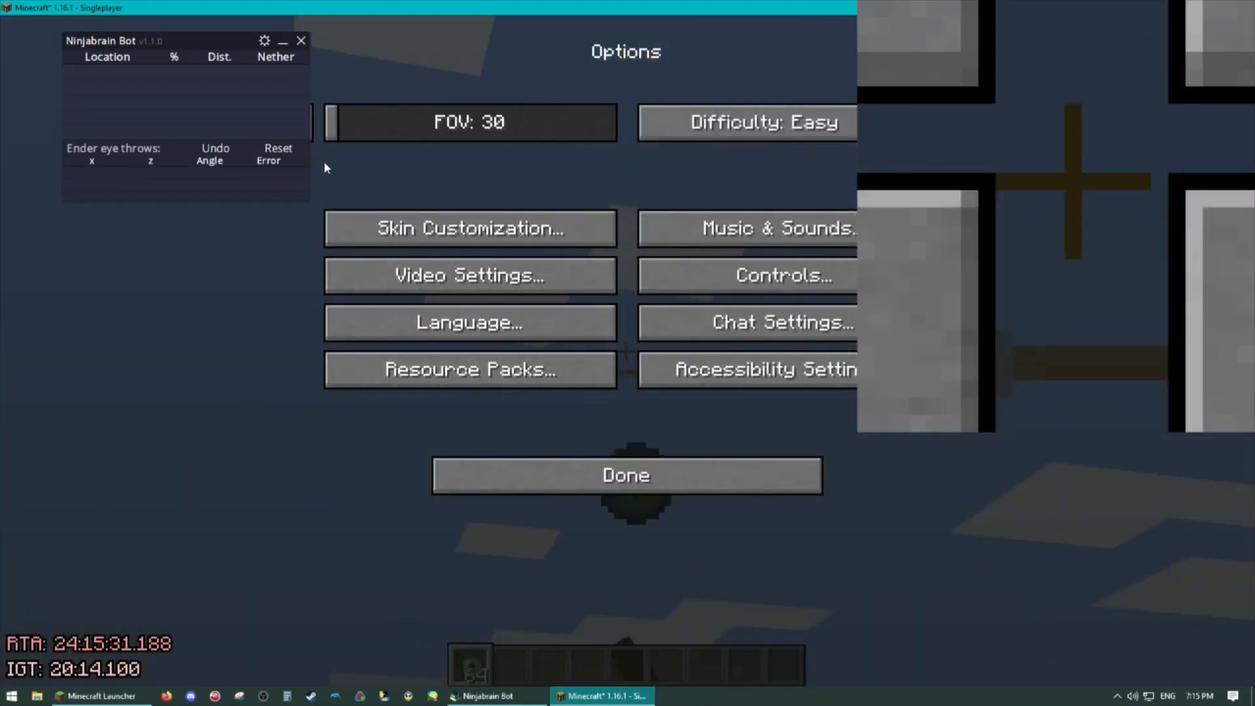
{"action": "mouse_move", "coordinate": [334, 193]}
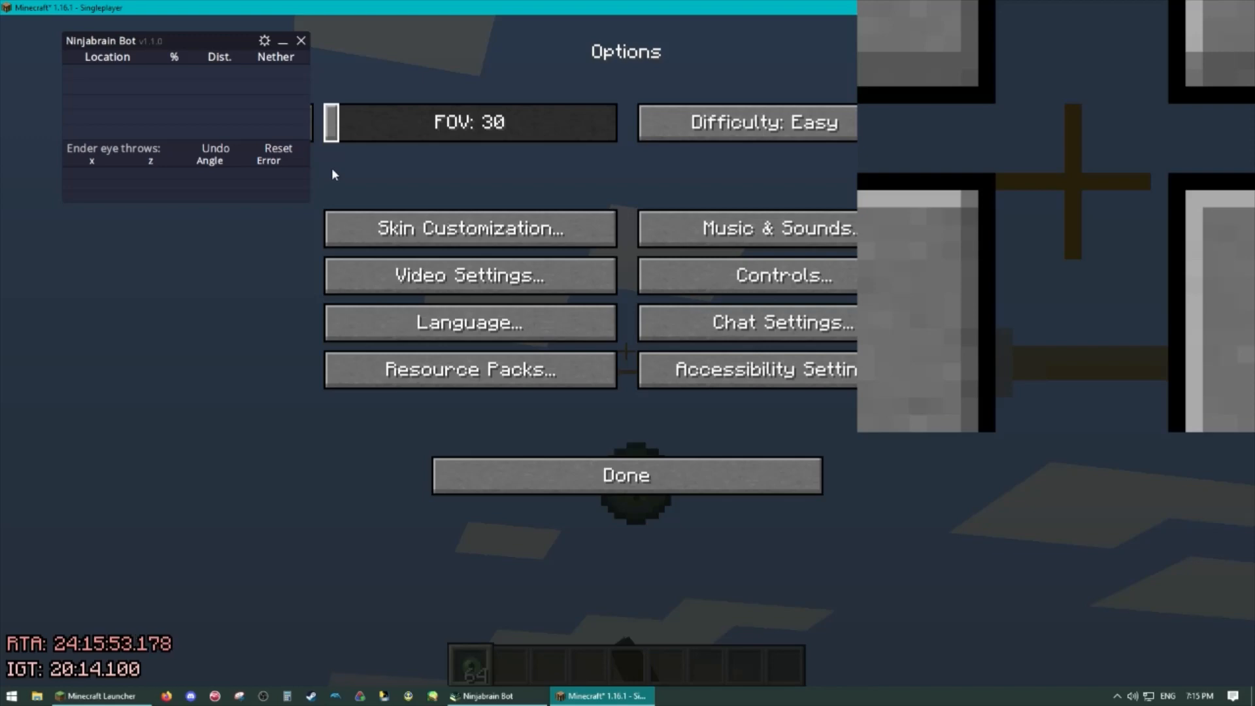
{"action": "mouse_move", "coordinate": [722, 276]}
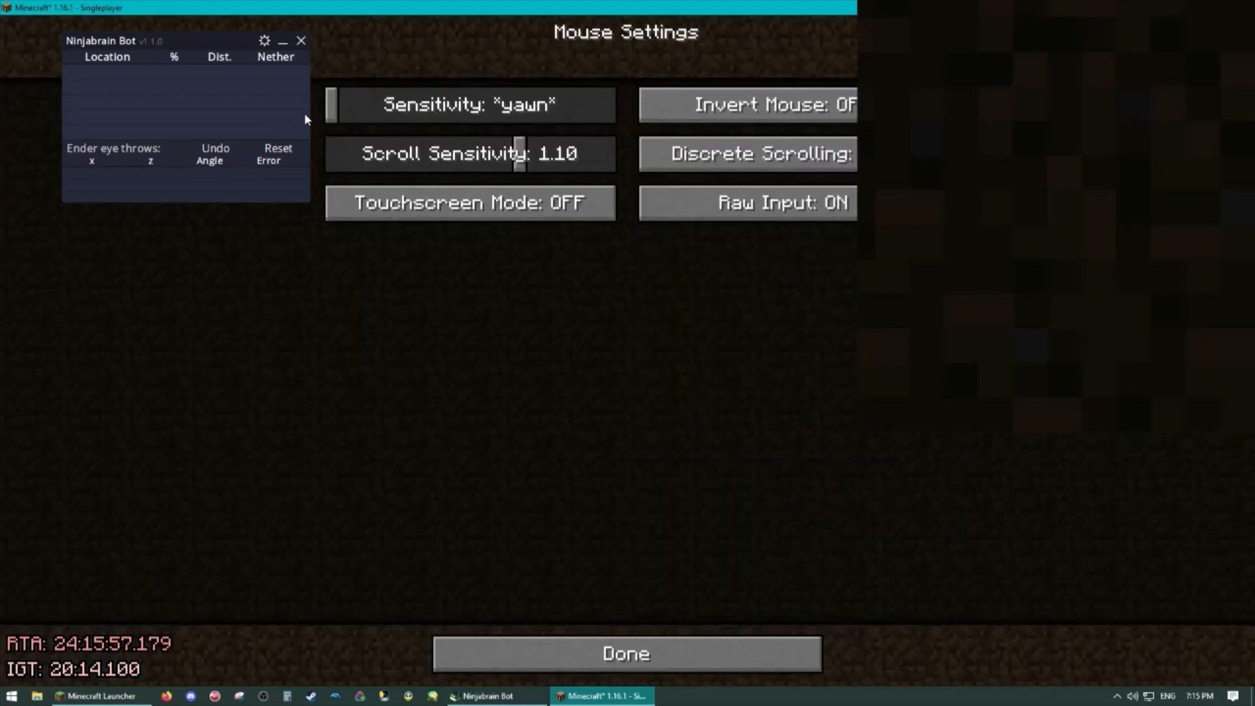
{"action": "mouse_move", "coordinate": [492, 344]}
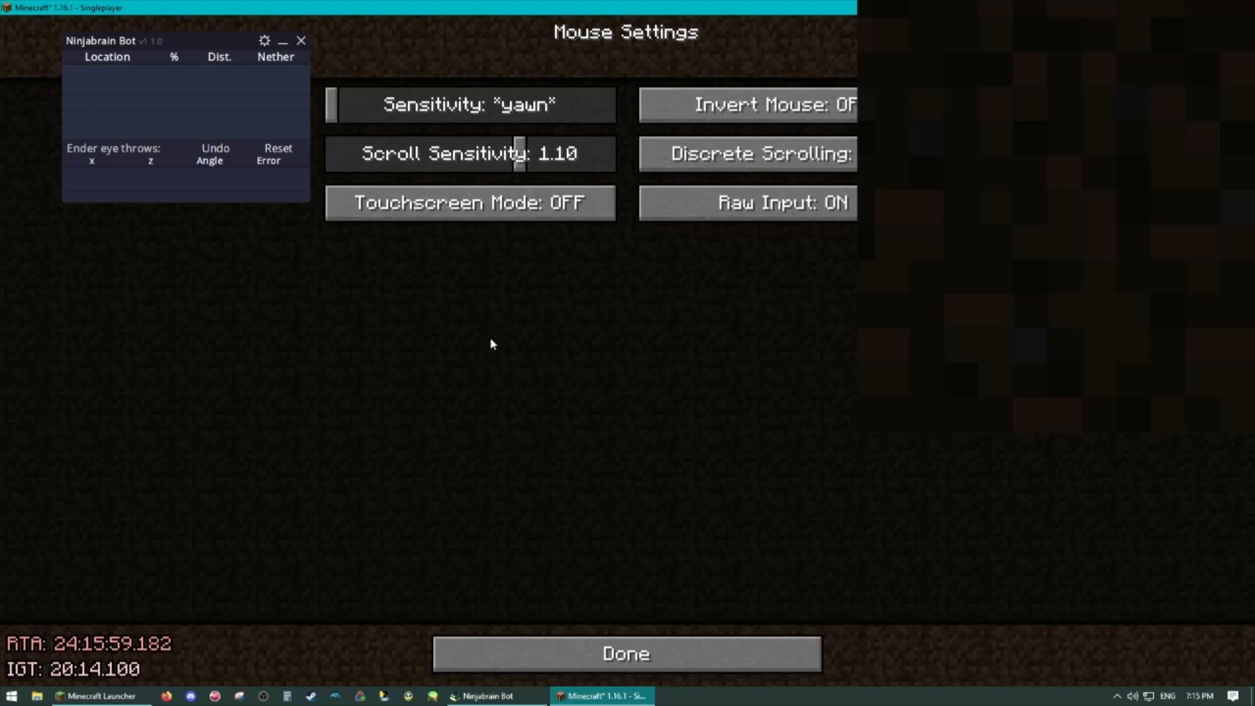
Leave Mouse Settings, throw an ender eye, and freeze the game with F3+Esc.
{"action": "left_click", "coordinate": [625, 653]}
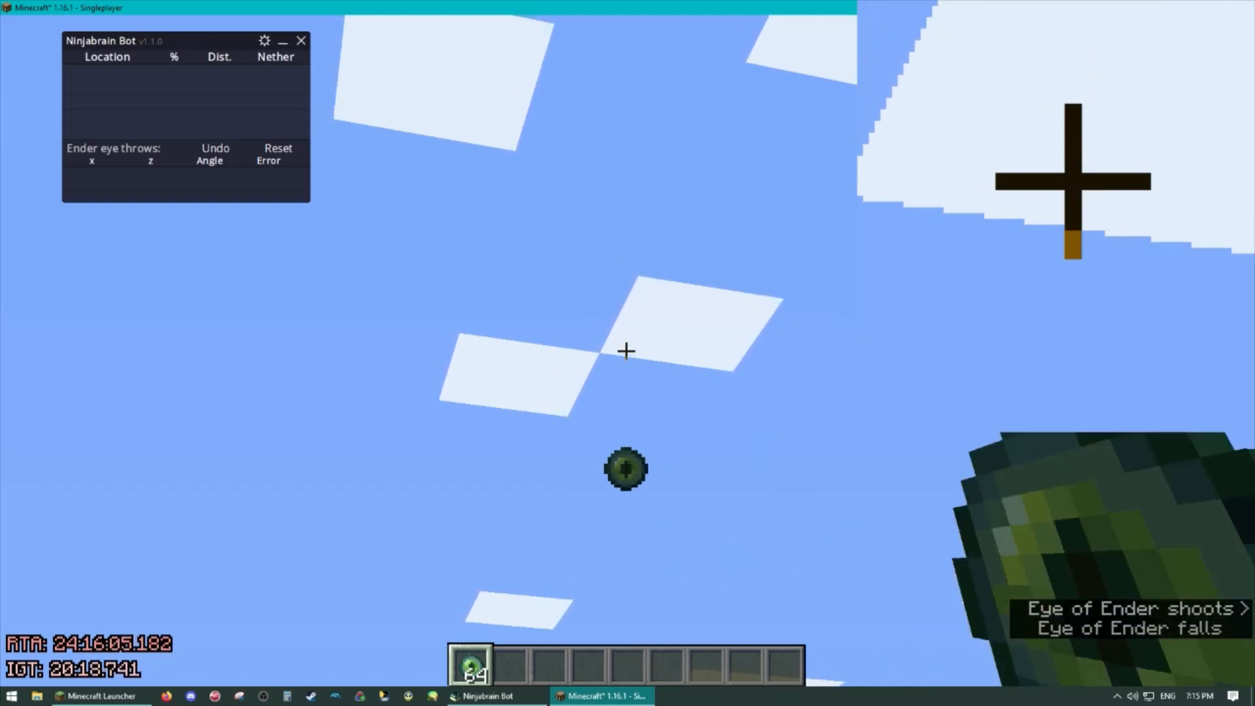
{"action": "key", "text": "Escape"}
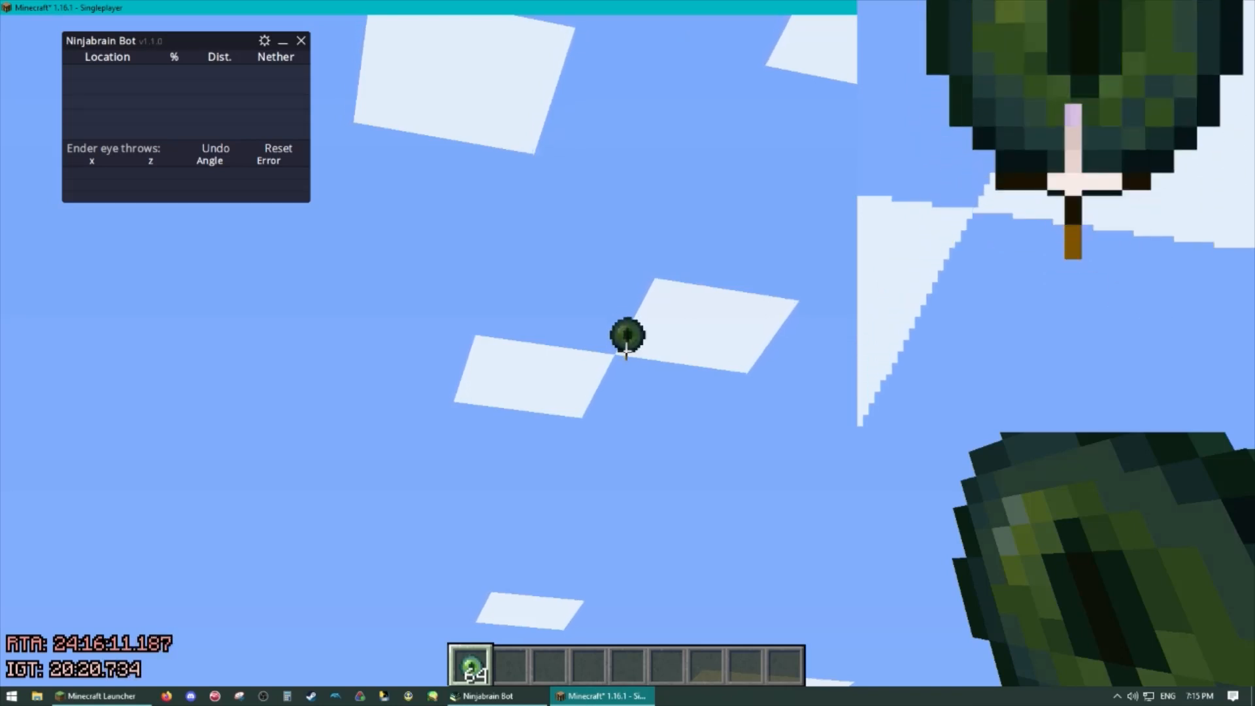
{"action": "key", "text": "Escape"}
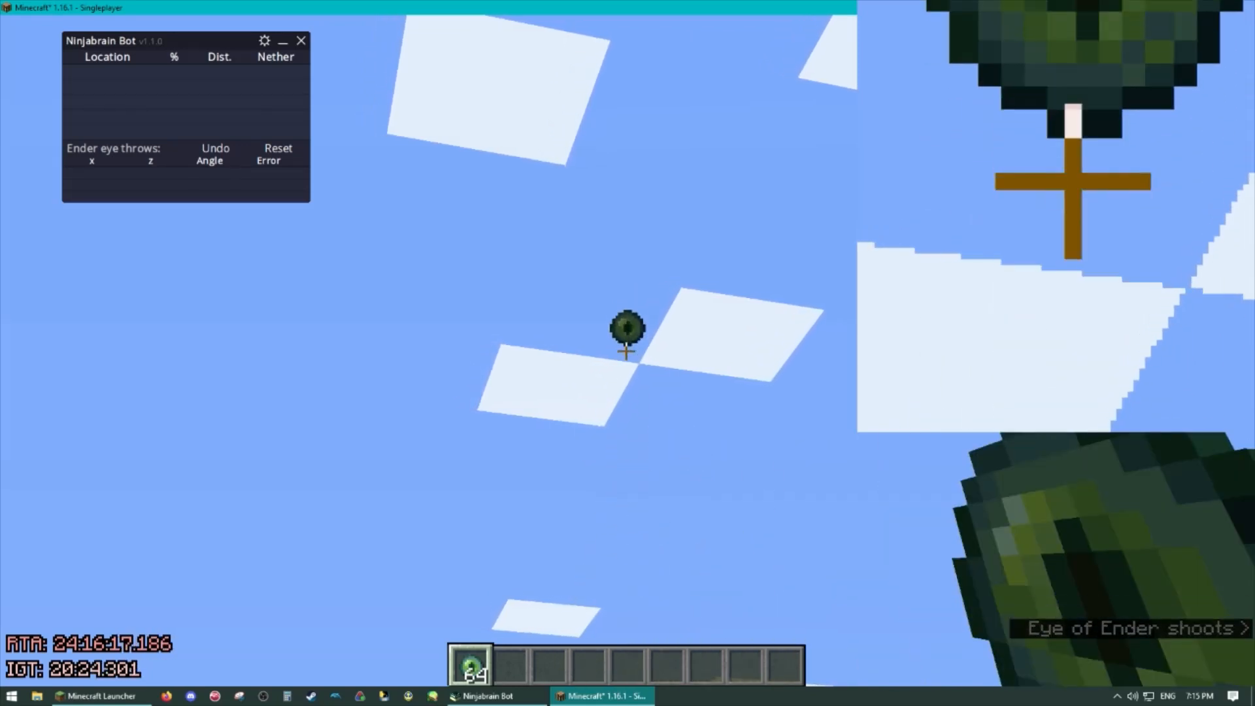
{"action": "key", "text": "Escape"}
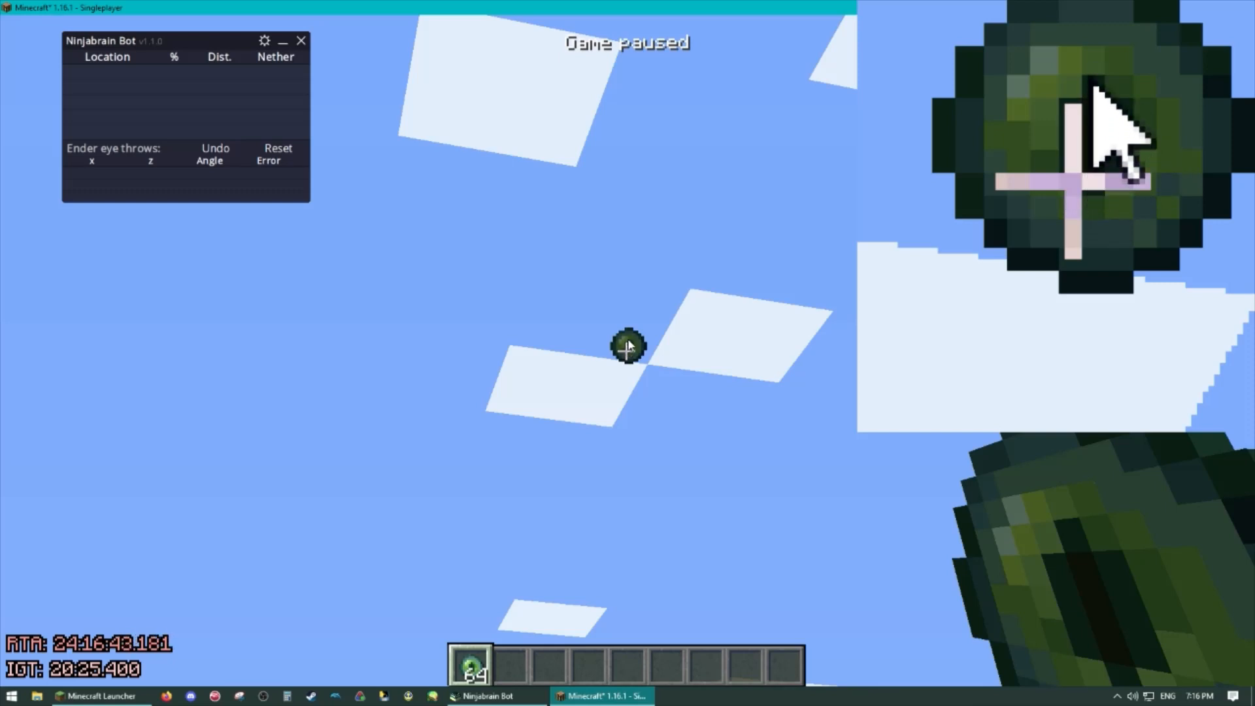
{"action": "mouse_move", "coordinate": [1129, 215]}
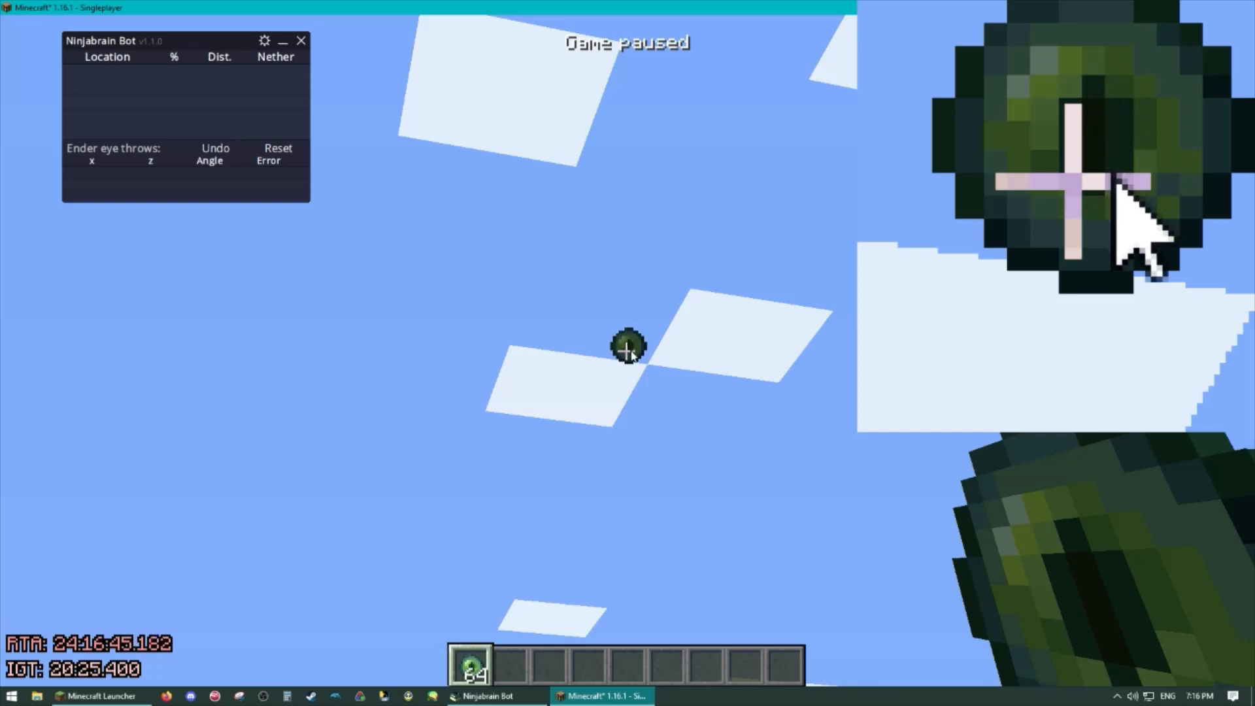
{"action": "mouse_move", "coordinate": [1111, 223]}
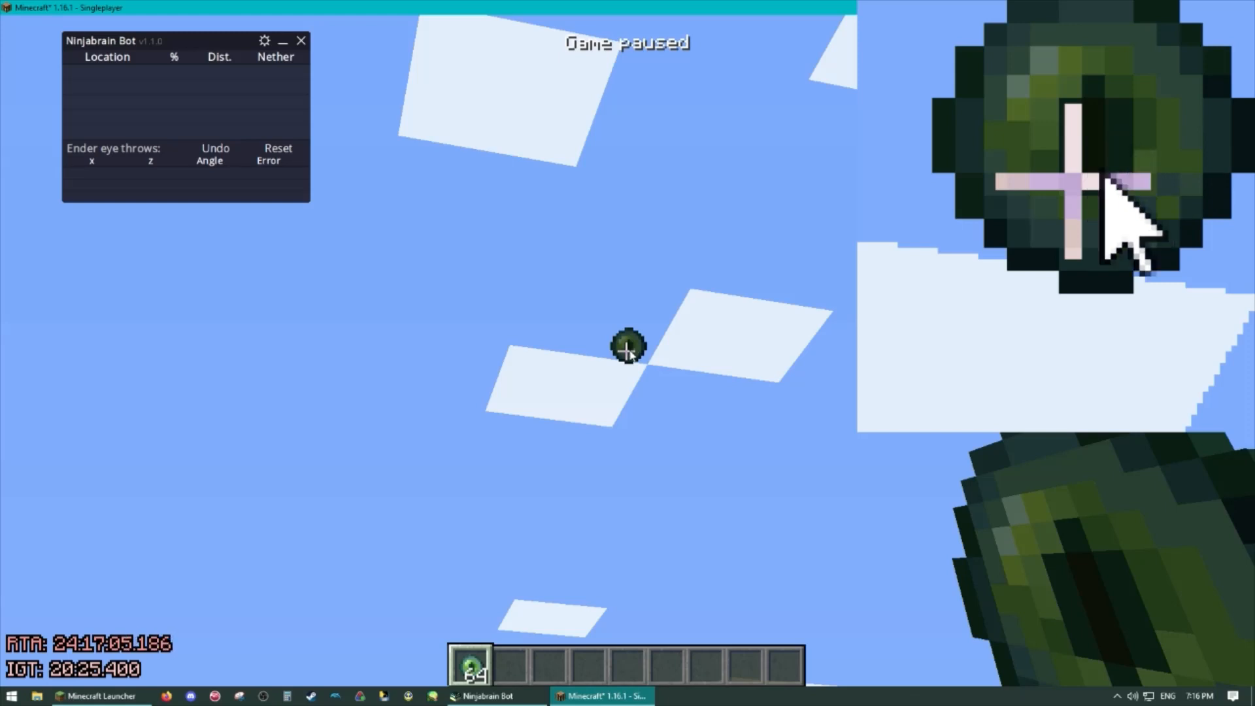
{"action": "mouse_move", "coordinate": [1110, 140]}
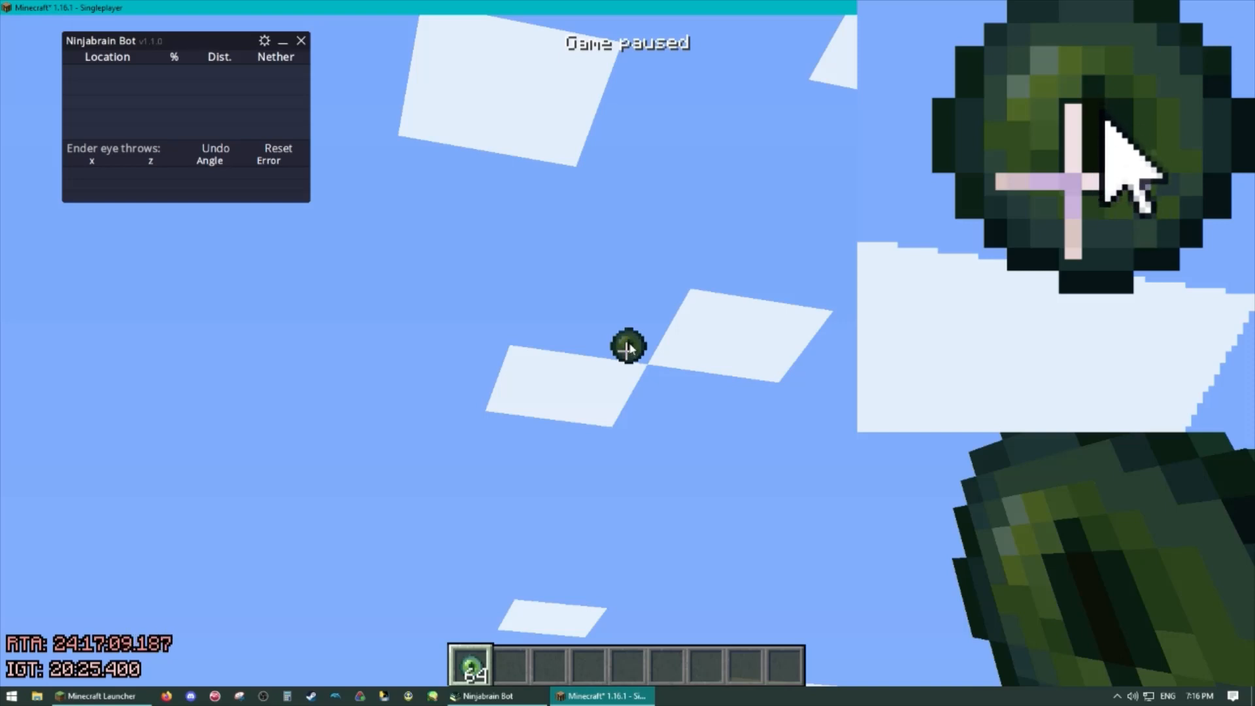
{"action": "mouse_move", "coordinate": [1159, 250]}
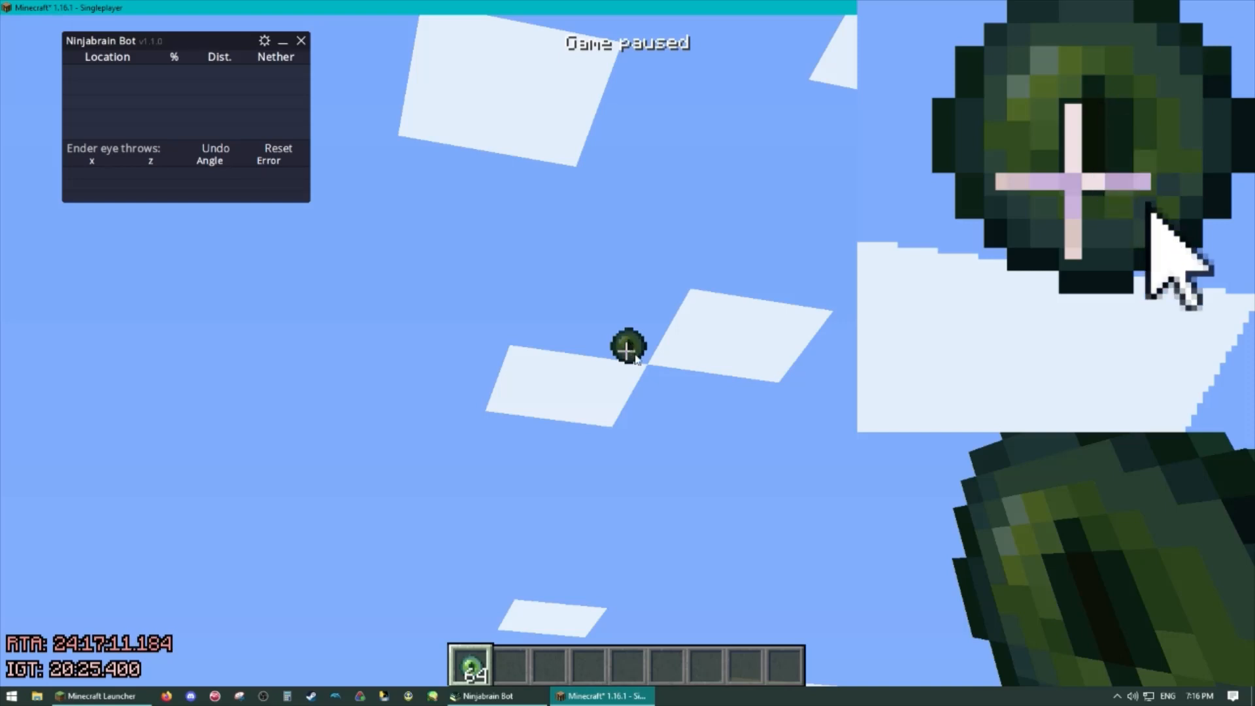
{"action": "mouse_move", "coordinate": [1103, 118]}
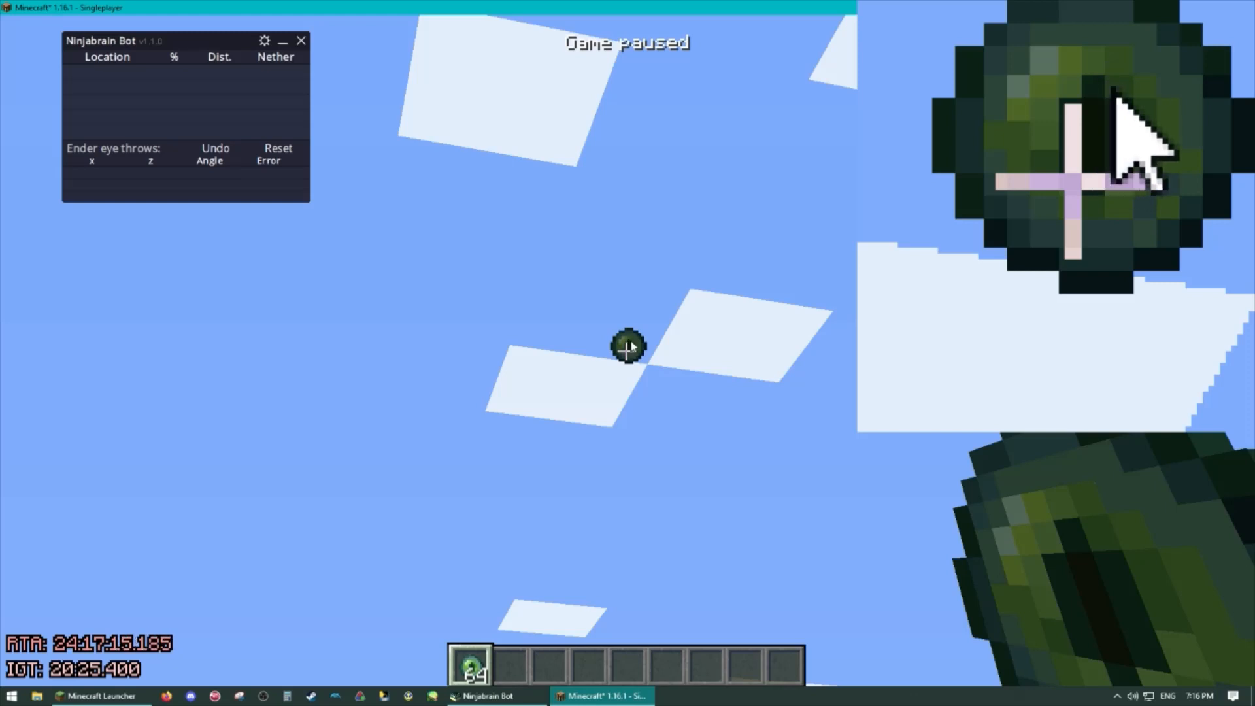
{"action": "mouse_move", "coordinate": [1125, 121]}
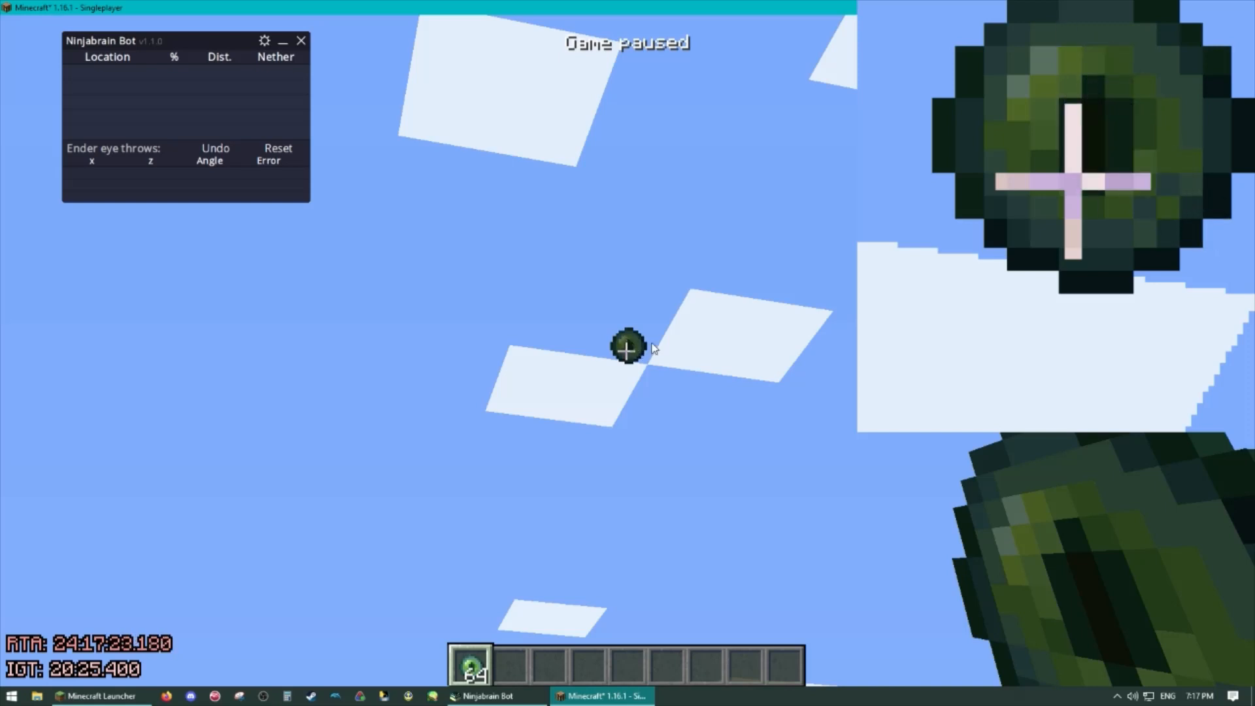
{"action": "mouse_move", "coordinate": [541, 327]}
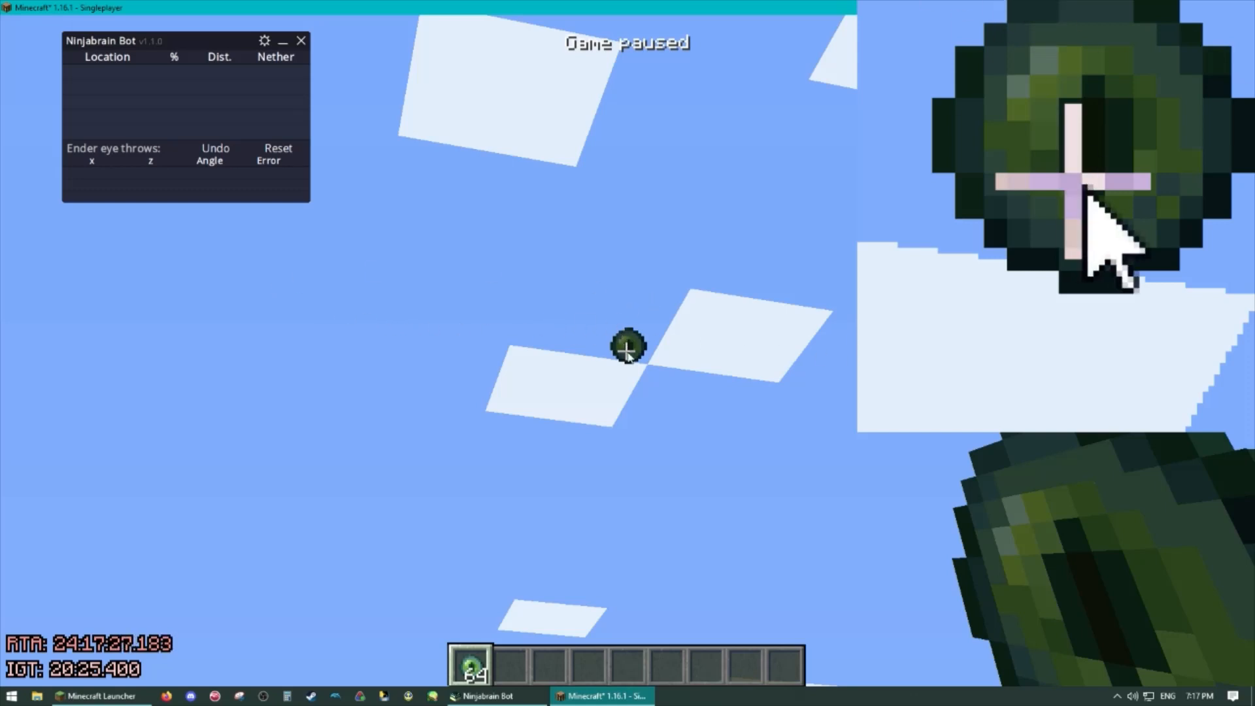
{"action": "mouse_move", "coordinate": [733, 374]}
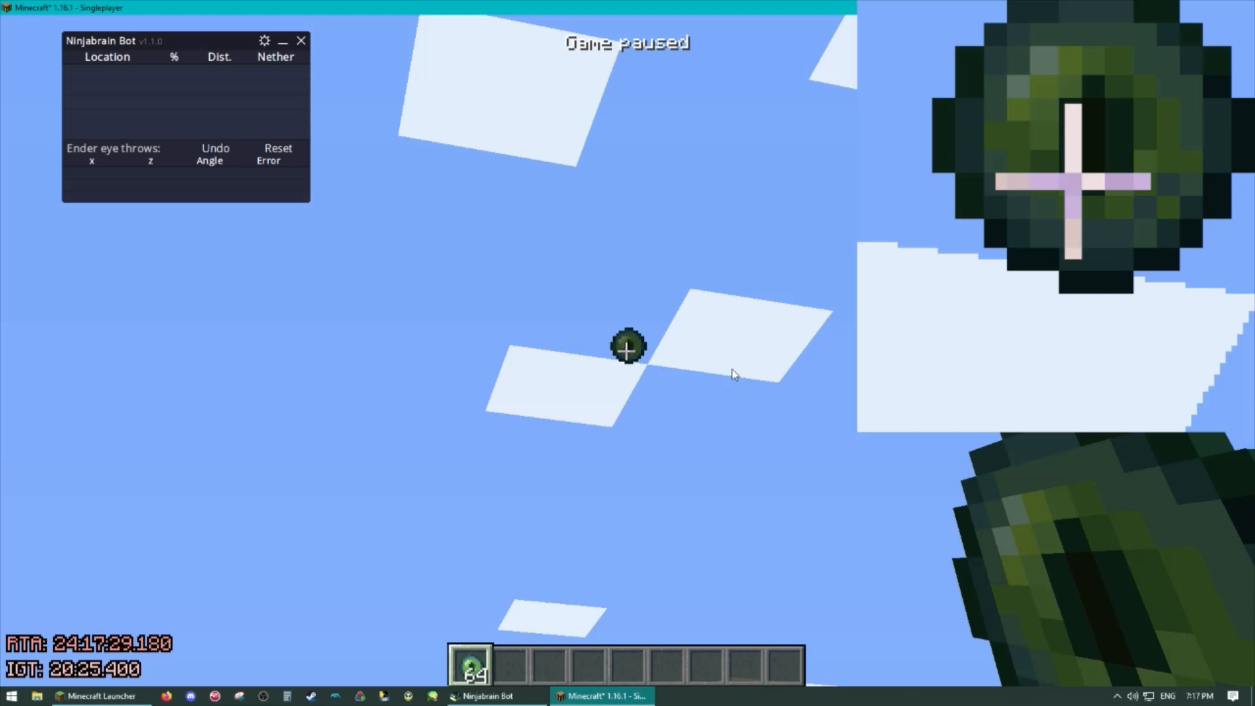
{"action": "mouse_move", "coordinate": [716, 368]}
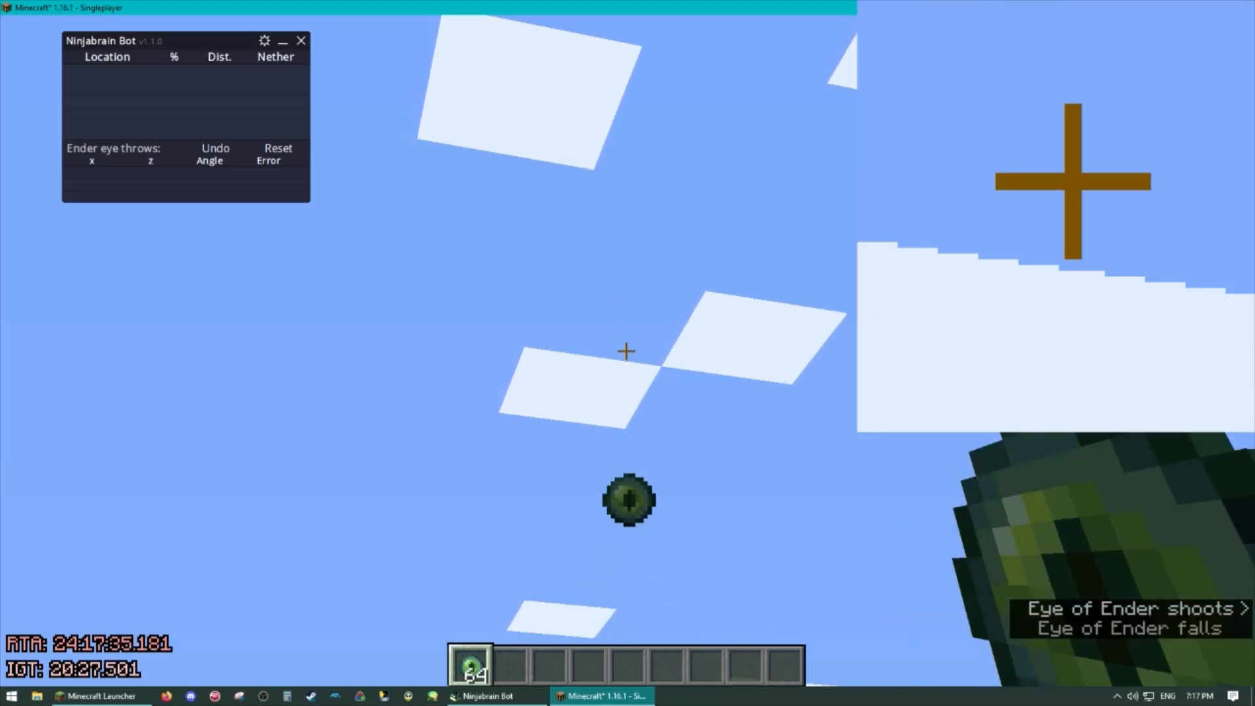
Pause aimed on the thrown eye and log the throw, showing angle 15.34 and (-716, 1508) at 47.8%.
{"action": "key", "text": "Escape"}
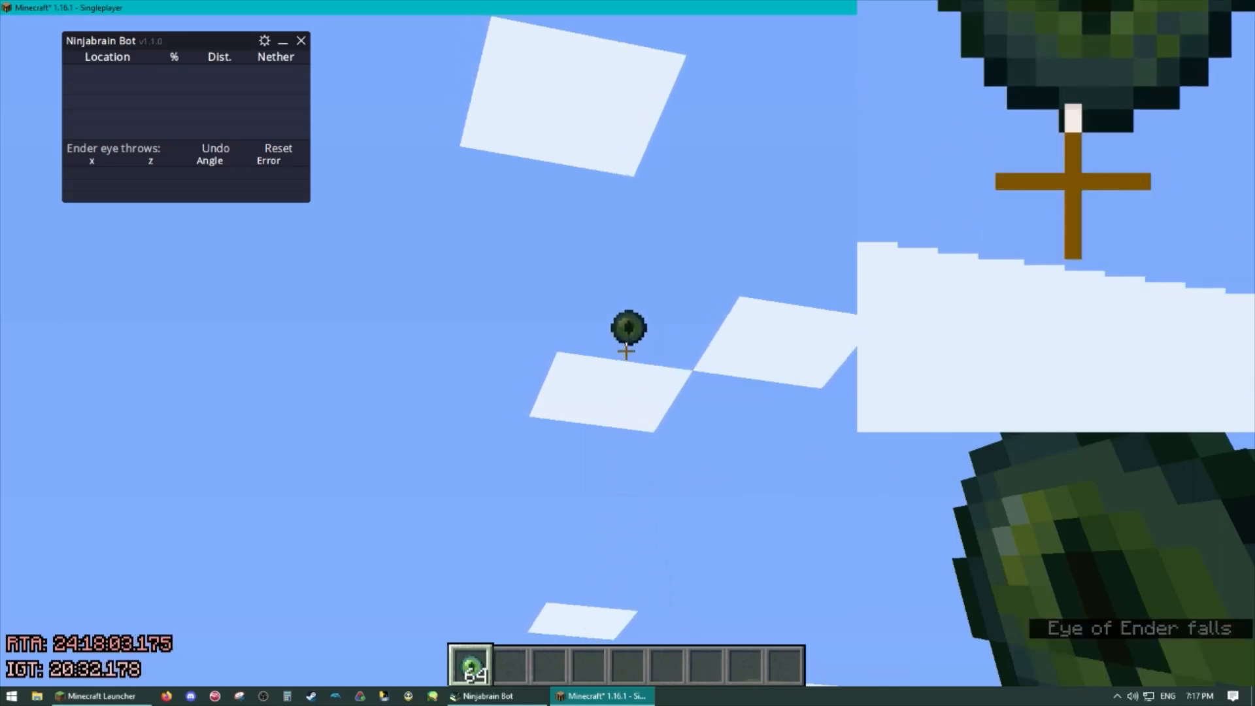
{"action": "key", "text": "Escape"}
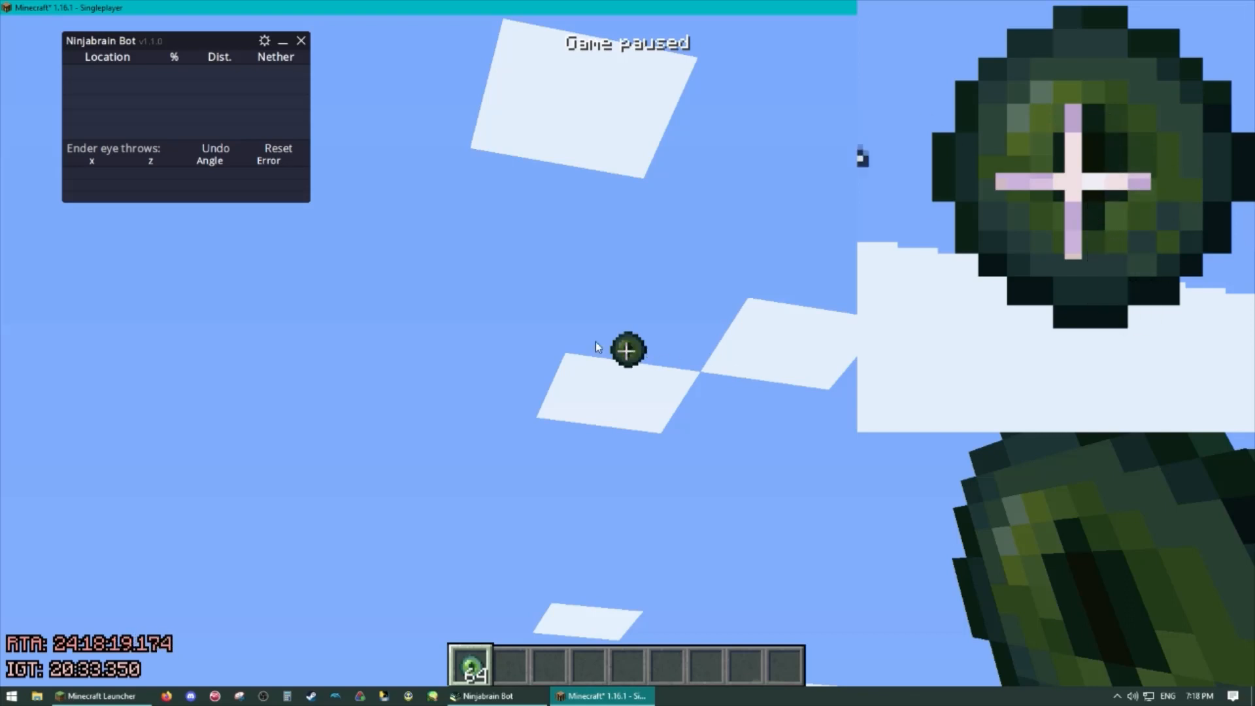
{"action": "mouse_move", "coordinate": [575, 344]}
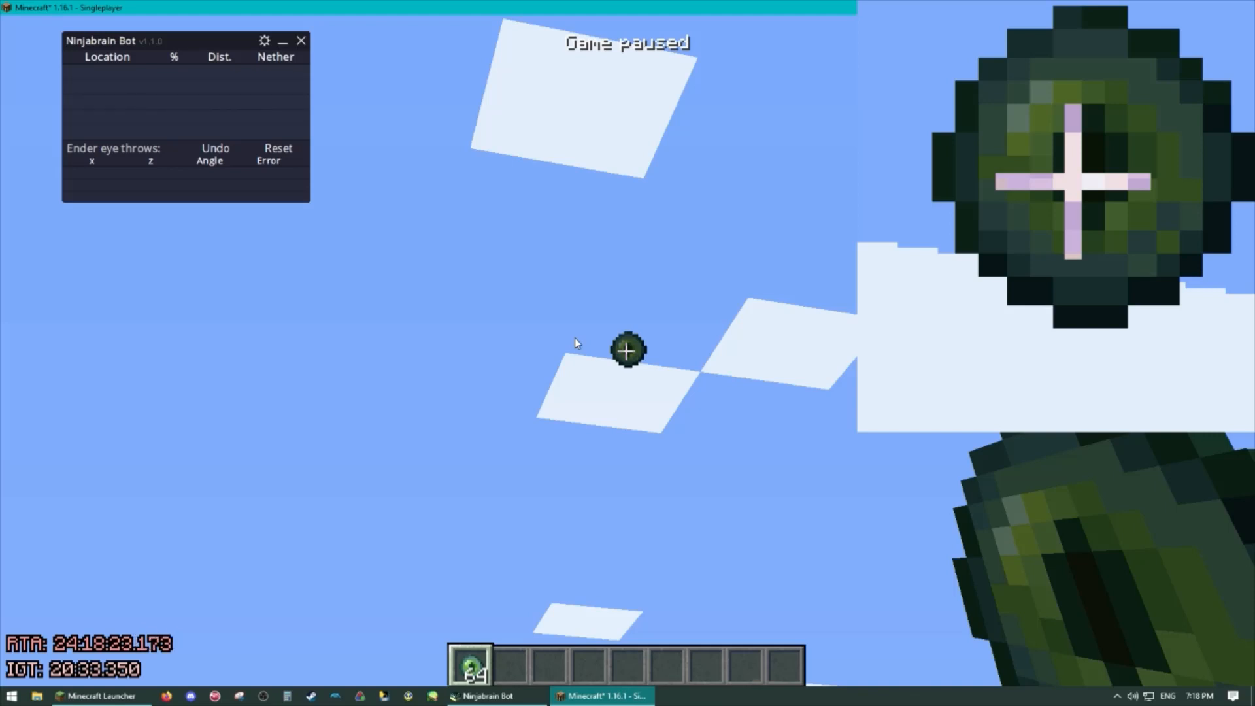
{"action": "key", "text": "escape"}
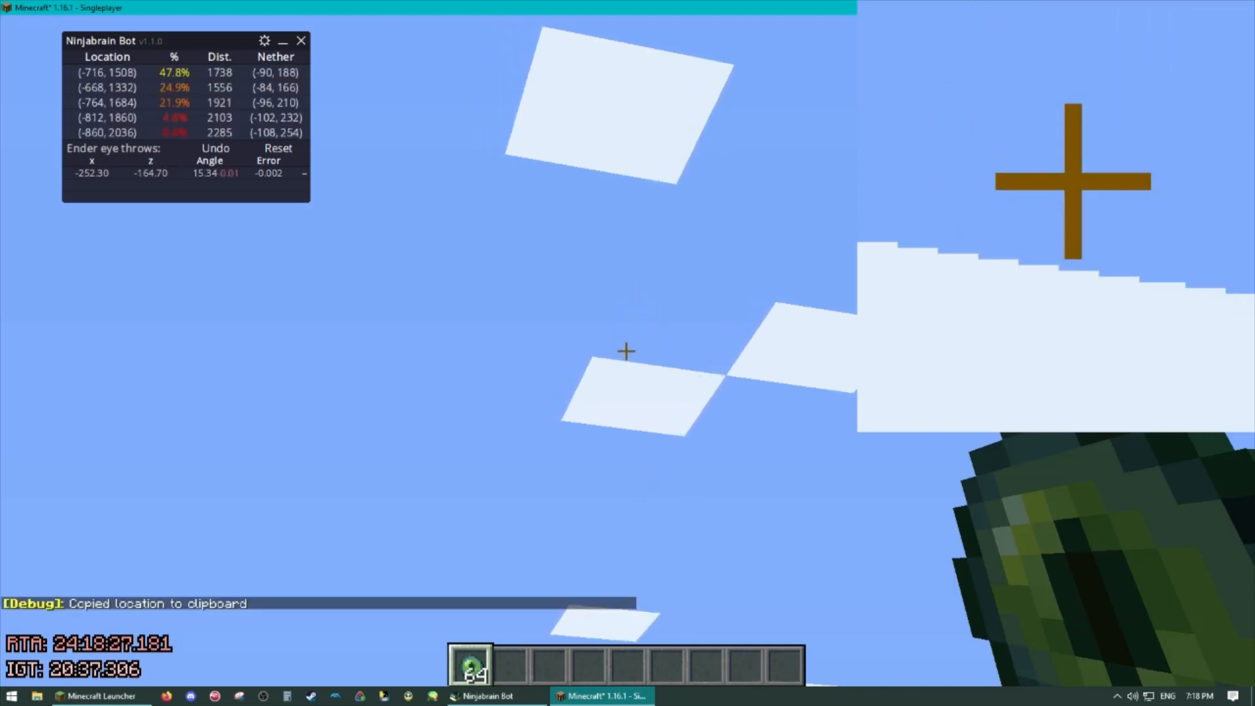
From Minecraft's pause menu, browse the game options, control bindings and mouse settings.
{"action": "key", "text": "Escape"}
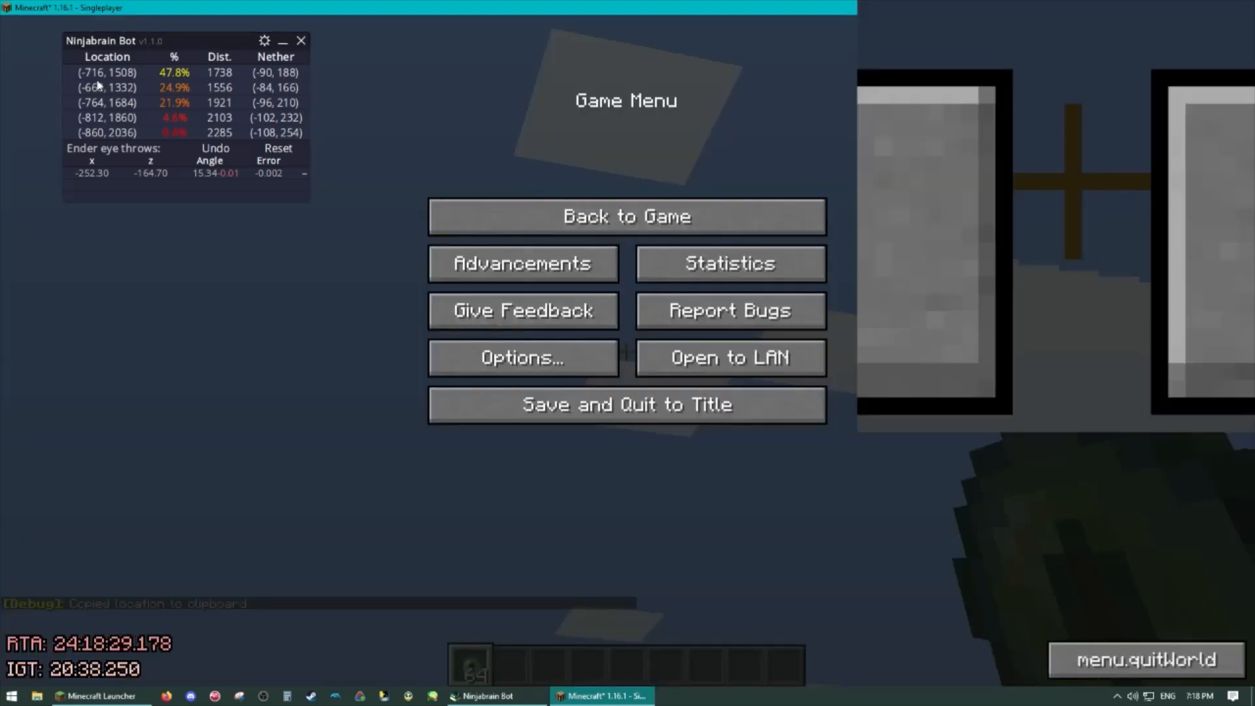
{"action": "left_click", "coordinate": [523, 358]}
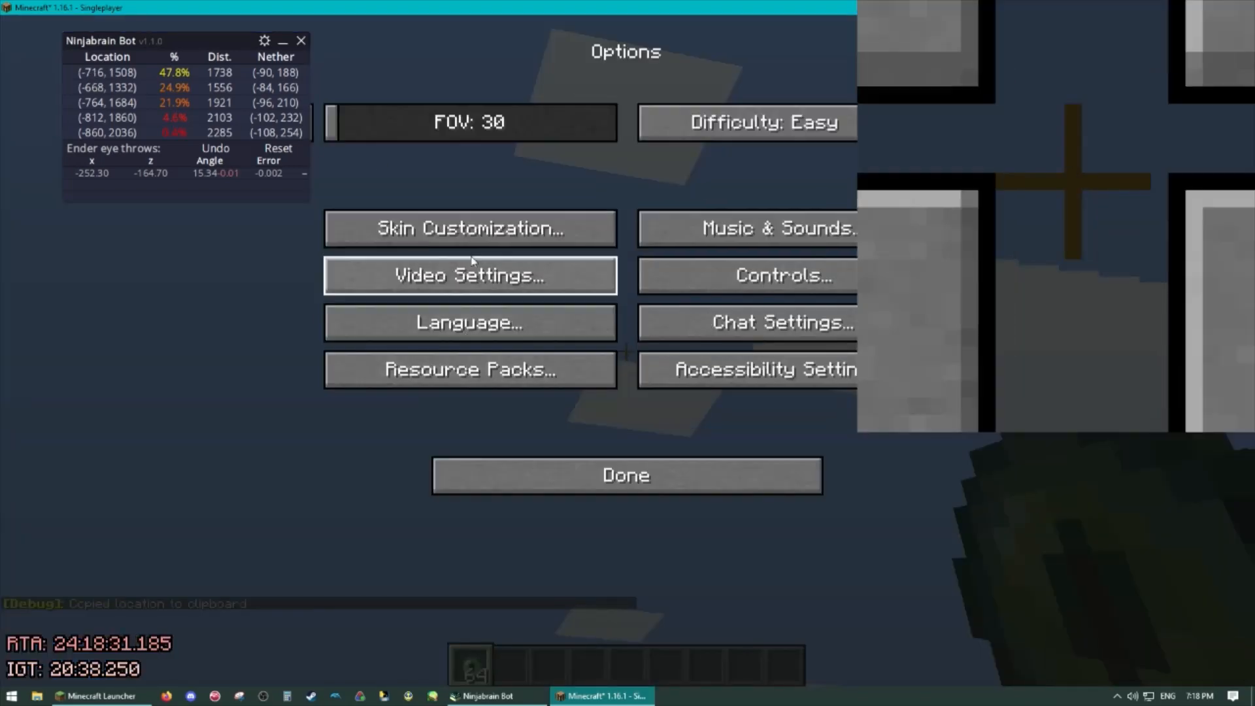
{"action": "left_click", "coordinate": [783, 275]}
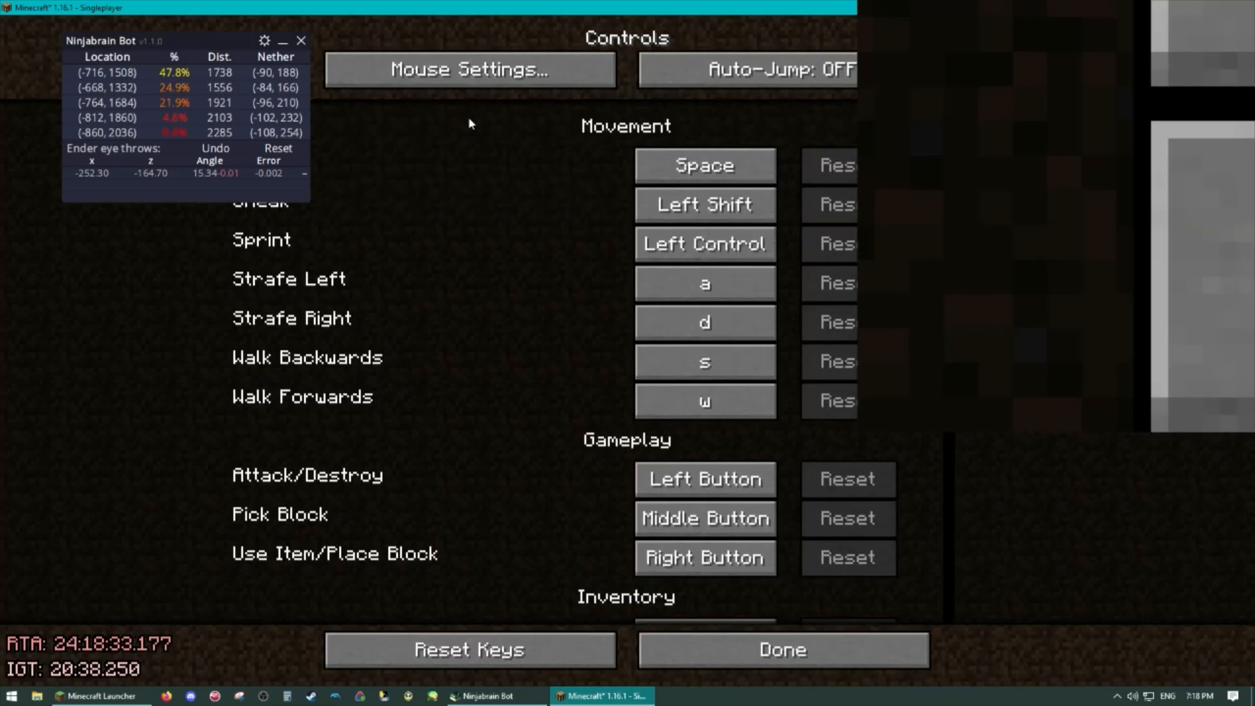
{"action": "left_click", "coordinate": [785, 649]}
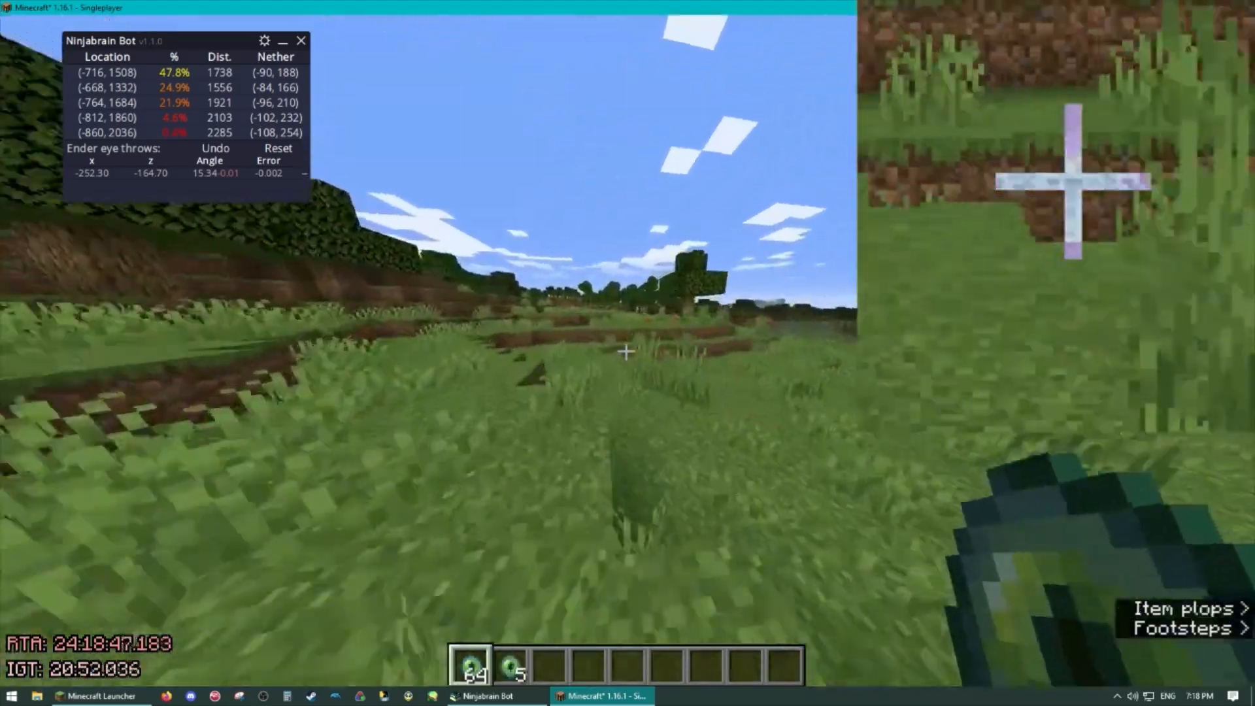
Open the creative inventory, pause the game, and clear the previous eye throw.
{"action": "key", "text": "e"}
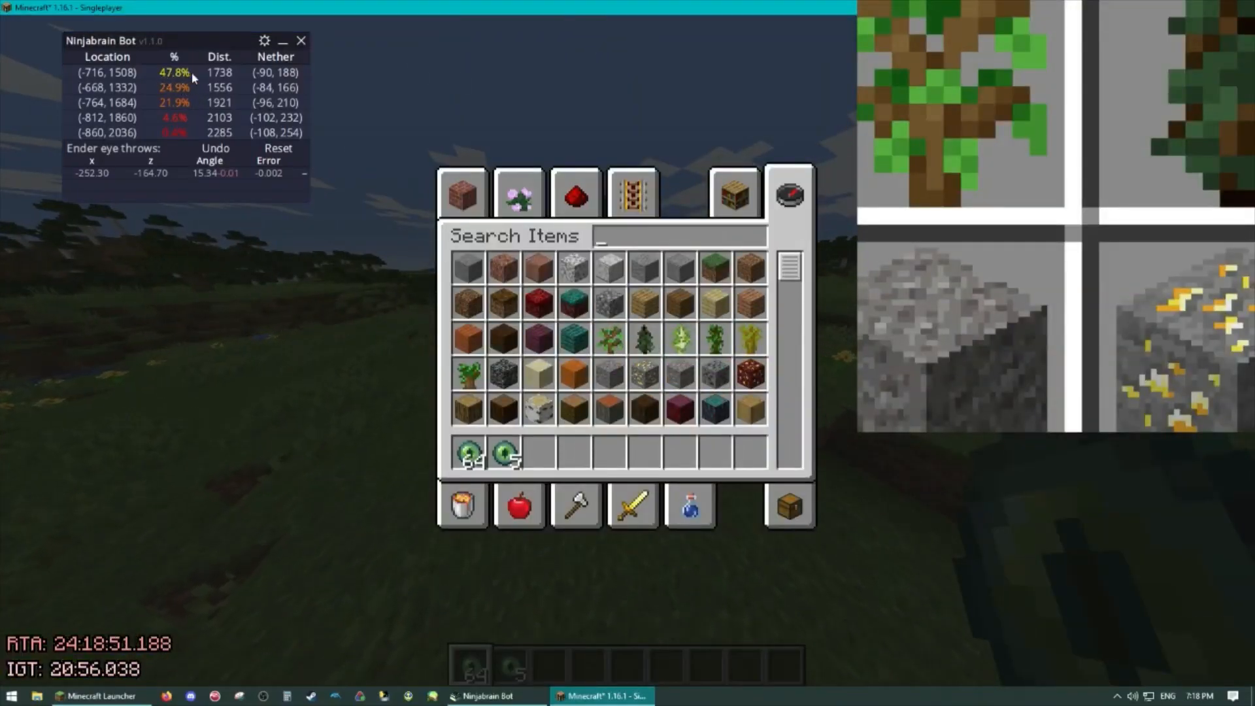
{"action": "key", "text": "Escape"}
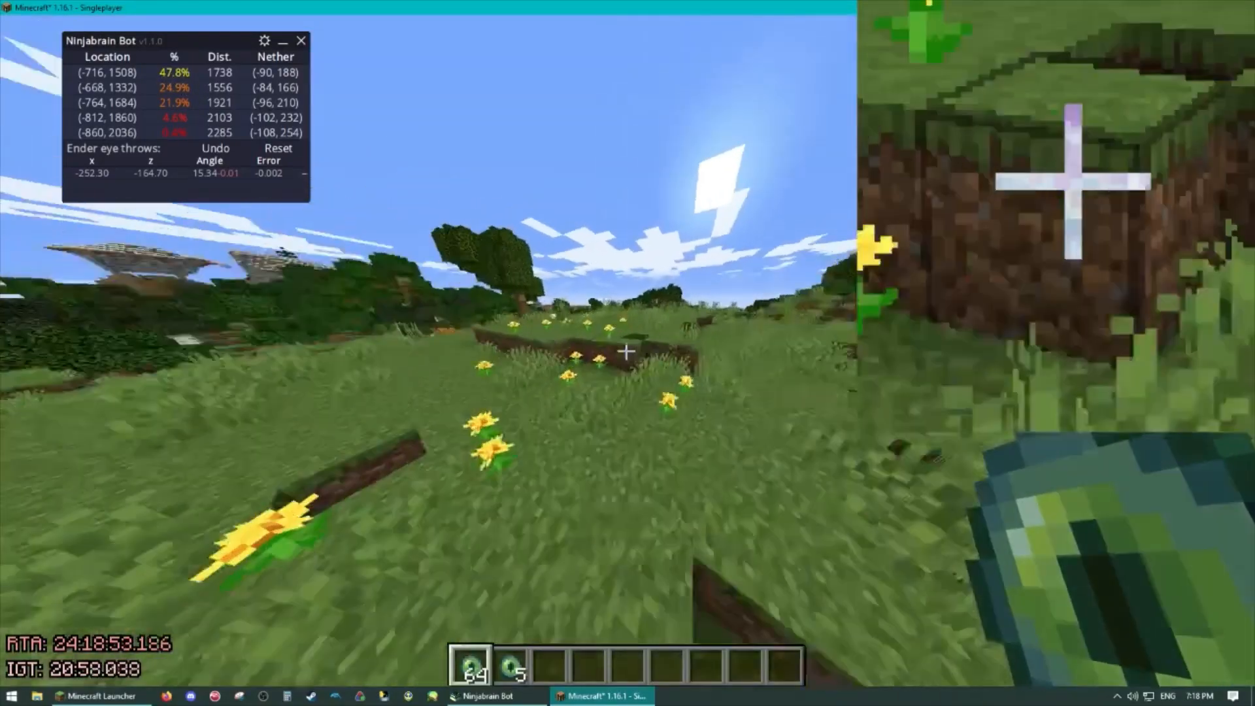
{"action": "key", "text": "Escape"}
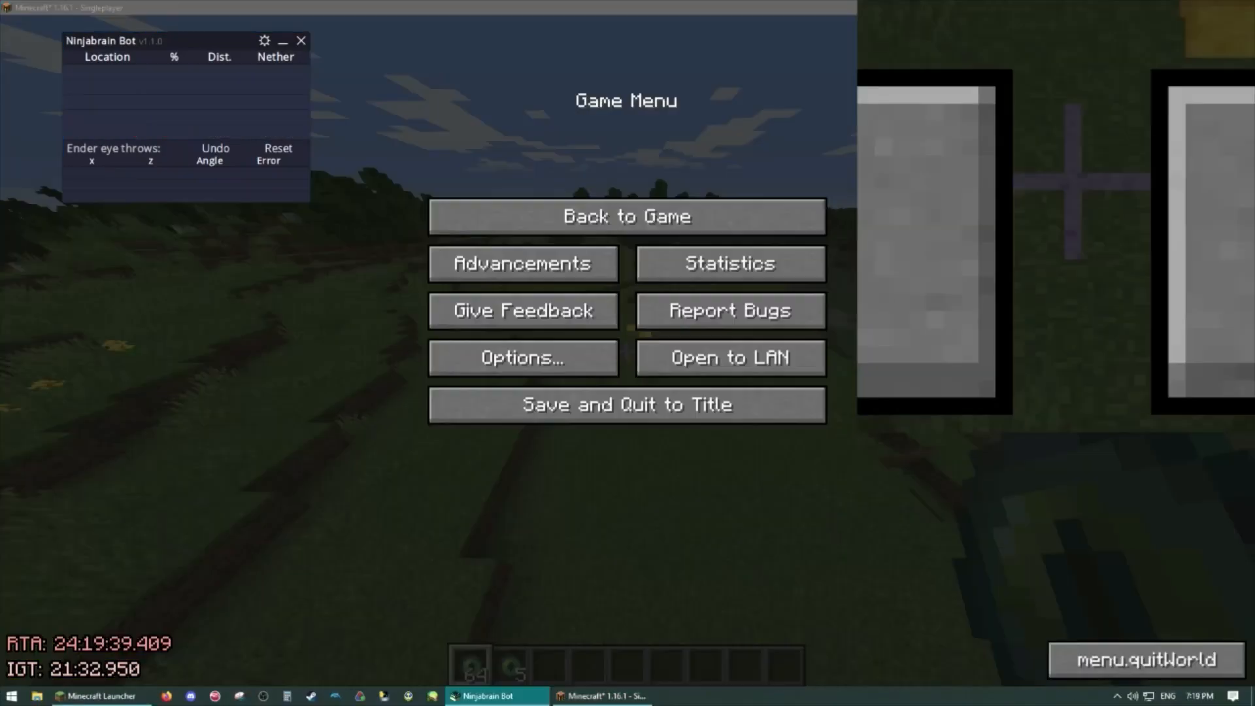
{"action": "mouse_move", "coordinate": [259, 76]}
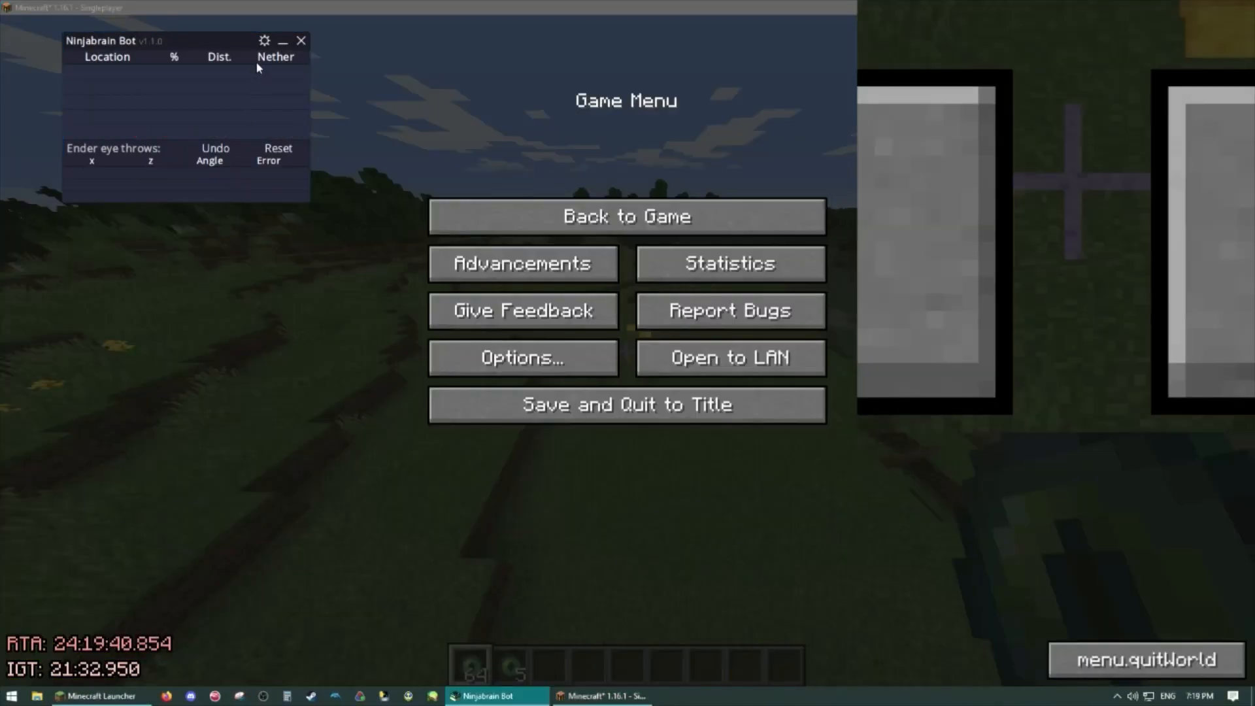
{"action": "mouse_move", "coordinate": [240, 105]}
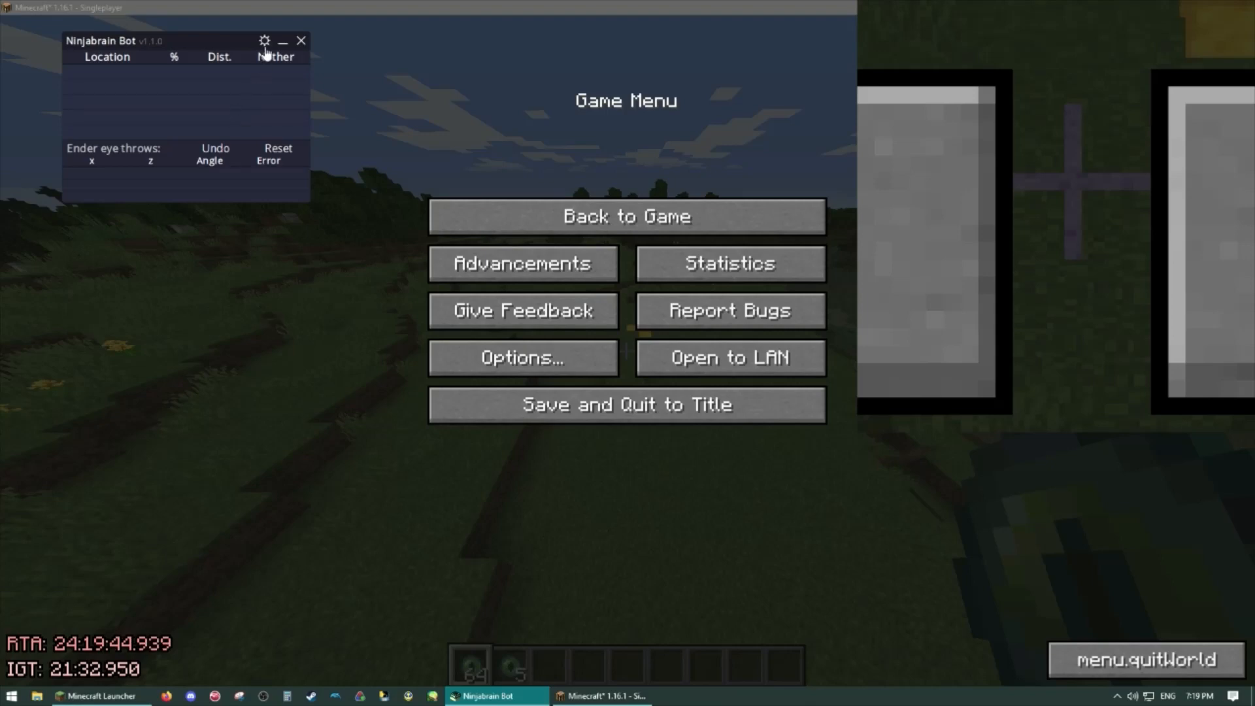
Tick 'Enable standard deviation toggle' in Ninjabrain Bot's settings and close the Settings window.
{"action": "left_click", "coordinate": [264, 41]}
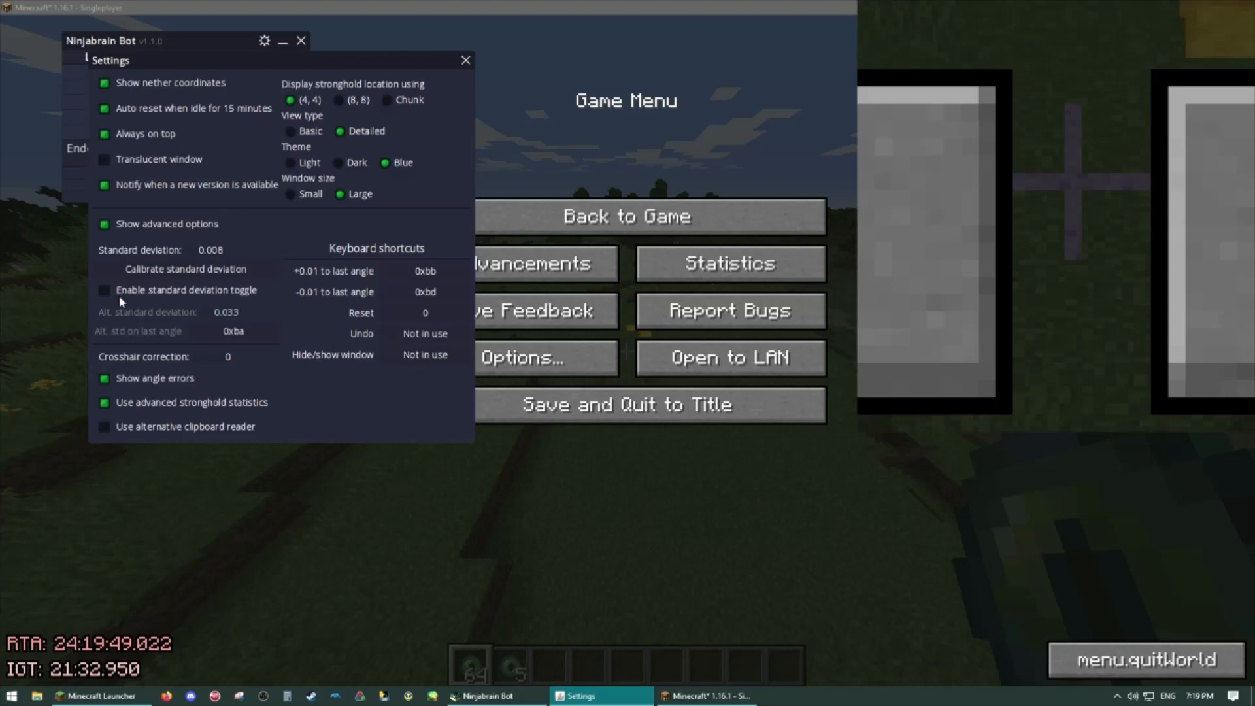
{"action": "left_click", "coordinate": [104, 290]}
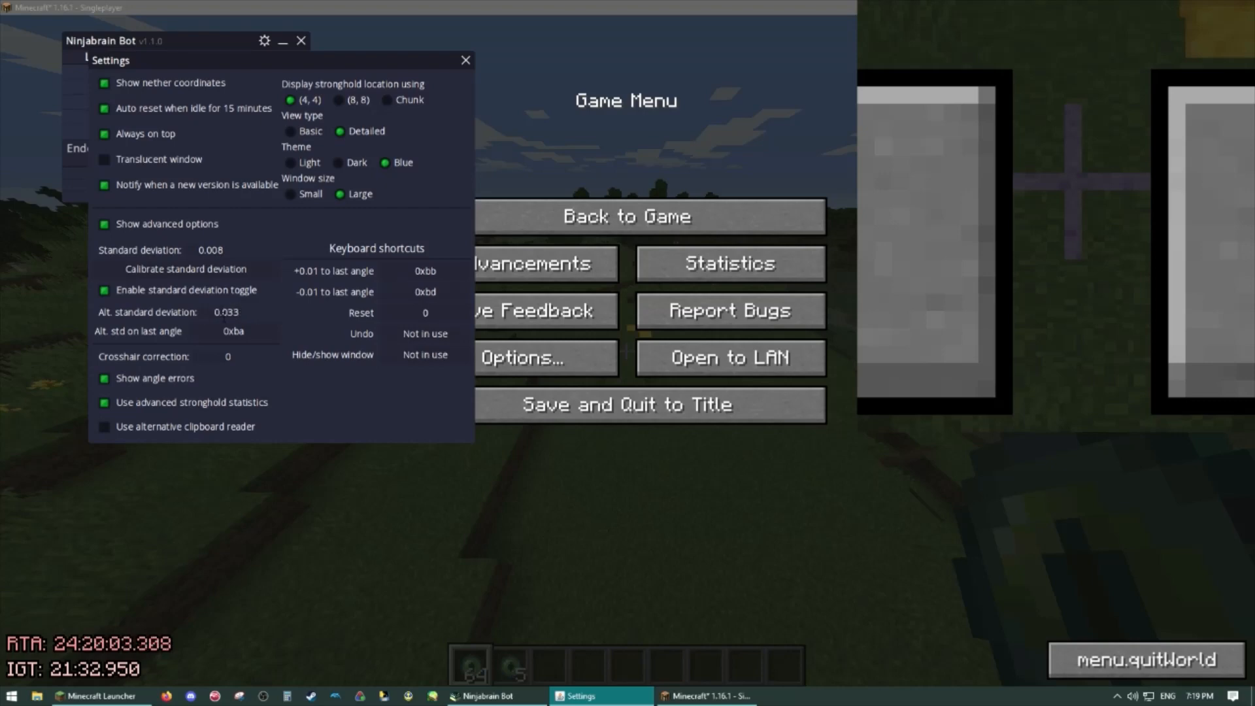
{"action": "mouse_move", "coordinate": [164, 312]}
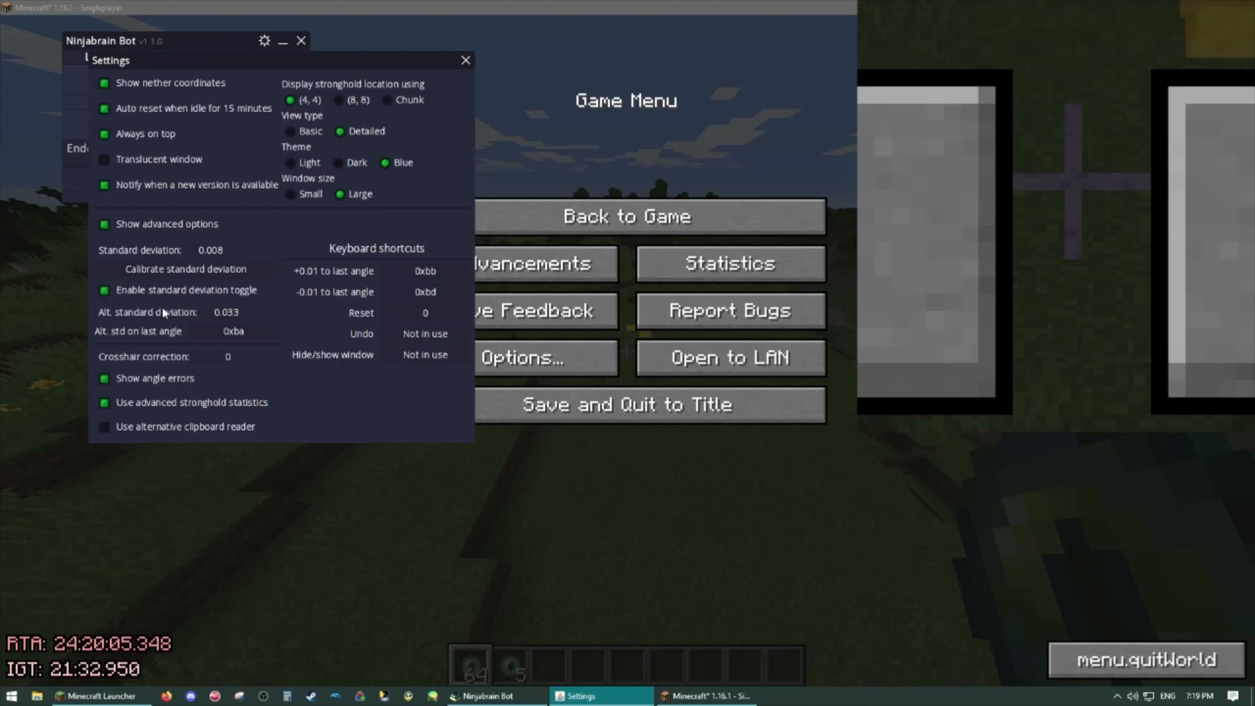
{"action": "mouse_move", "coordinate": [246, 342]}
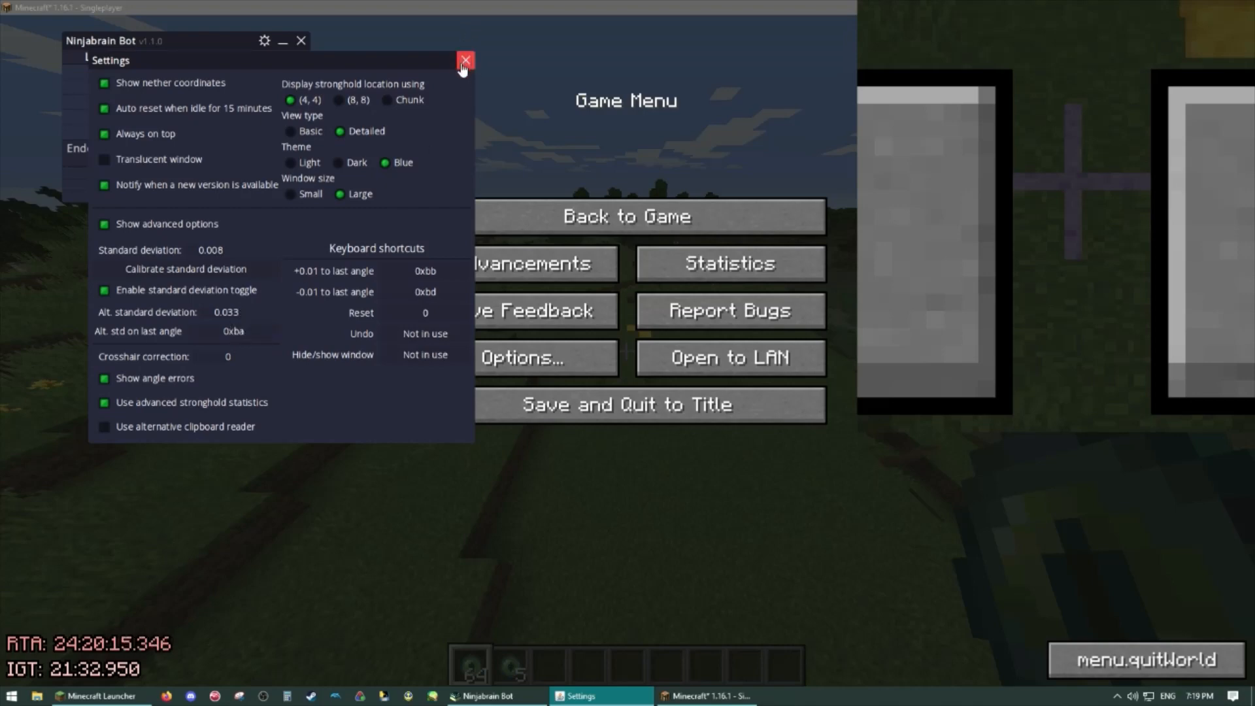
{"action": "left_click", "coordinate": [465, 61]}
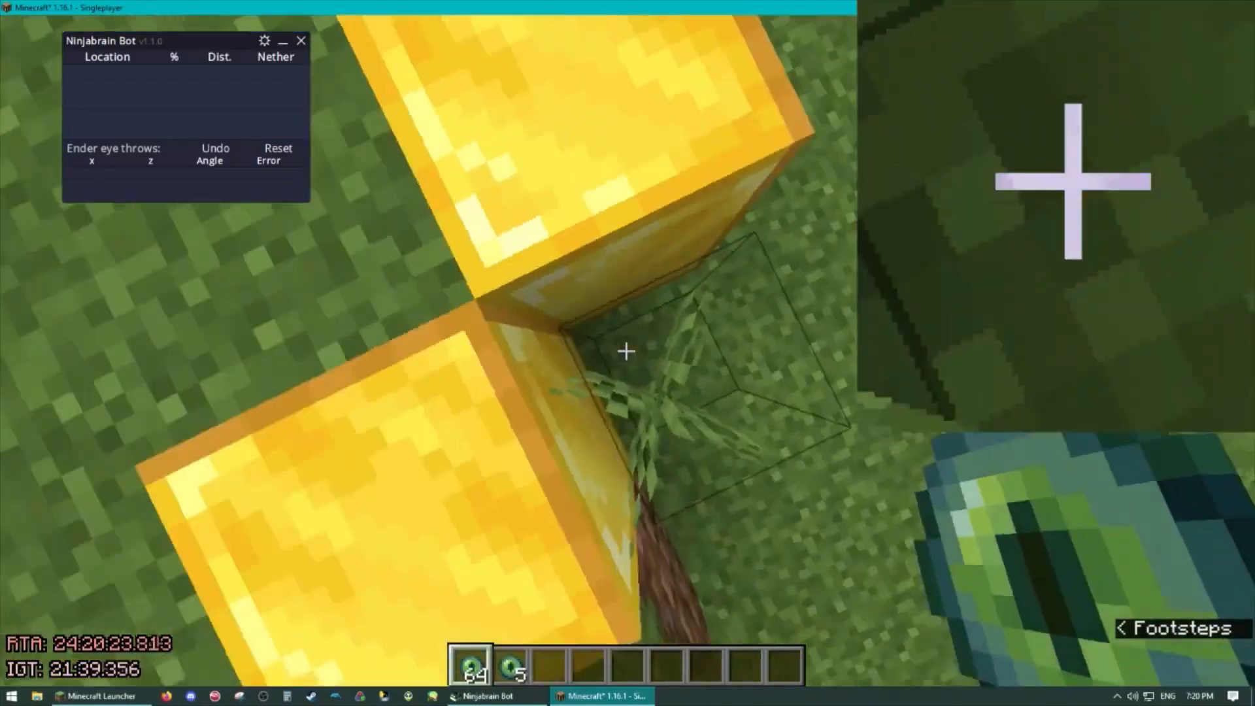
Set the field of view to 30, restore the wide view, then narrow it to 30 again.
{"action": "key", "text": "Escape"}
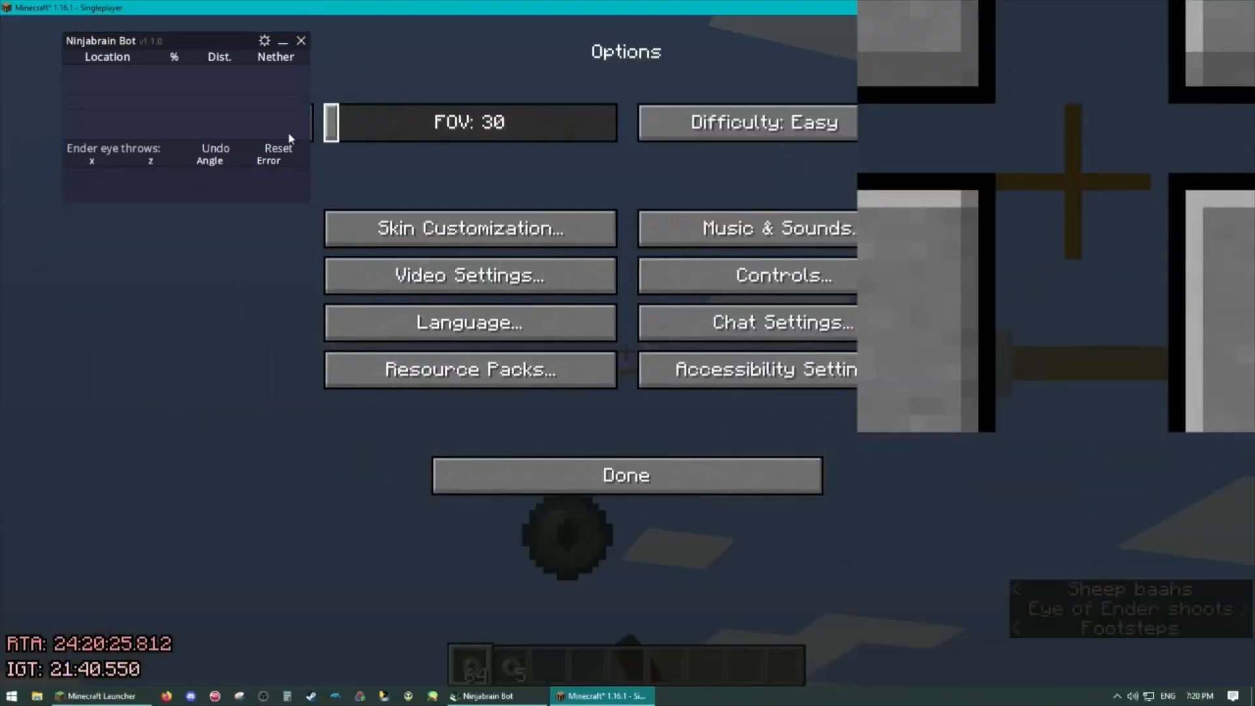
{"action": "left_click", "coordinate": [626, 475]}
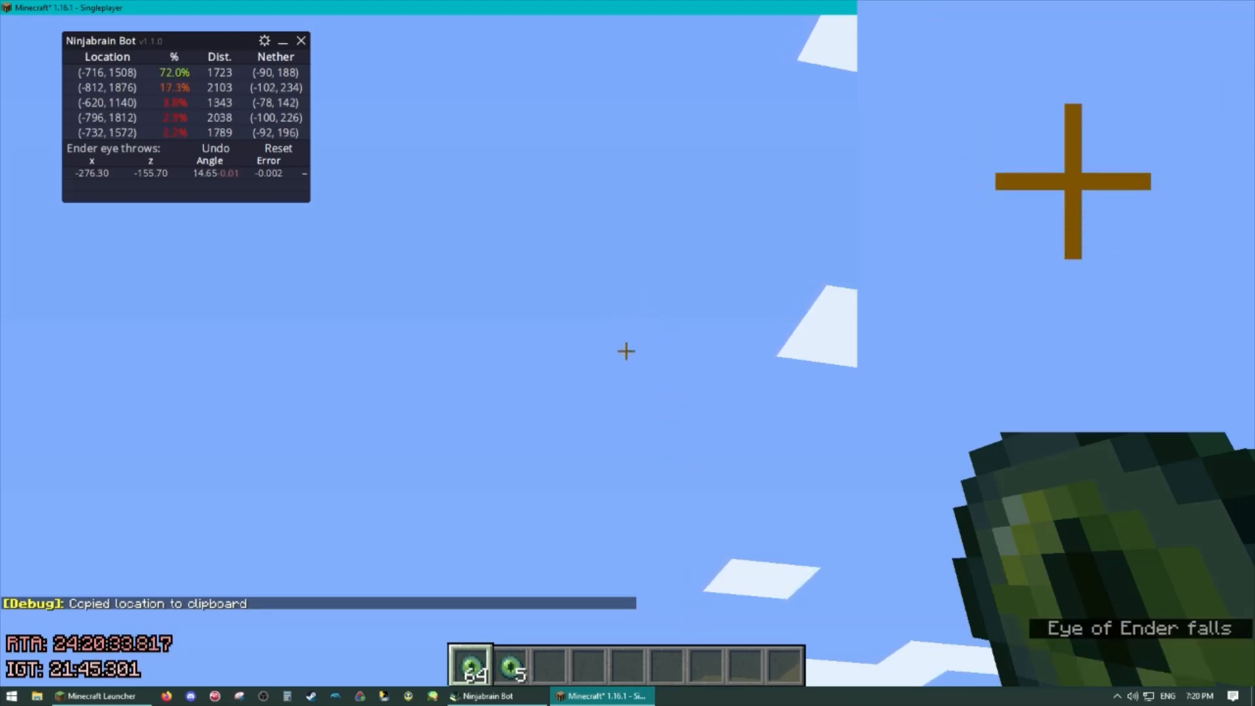
{"action": "key", "text": "Escape"}
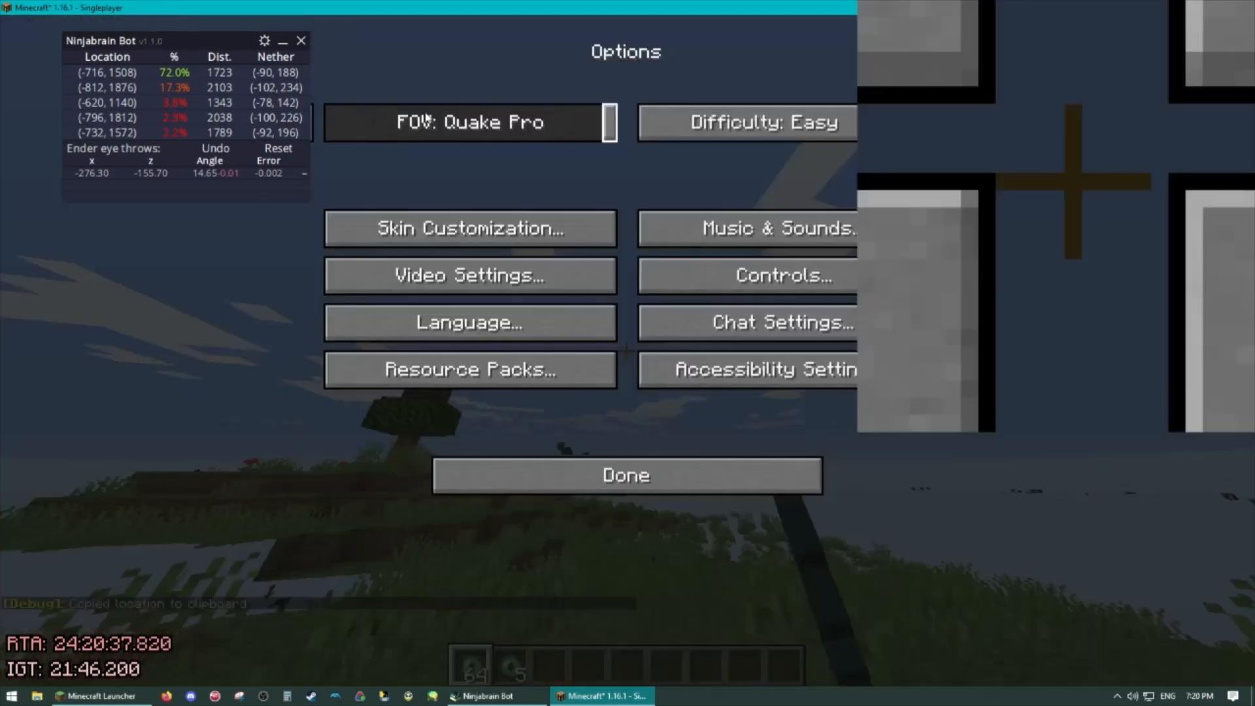
{"action": "left_click", "coordinate": [626, 475]}
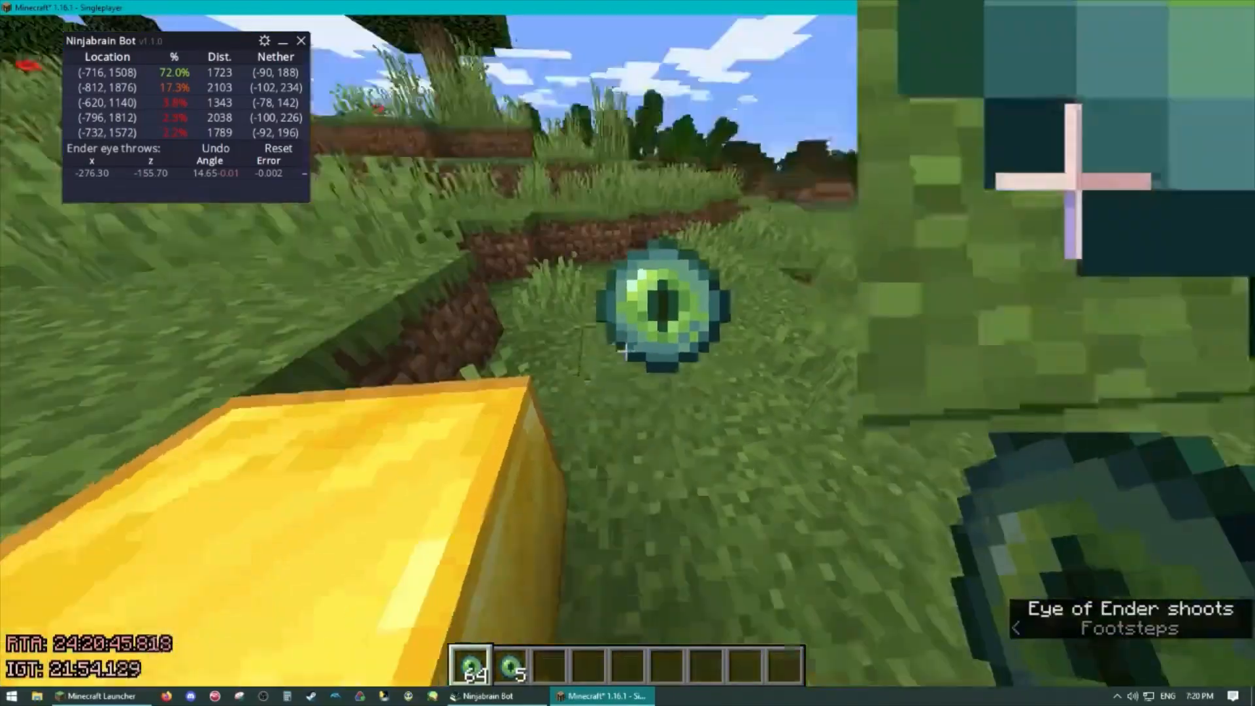
{"action": "key", "text": "Escape"}
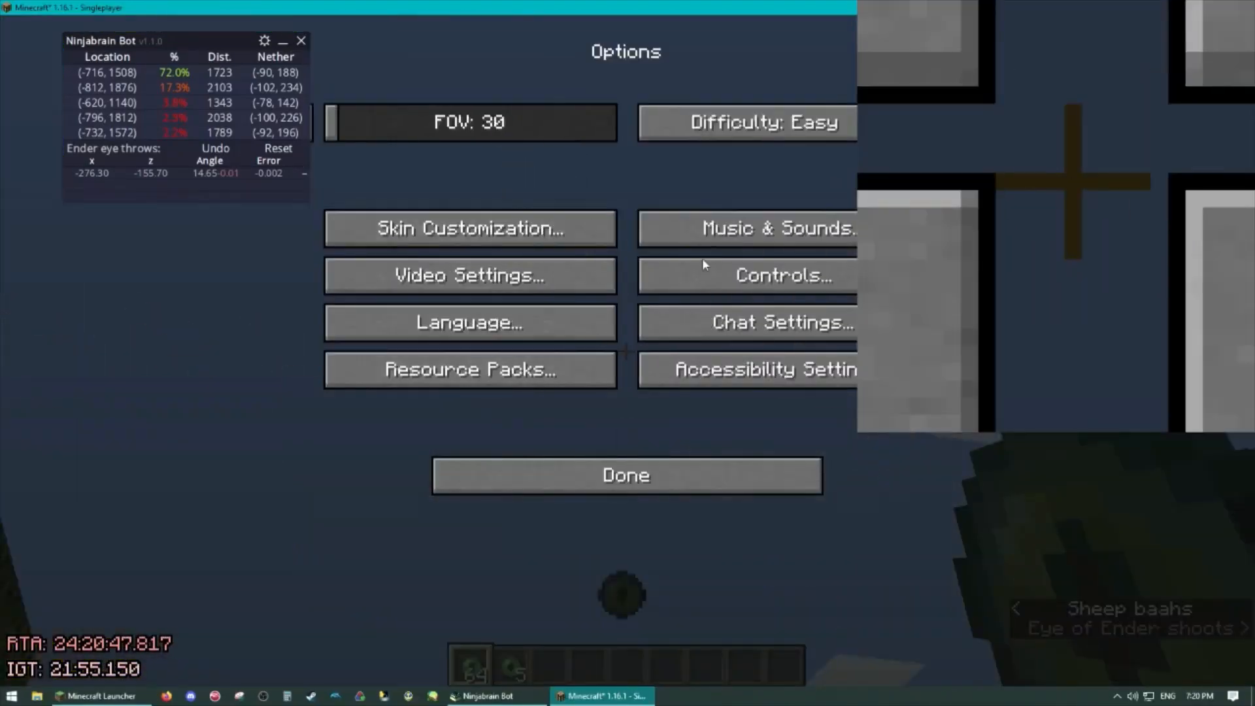
{"action": "left_click", "coordinate": [625, 475]}
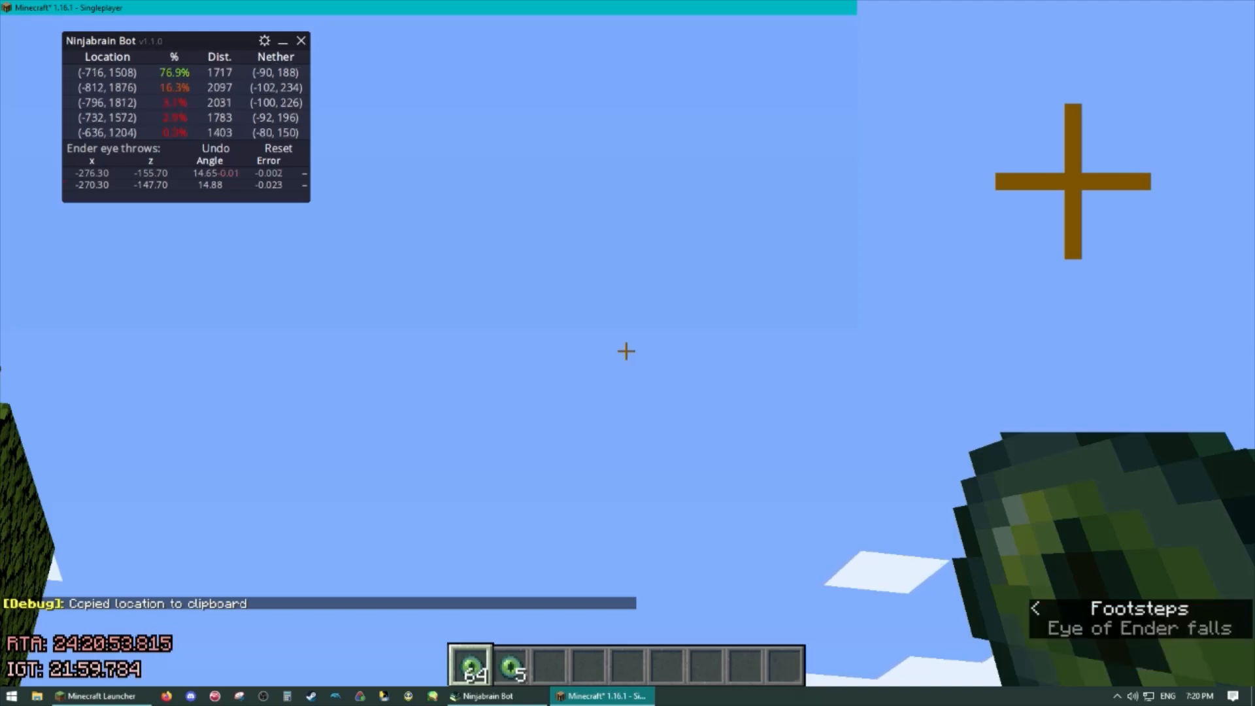
Check the mouse sensitivity settings, return to the game, and open the inventory.
{"action": "key", "text": "Escape"}
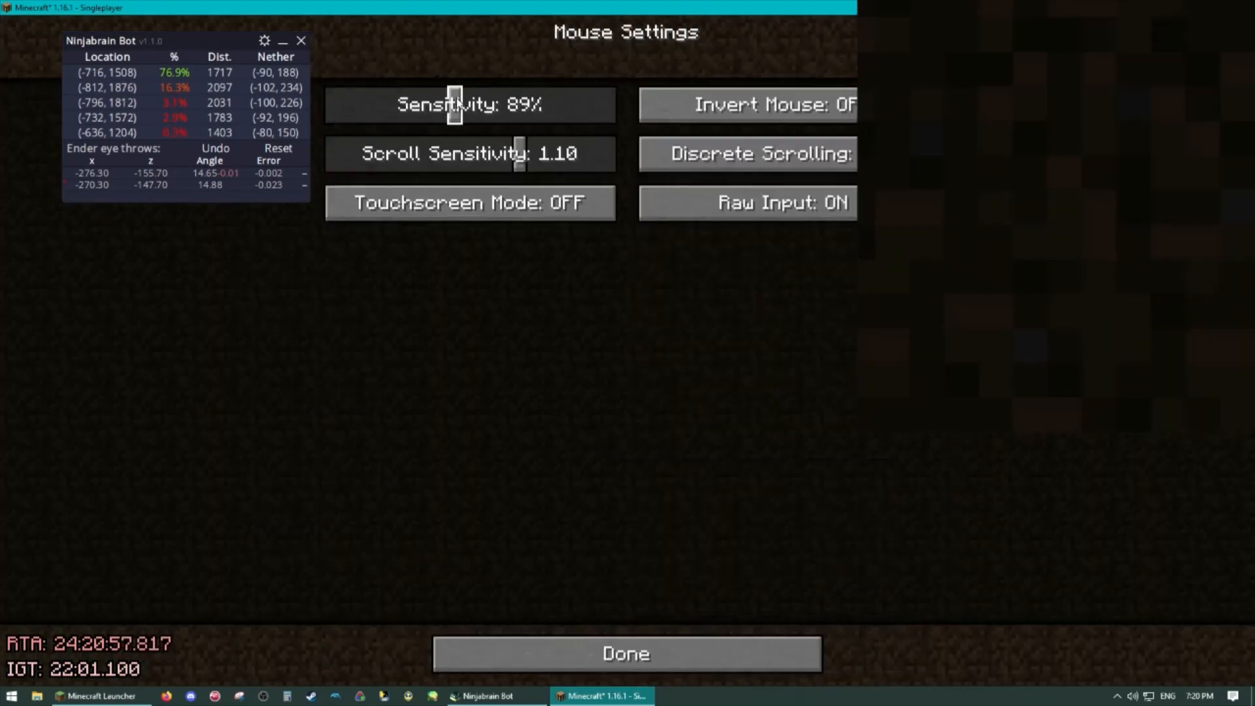
{"action": "left_click", "coordinate": [627, 655]}
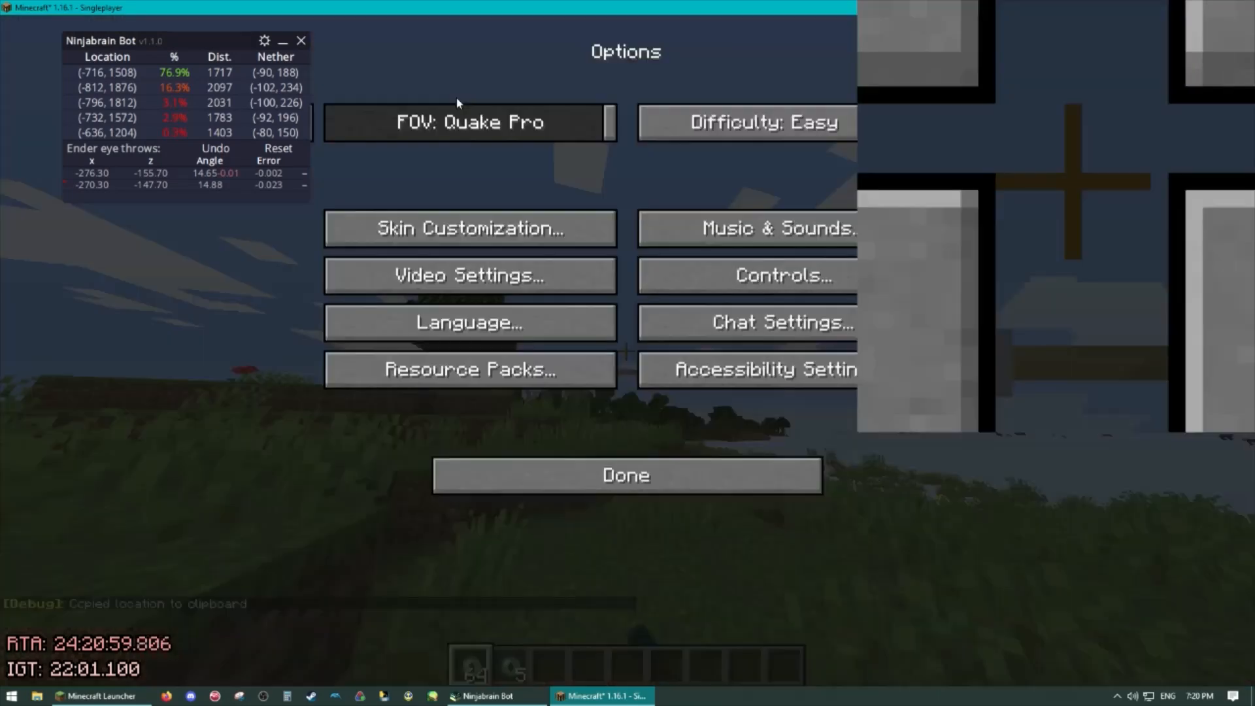
{"action": "mouse_move", "coordinate": [66, 188]}
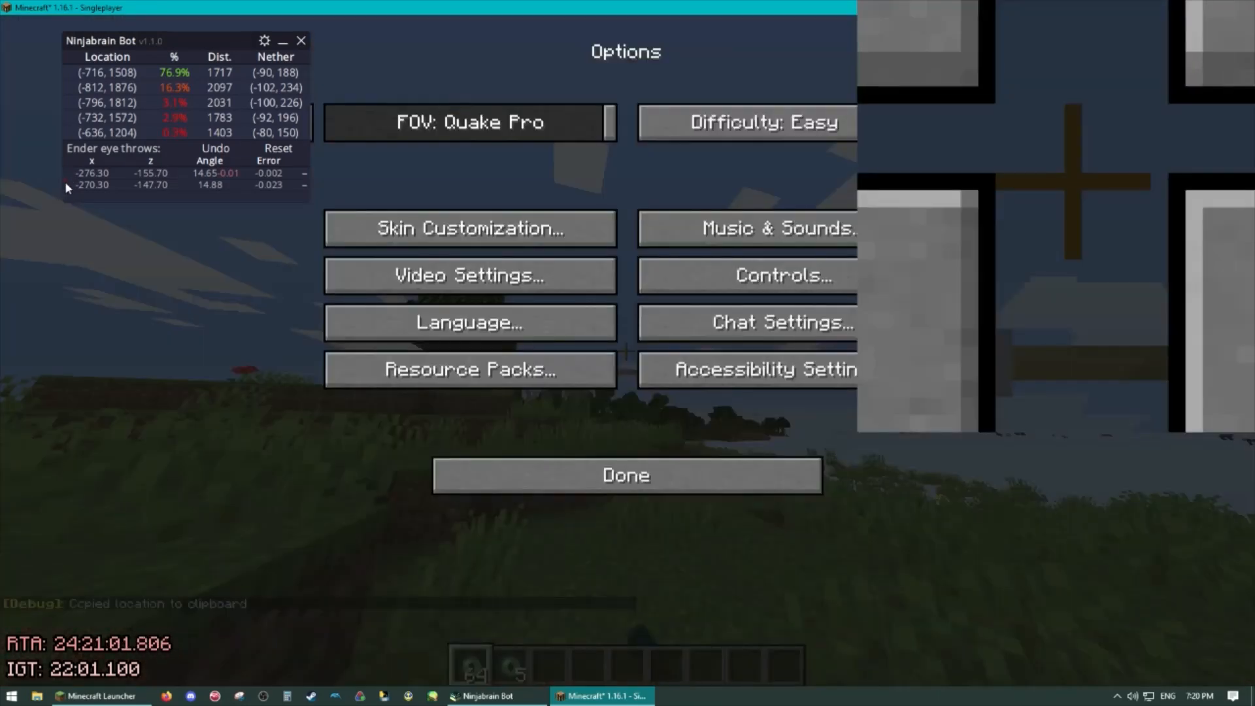
{"action": "mouse_move", "coordinate": [169, 84]}
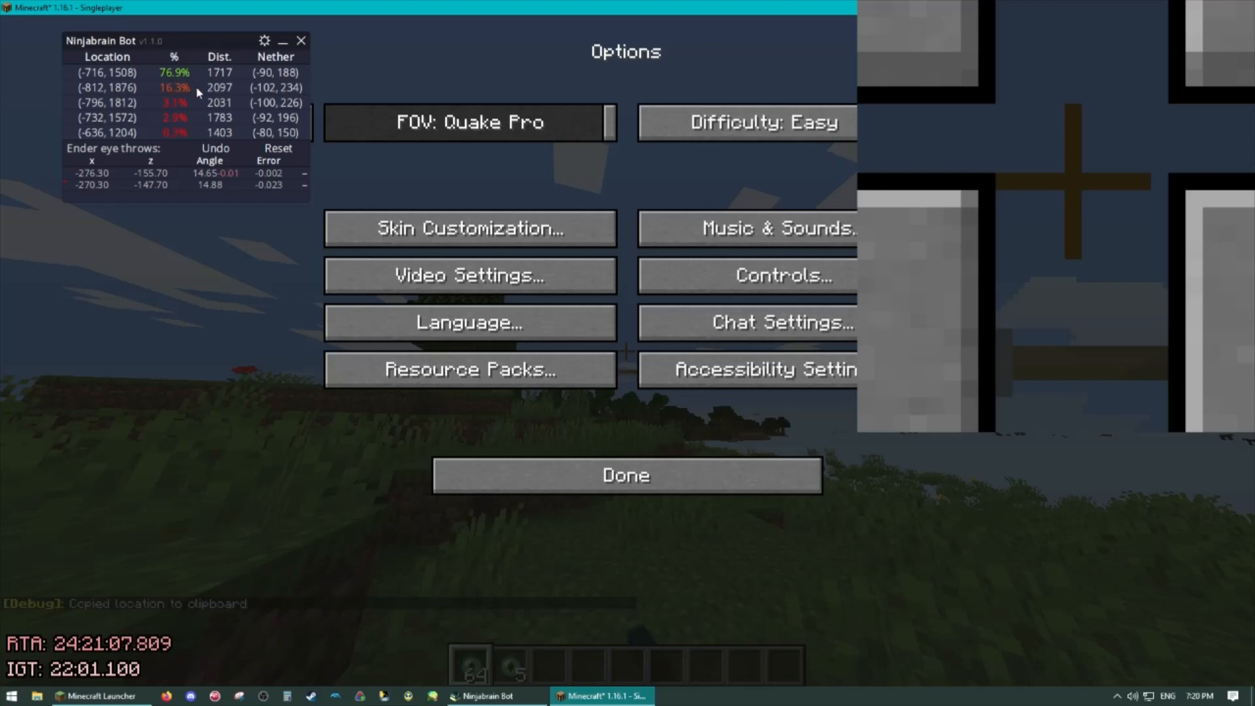
{"action": "left_click", "coordinate": [626, 475]}
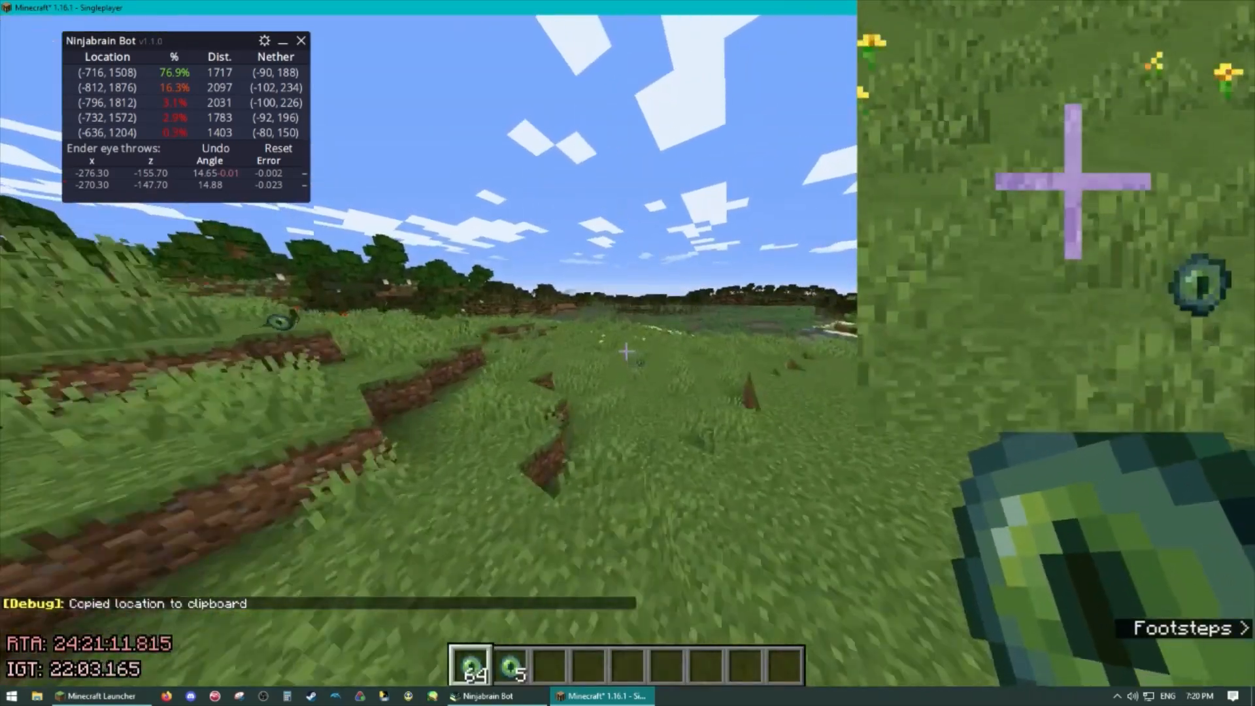
{"action": "key", "text": "e"}
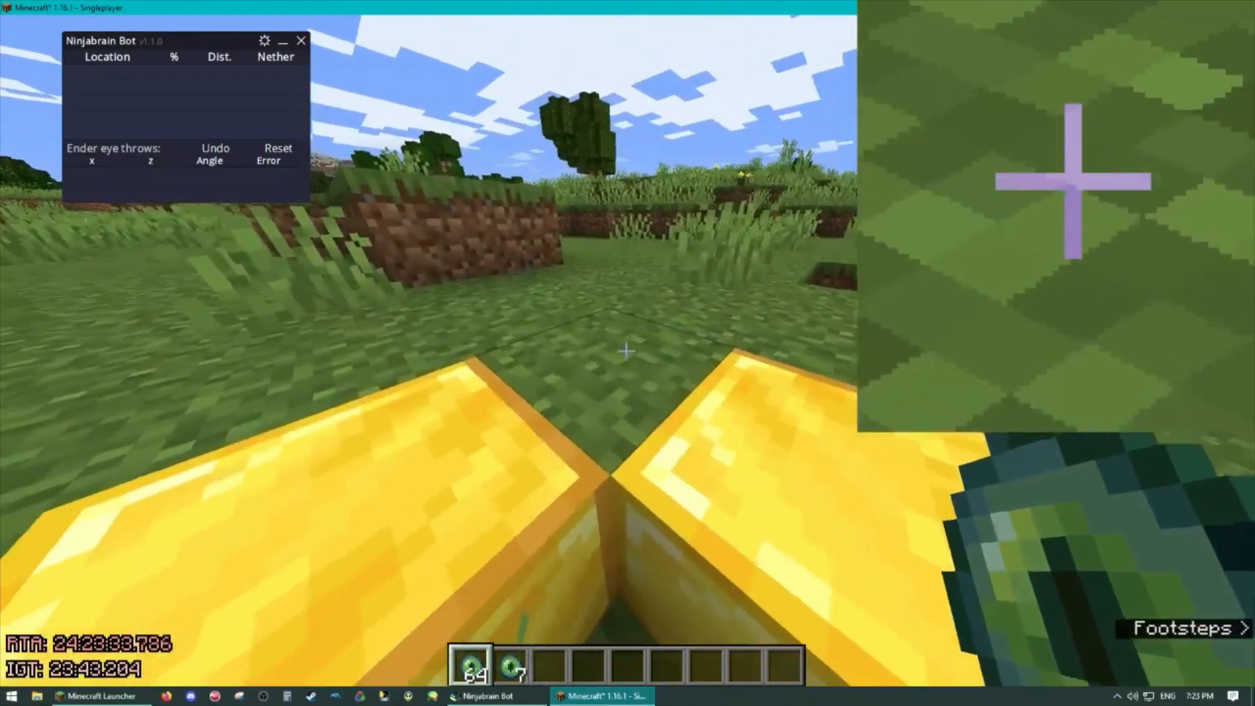
Lower mouse DPI to 100 and narrow FOV to 30 for the two sub-pixel eye throws.
{"action": "key", "text": "Escape"}
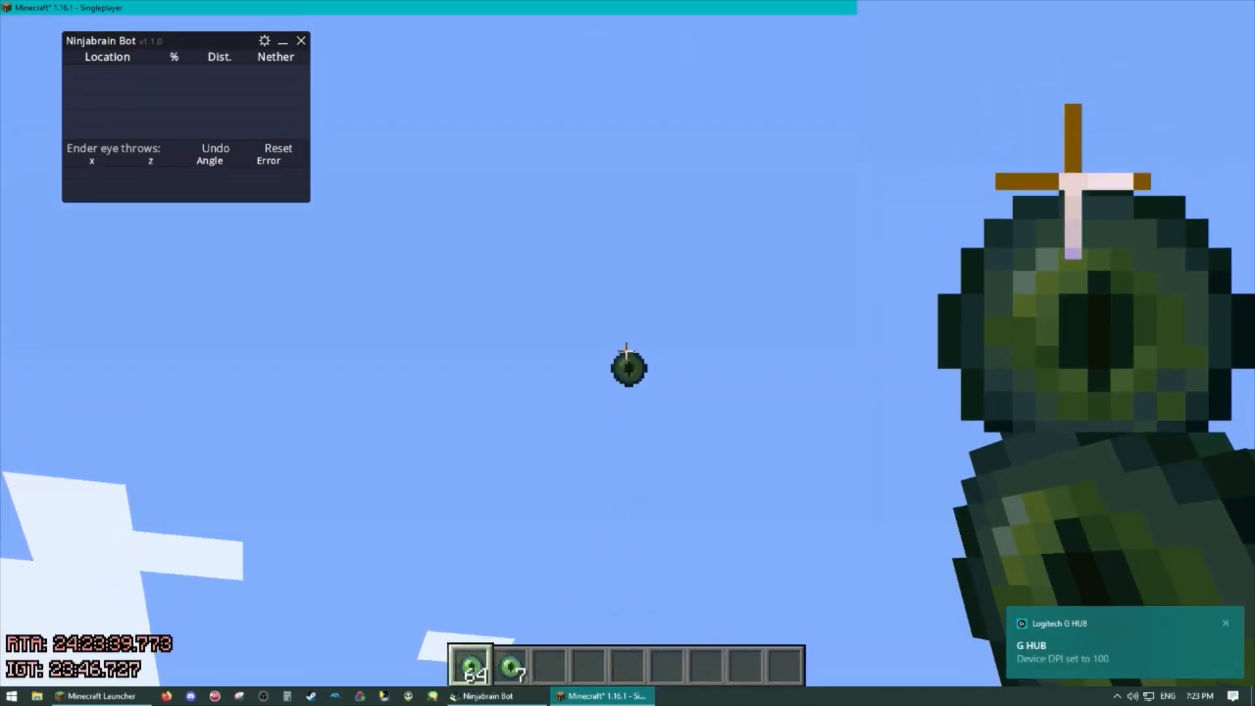
{"action": "key", "text": "Escape"}
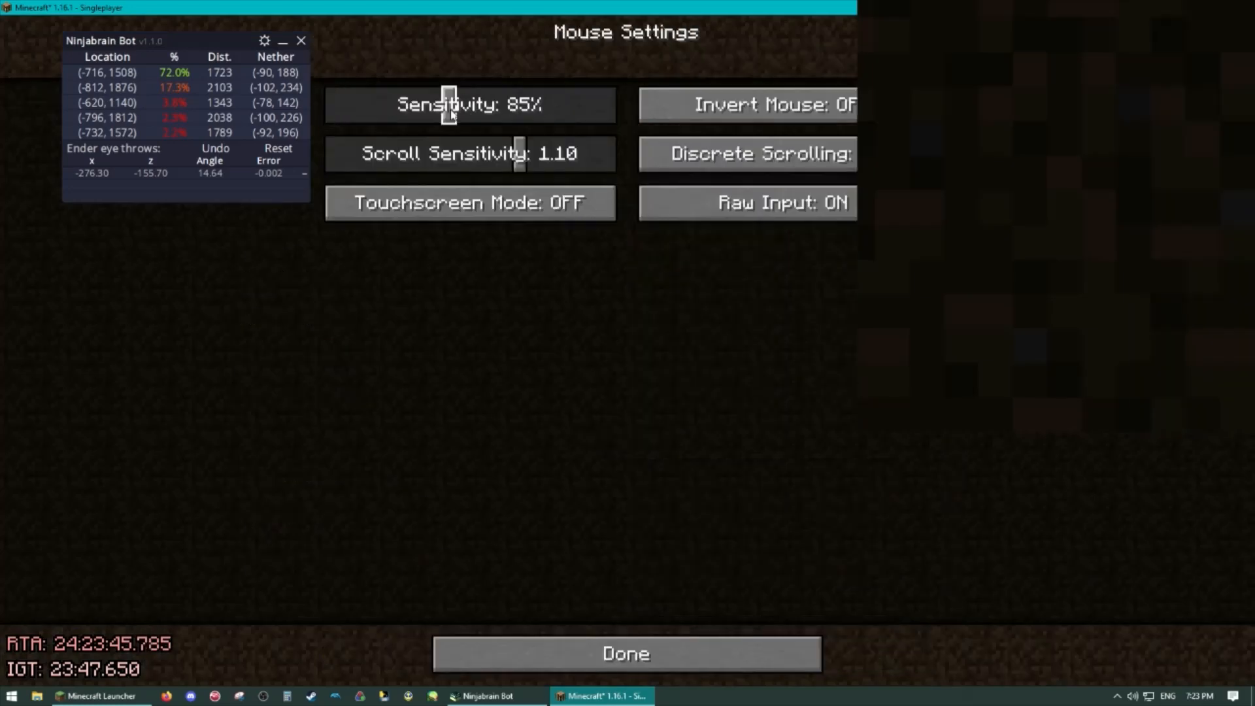
{"action": "left_click", "coordinate": [625, 653]}
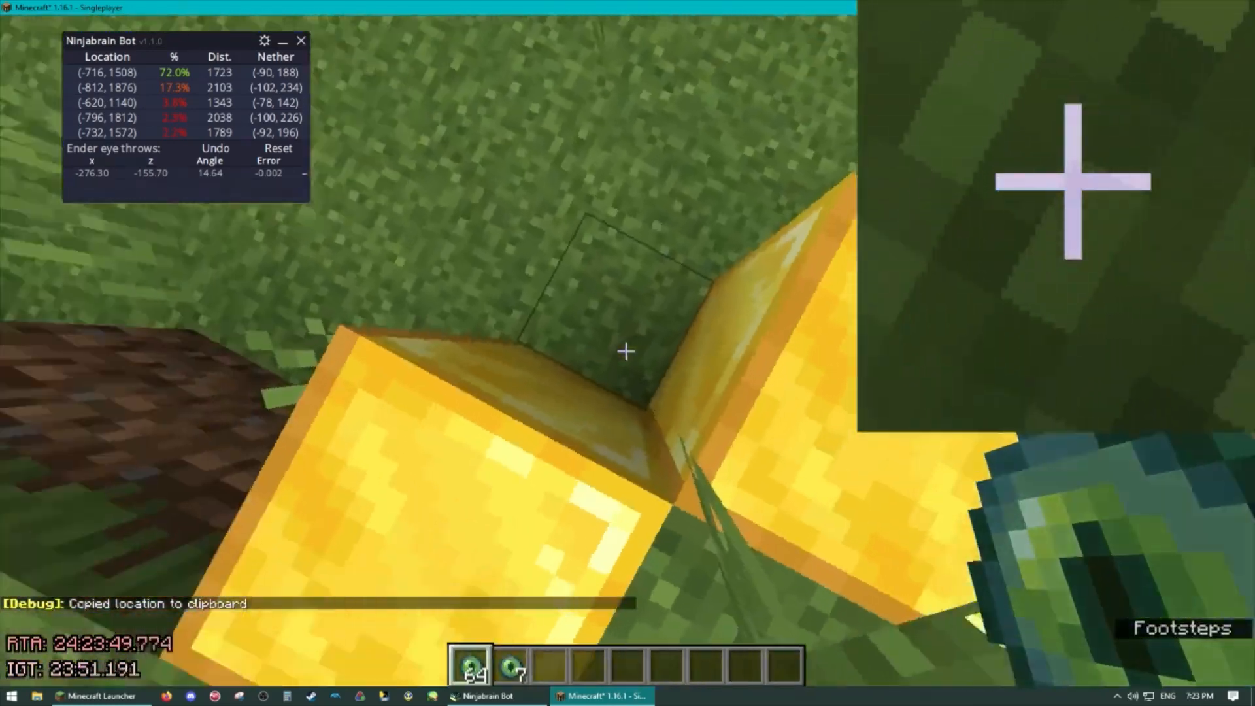
{"action": "key", "text": "Escape"}
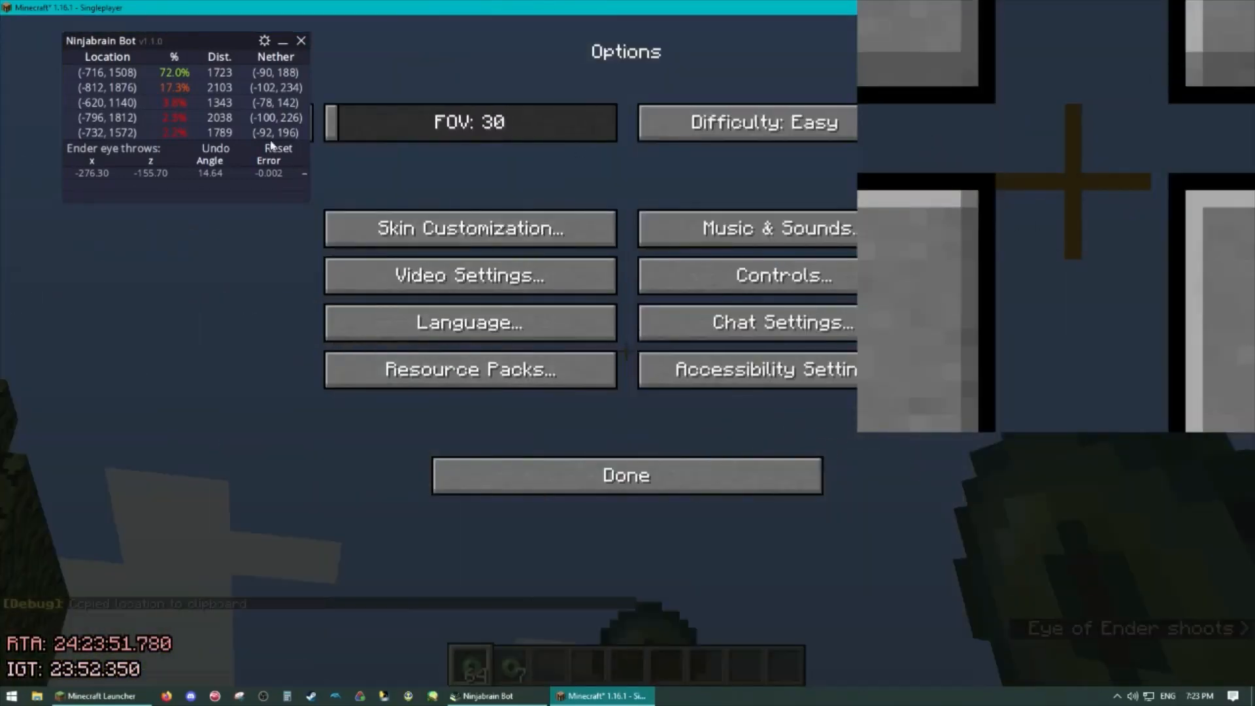
{"action": "left_click", "coordinate": [626, 476]}
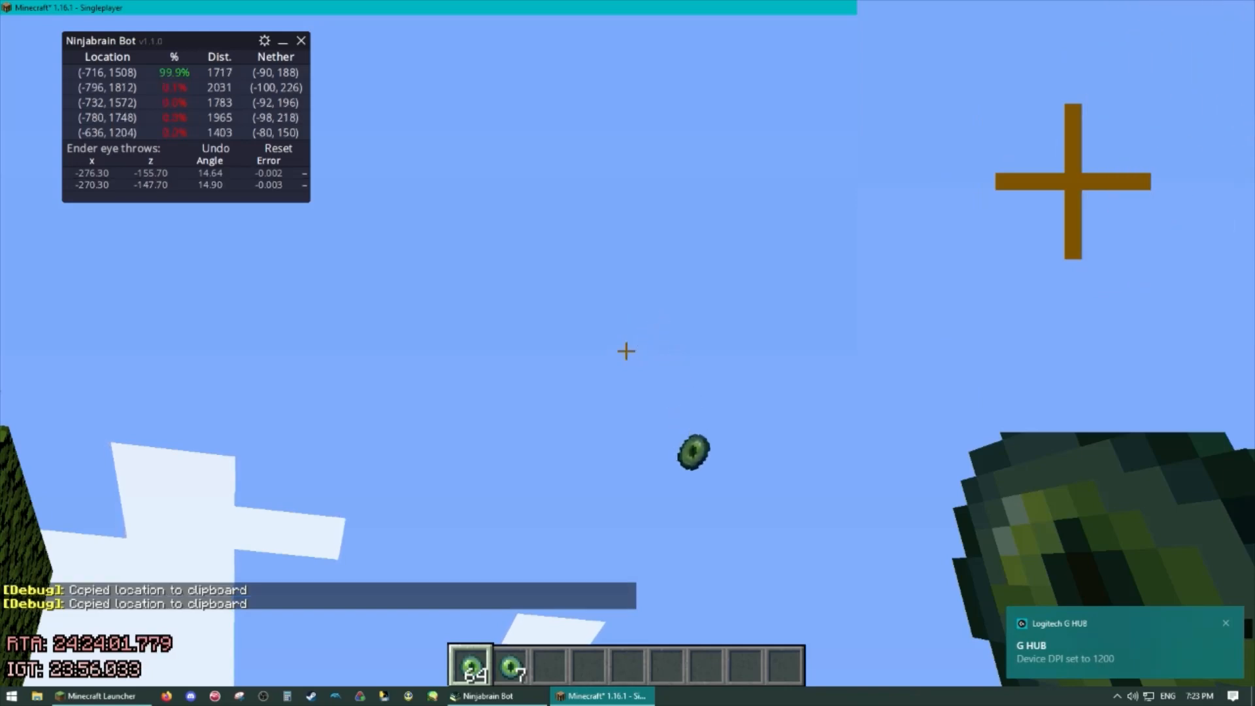
{"action": "key", "text": "Escape"}
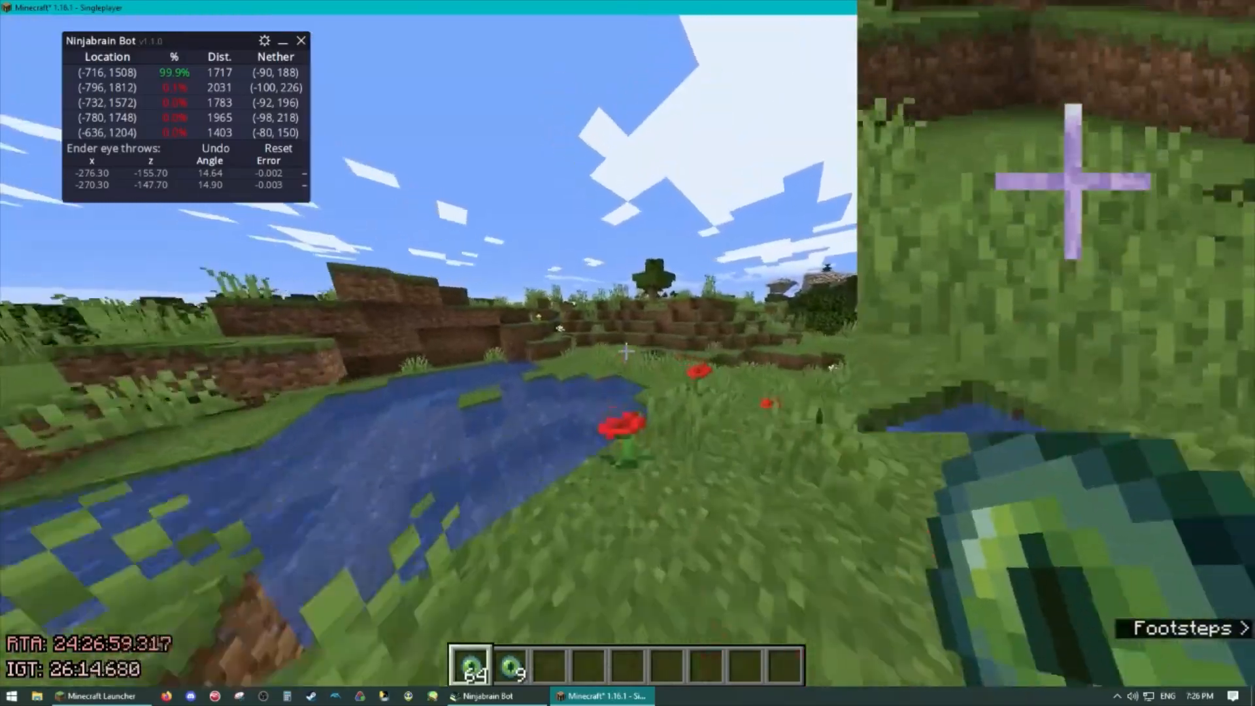
{"action": "mouse_move", "coordinate": [627, 350]}
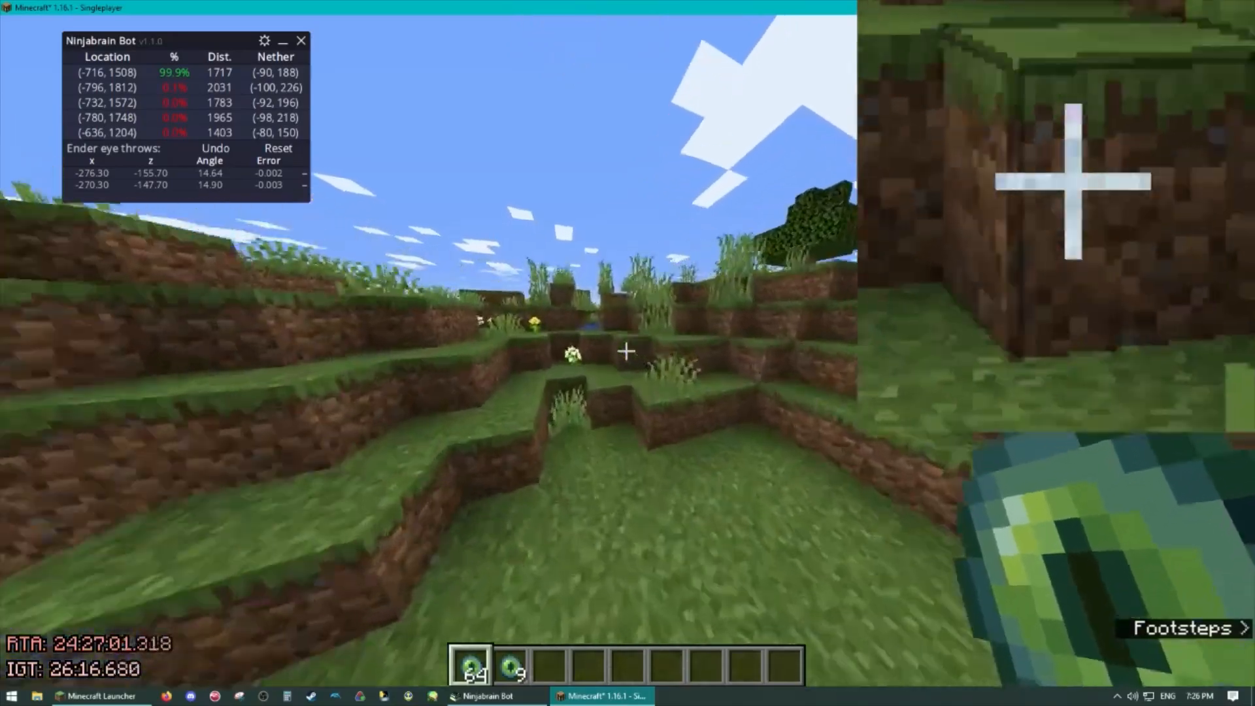